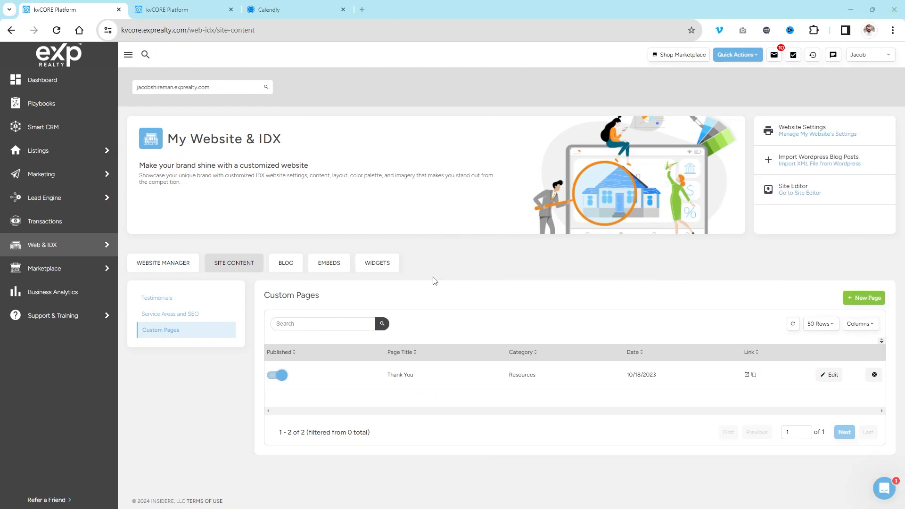
{"action": "mouse_move", "coordinate": [448, 286]}
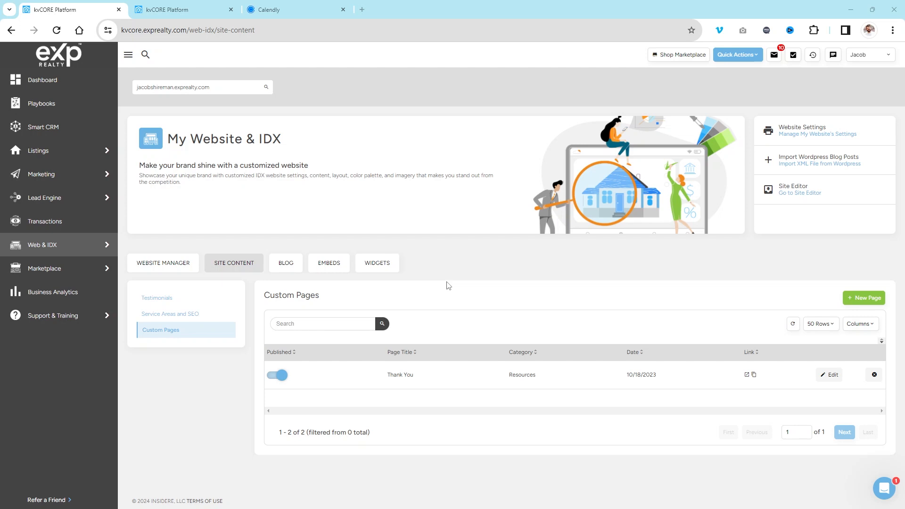
{"action": "mouse_move", "coordinate": [467, 295]}
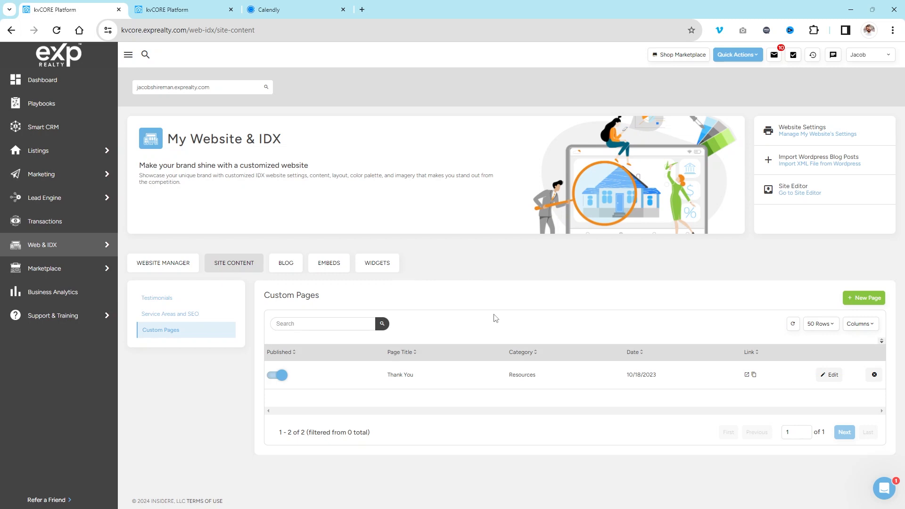
{"action": "mouse_move", "coordinate": [493, 318]}
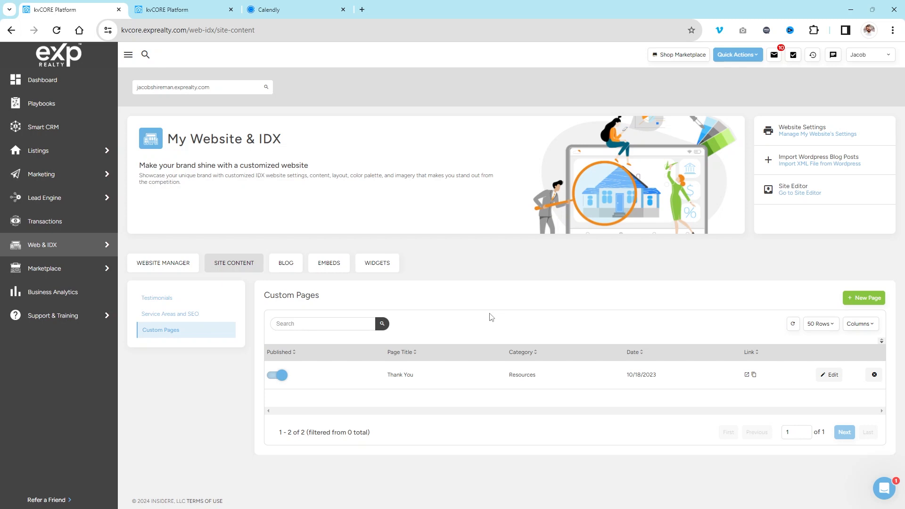
{"action": "mouse_move", "coordinate": [60, 249]}
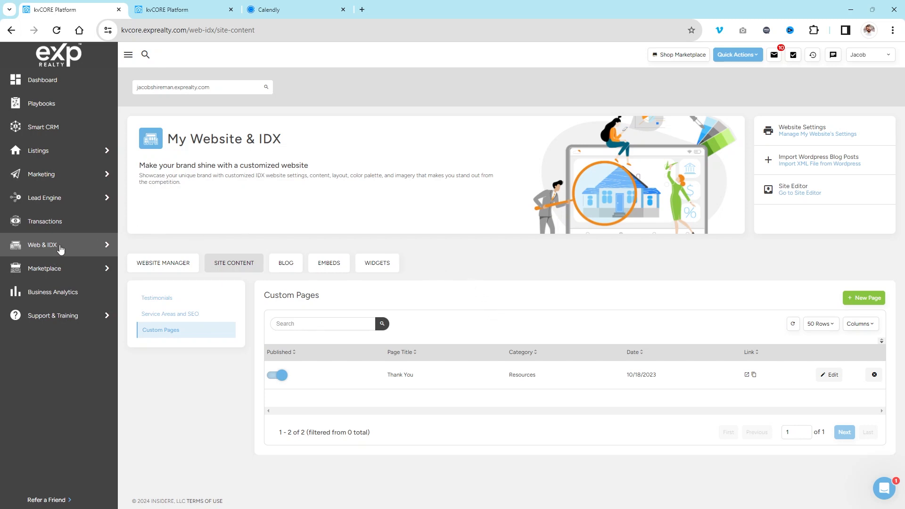
{"action": "mouse_move", "coordinate": [187, 184]}
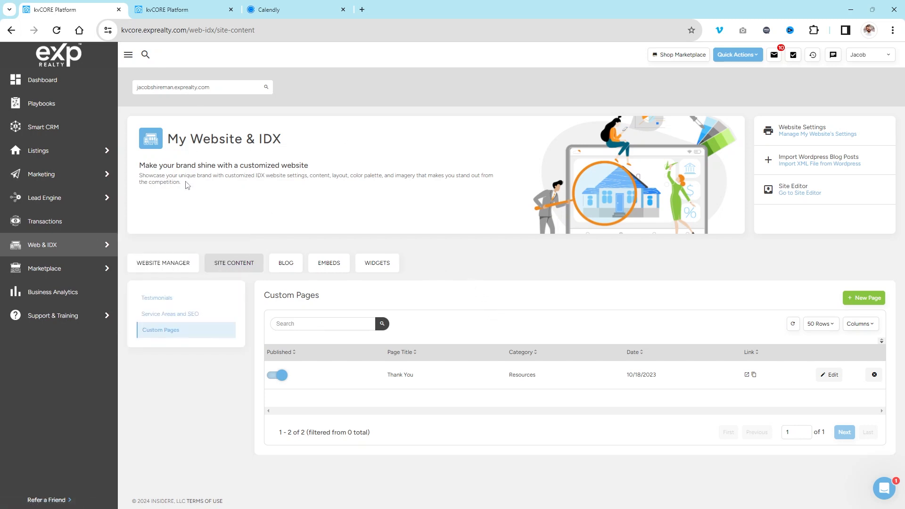
{"action": "mouse_move", "coordinate": [95, 225]}
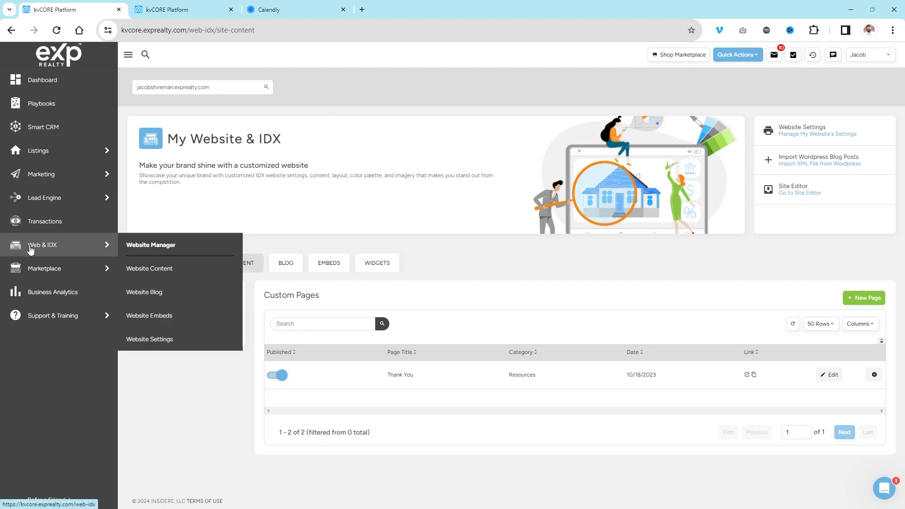
{"action": "mouse_move", "coordinate": [166, 245]}
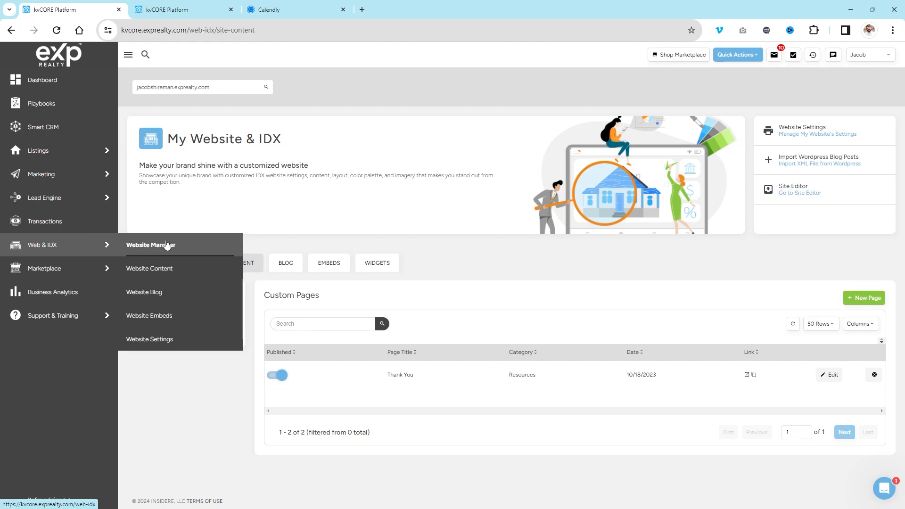
View the live Thank You custom page in a new tab and read its text
{"action": "left_click", "coordinate": [234, 263]}
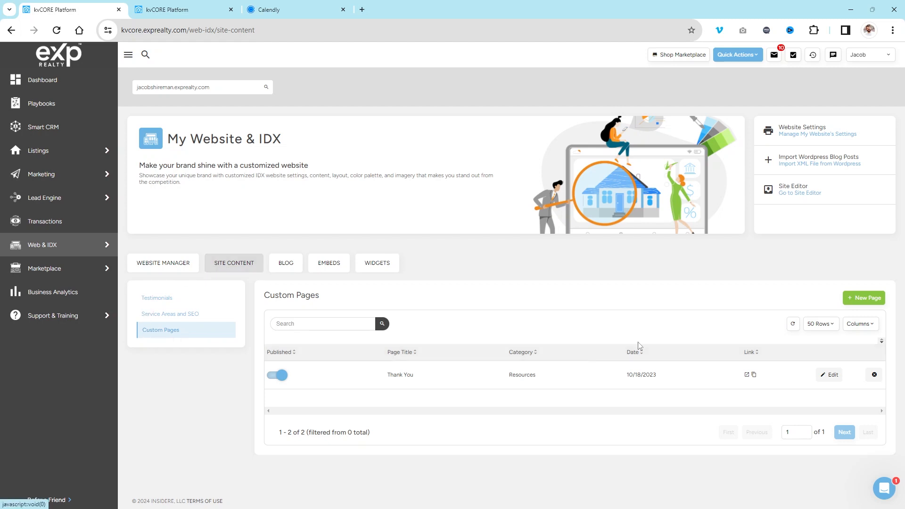
{"action": "mouse_move", "coordinate": [789, 374]}
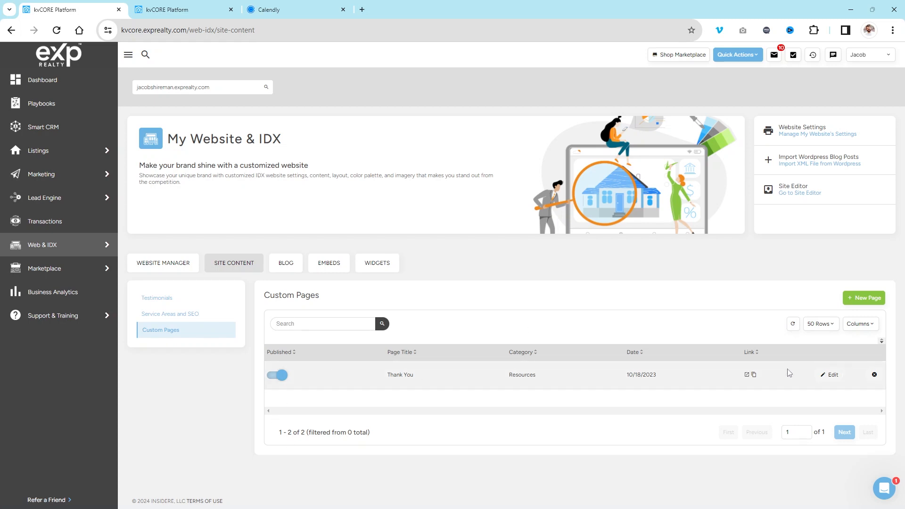
{"action": "mouse_move", "coordinate": [747, 374]}
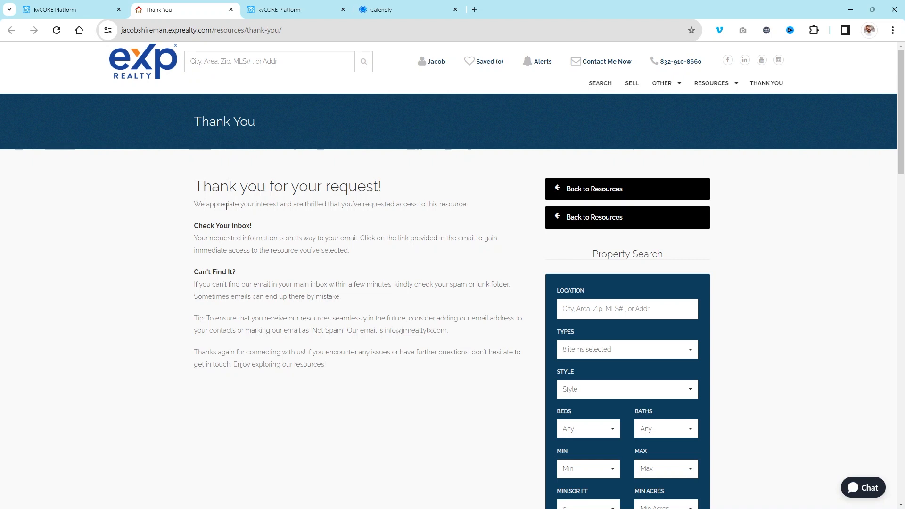
{"action": "mouse_move", "coordinate": [225, 210]}
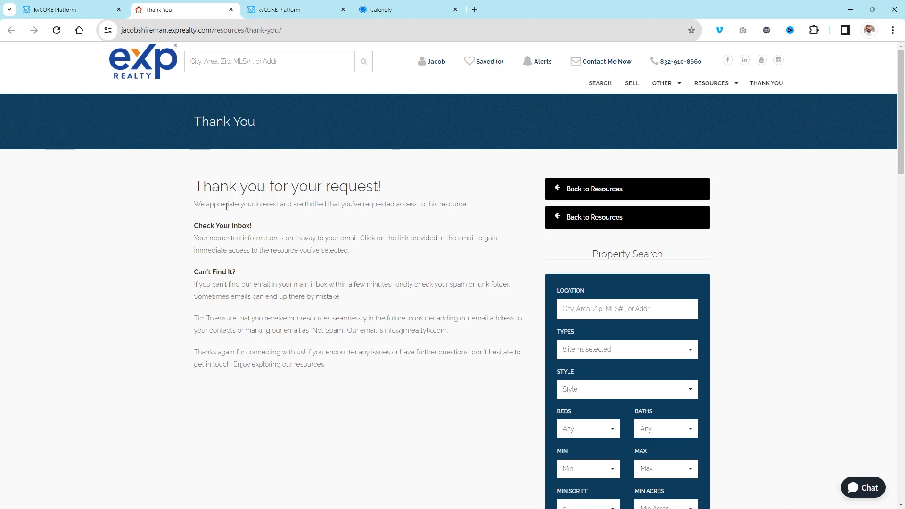
{"action": "mouse_move", "coordinate": [324, 177]}
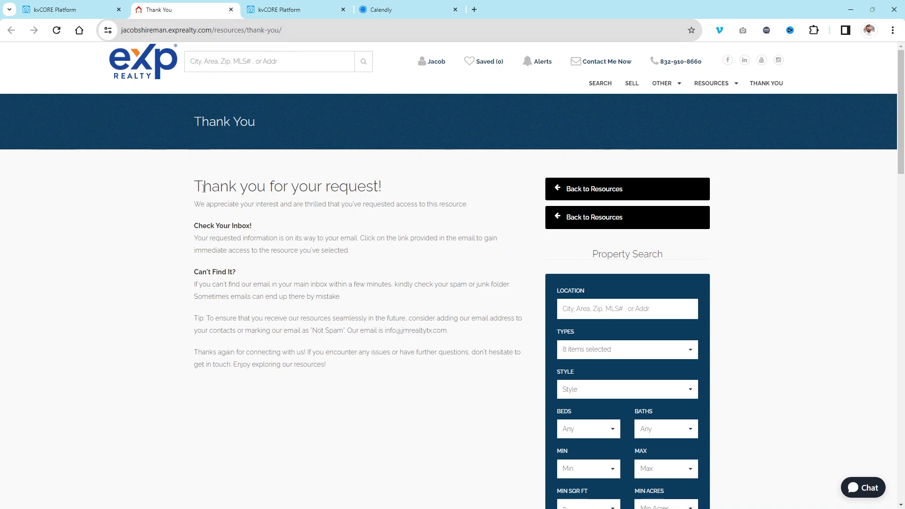
{"action": "mouse_move", "coordinate": [334, 190]}
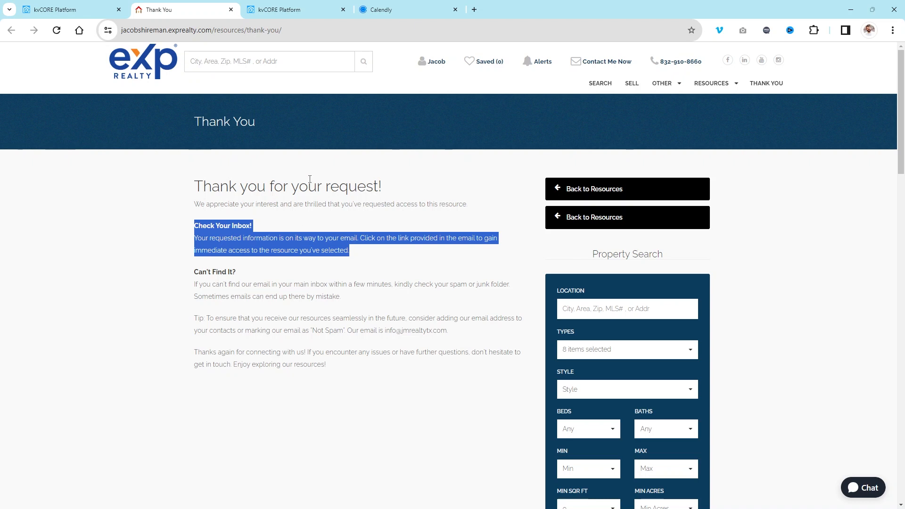
{"action": "mouse_move", "coordinate": [143, 63]}
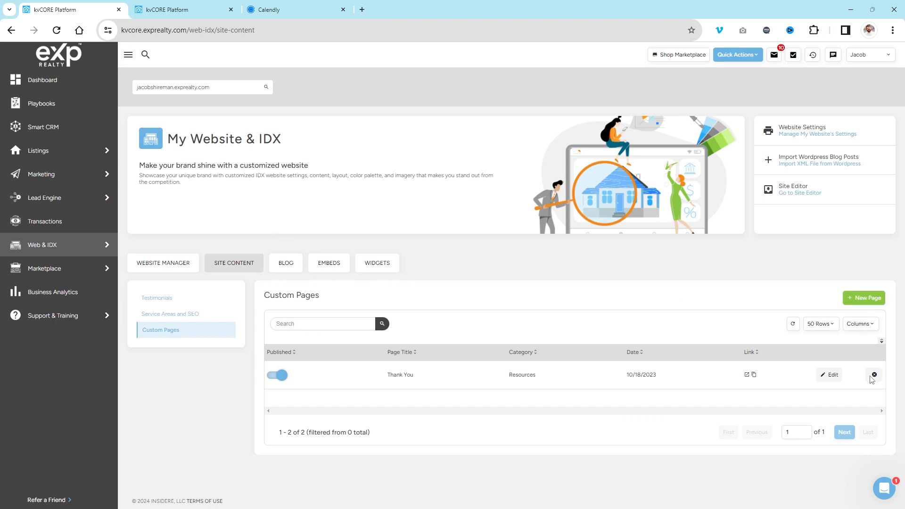
Start a new custom page titled 'Schedule' and begin entering a Consultation category
{"action": "left_click", "coordinate": [865, 298]}
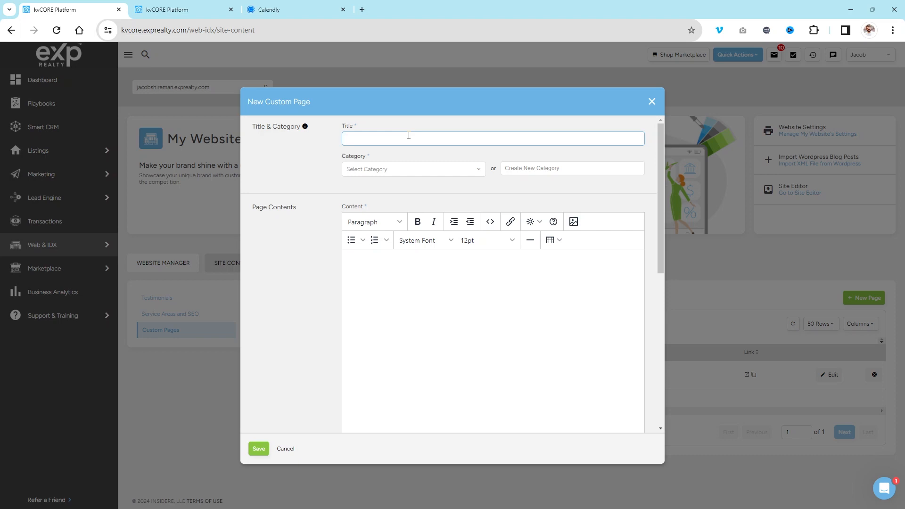
{"action": "type", "text": "Schedule"}
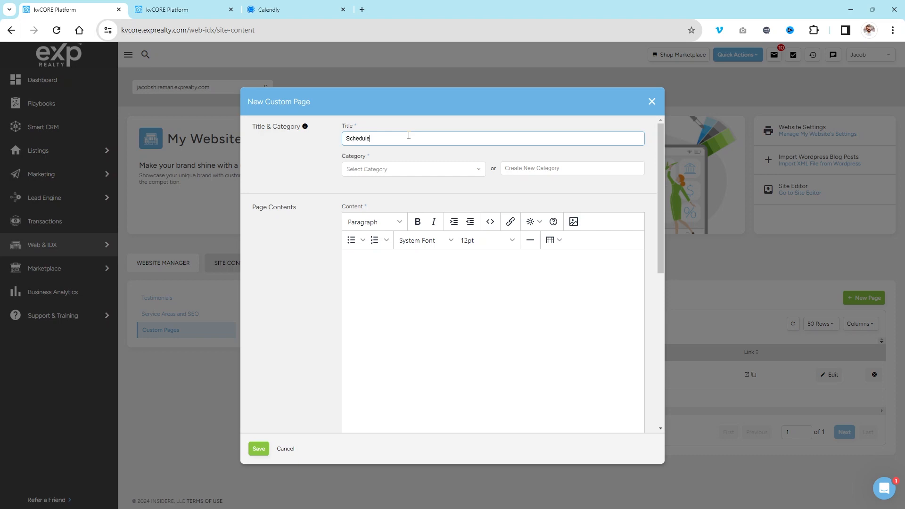
{"action": "type", "text": "a Consul"}
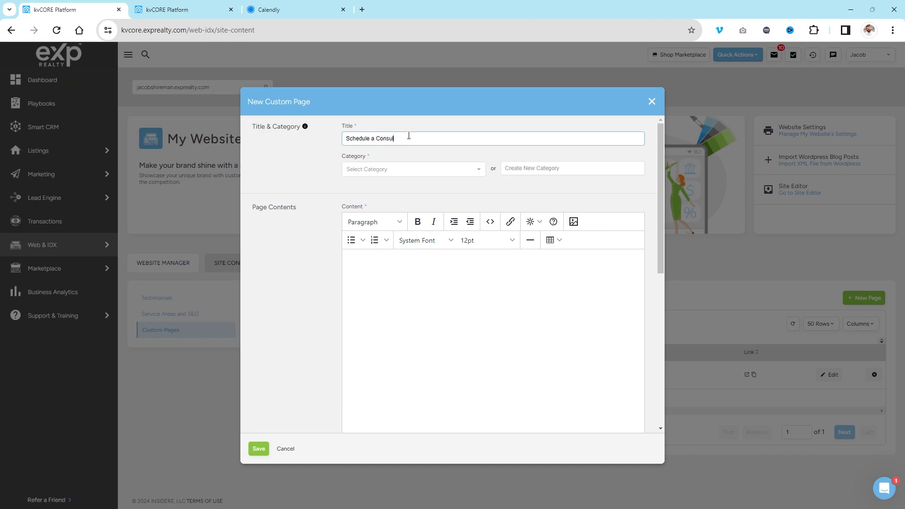
{"action": "type", "text": "tation"}
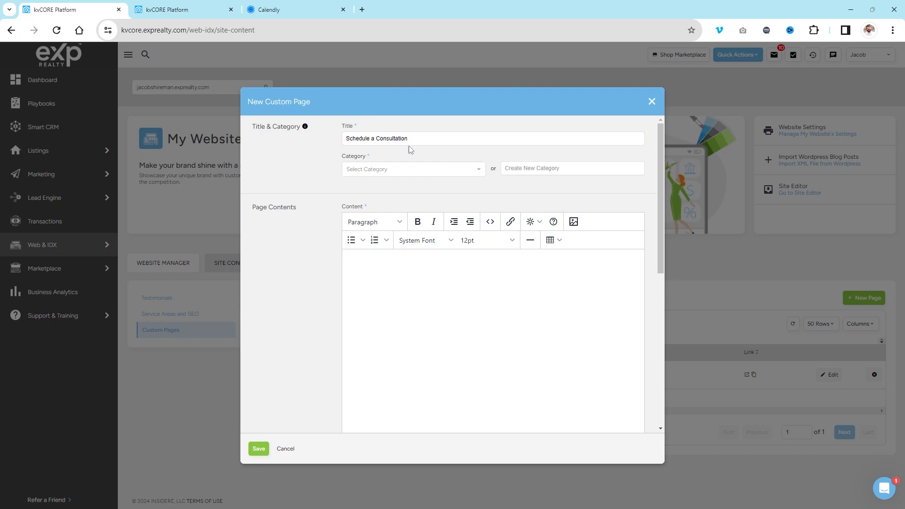
{"action": "mouse_move", "coordinate": [387, 306]}
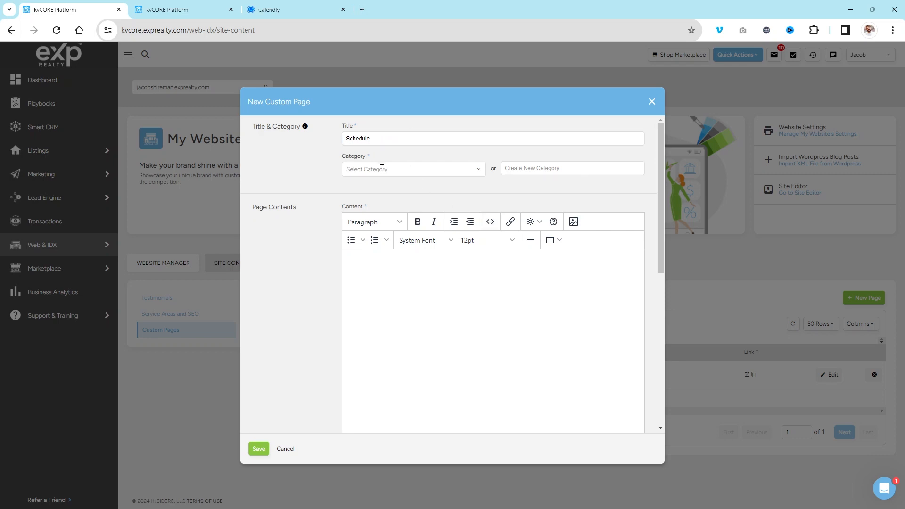
File the new page under the existing Consultation category
{"action": "left_click", "coordinate": [412, 169]}
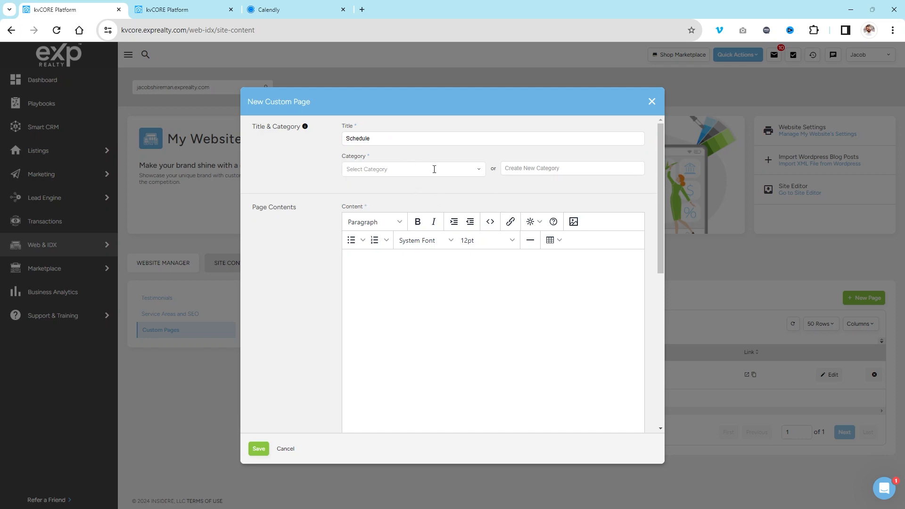
{"action": "left_click", "coordinate": [412, 169]}
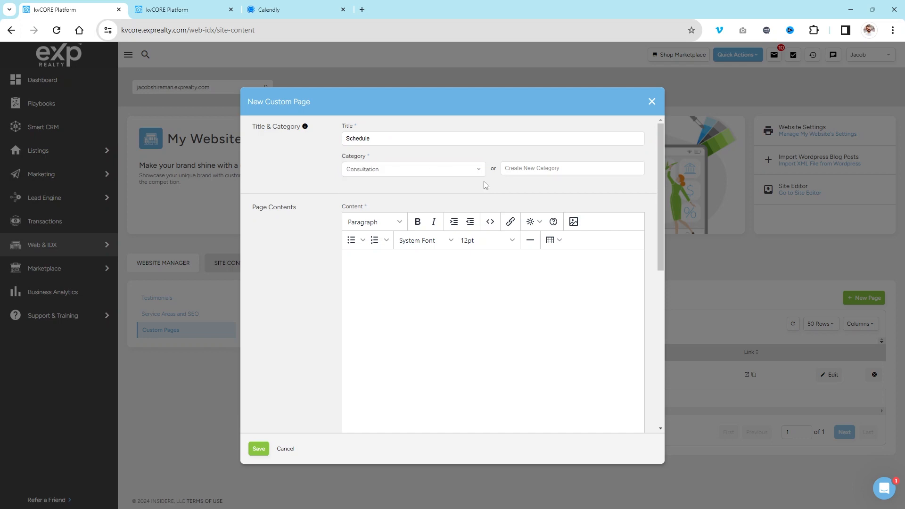
{"action": "left_click", "coordinate": [571, 168]}
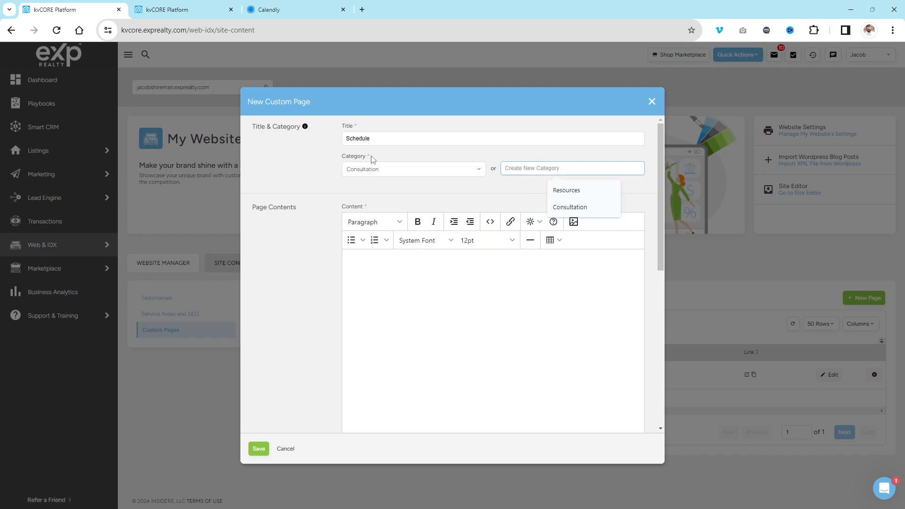
{"action": "left_click", "coordinate": [321, 191]}
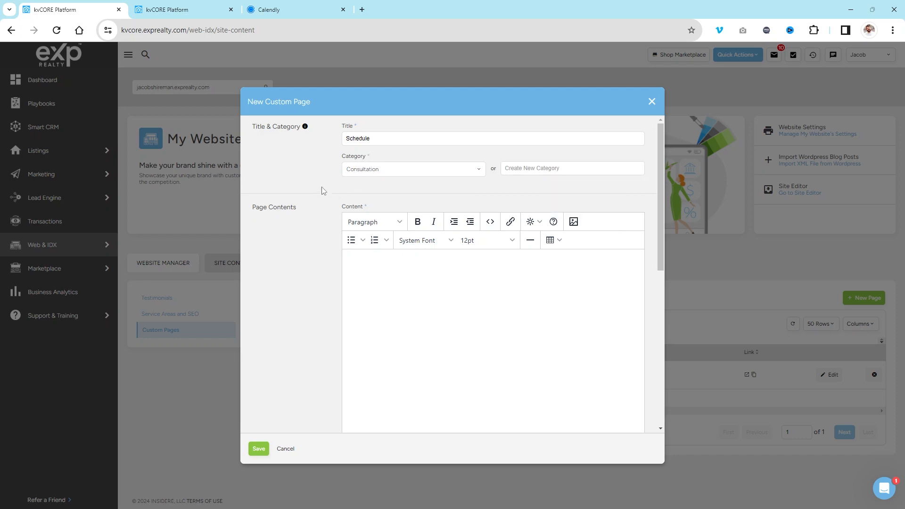
{"action": "scroll", "scroll_direction": "down", "scroll_amount": 3}
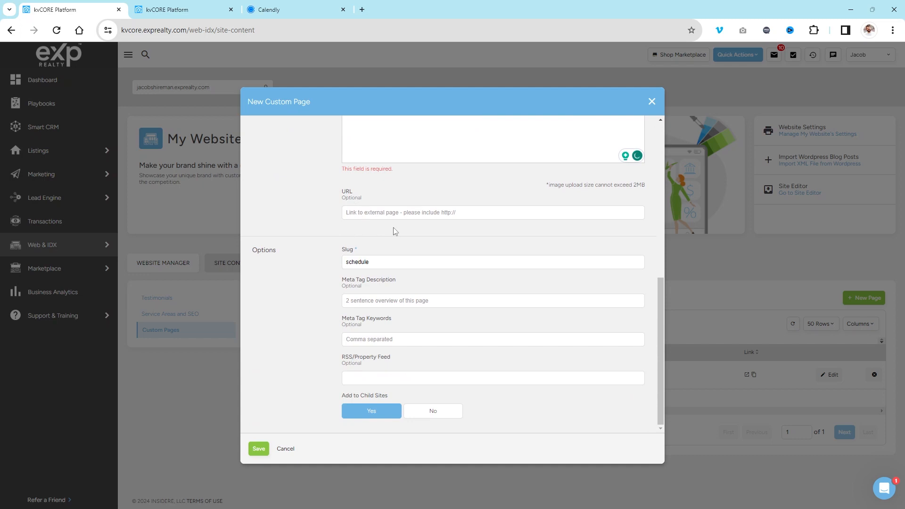
{"action": "left_click", "coordinate": [375, 262]}
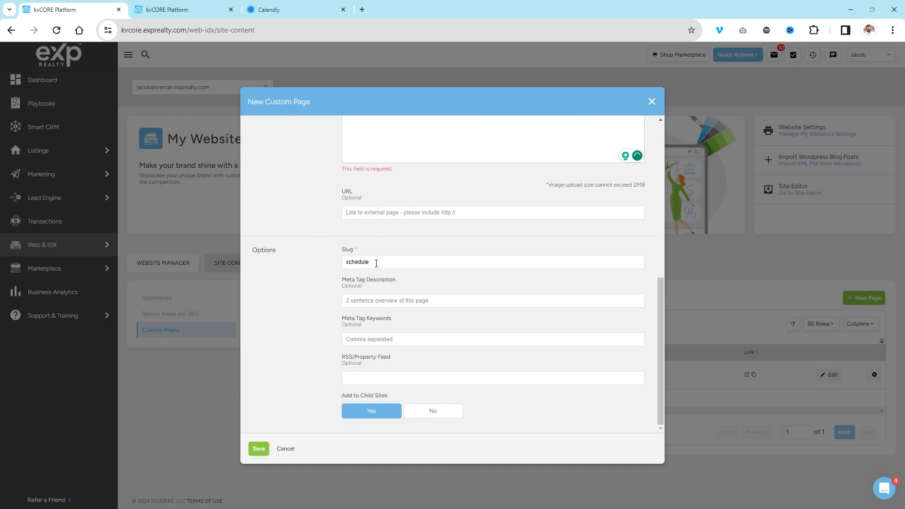
{"action": "left_click", "coordinate": [492, 261]}
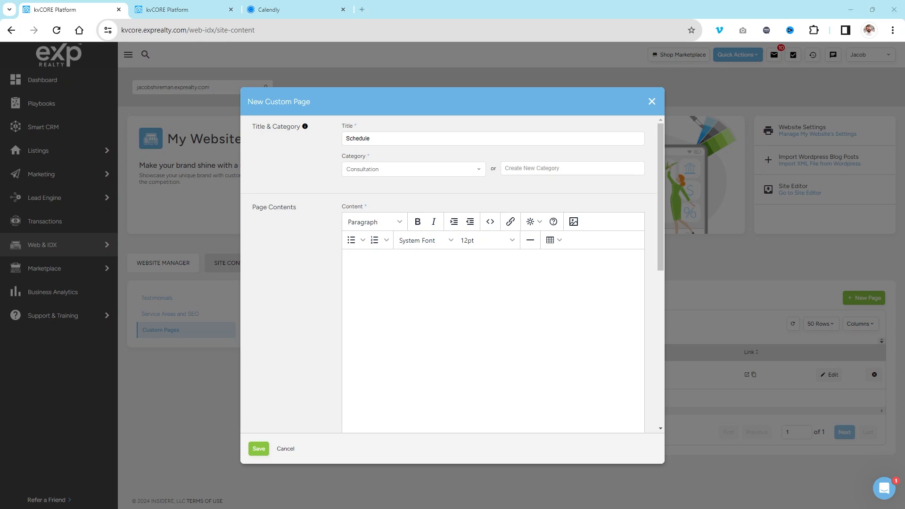
{"action": "mouse_move", "coordinate": [235, 239]}
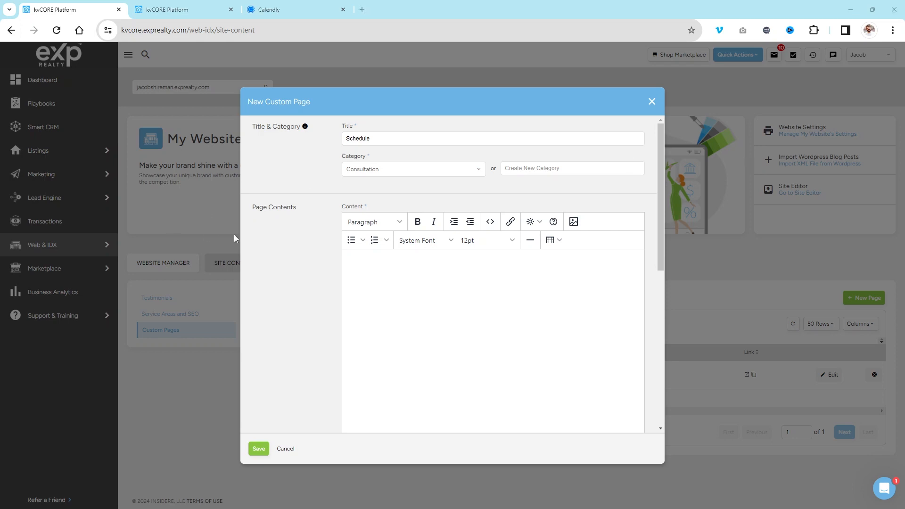
Enter 'Schedule Your Free Consultation' and 'Pick the best date & time for you.' as page content
{"action": "type", "text": "Schedule Your Free Consultation"}
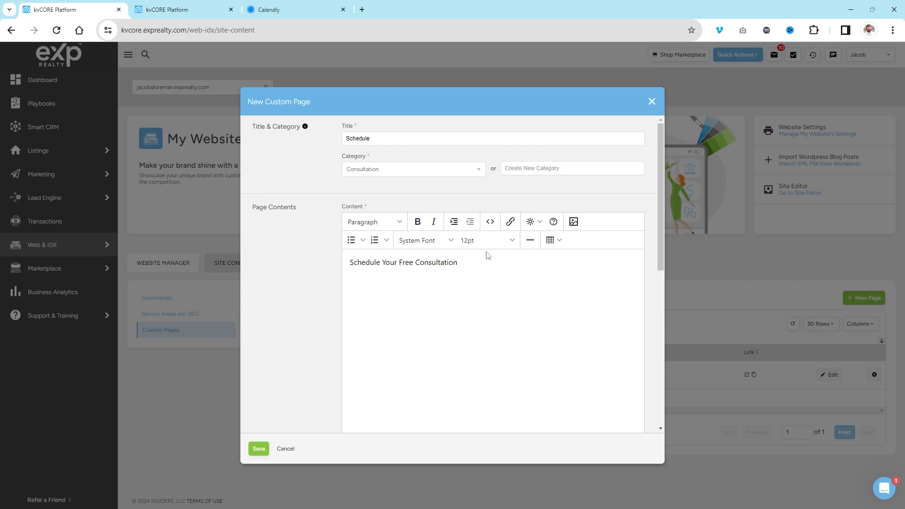
{"action": "type", "text": "Pick the best date & time for you."}
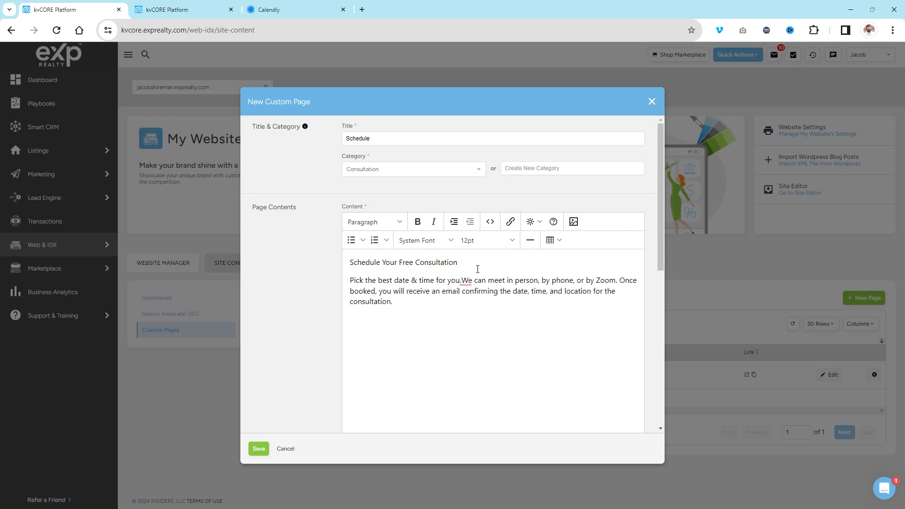
{"action": "key", "text": "Enter"}
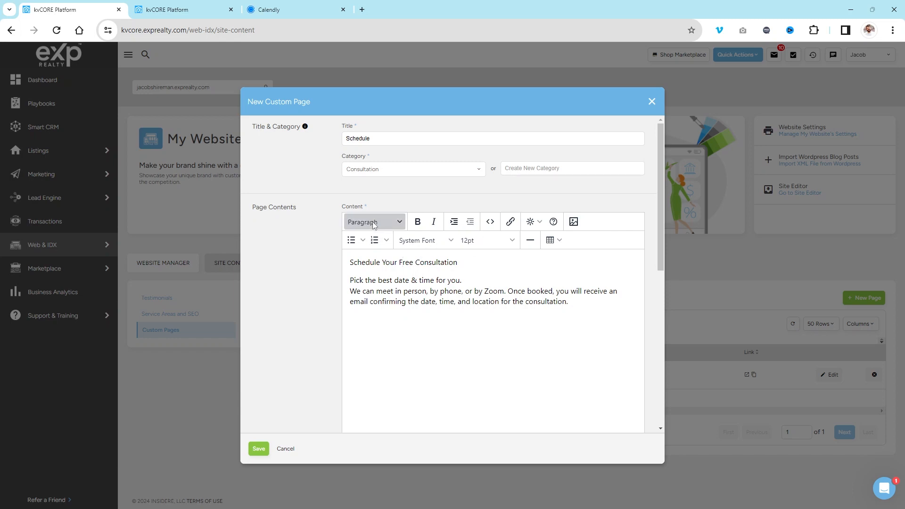
Make the first line a Heading 1 and bold the 'Pick the best date & time' sentence
{"action": "left_click", "coordinate": [375, 222]}
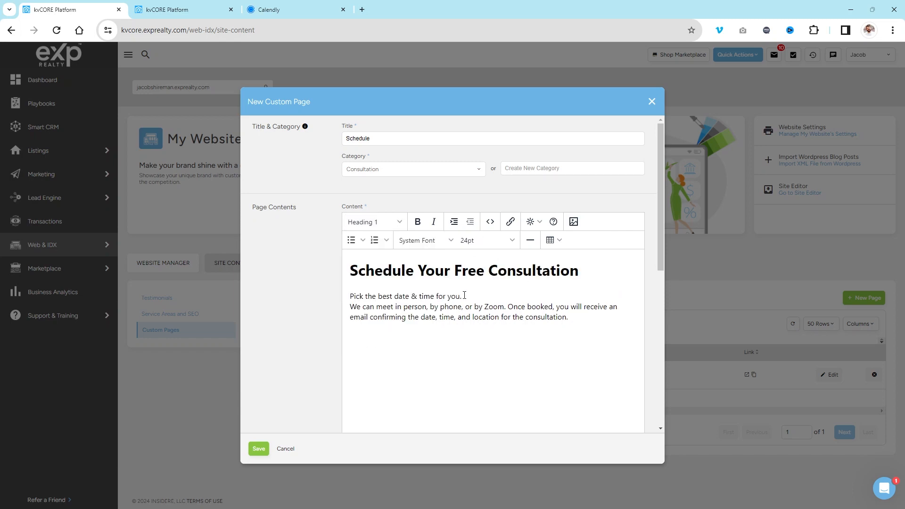
{"action": "triple_click", "coordinate": [405, 296]}
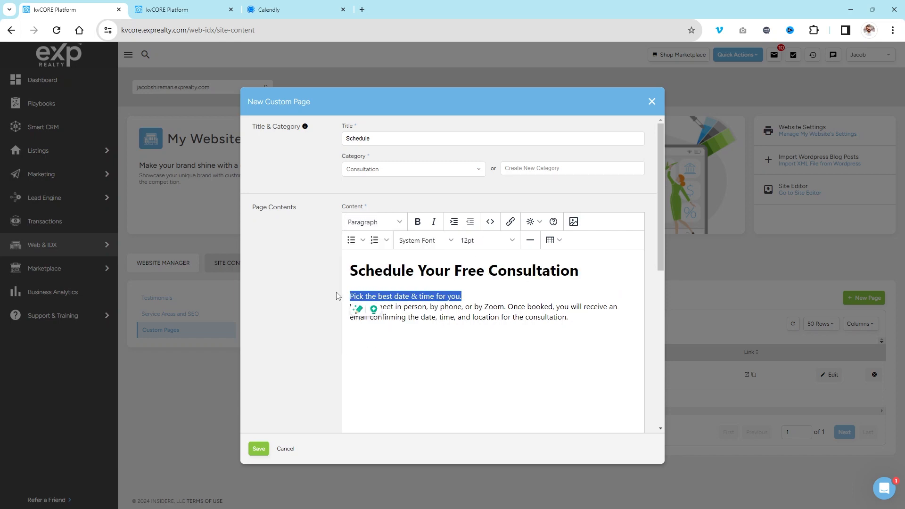
{"action": "left_click", "coordinate": [417, 221]}
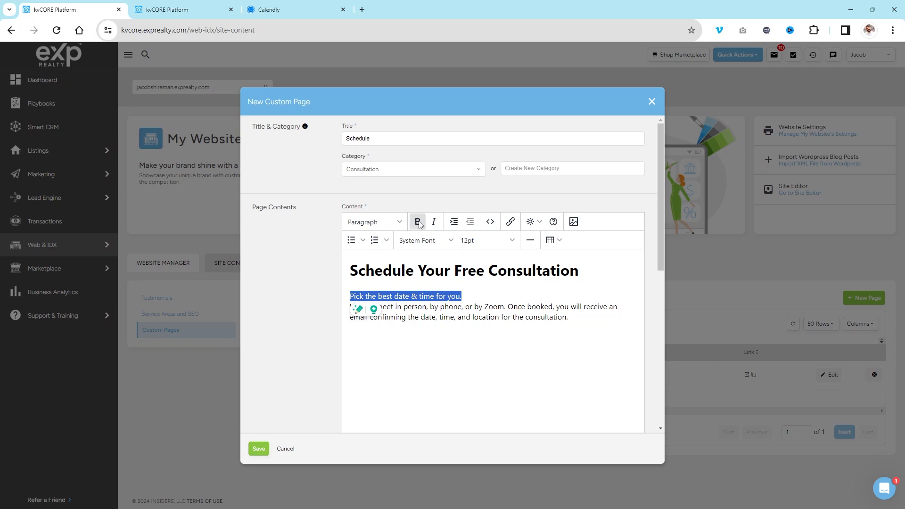
{"action": "left_click", "coordinate": [418, 222]}
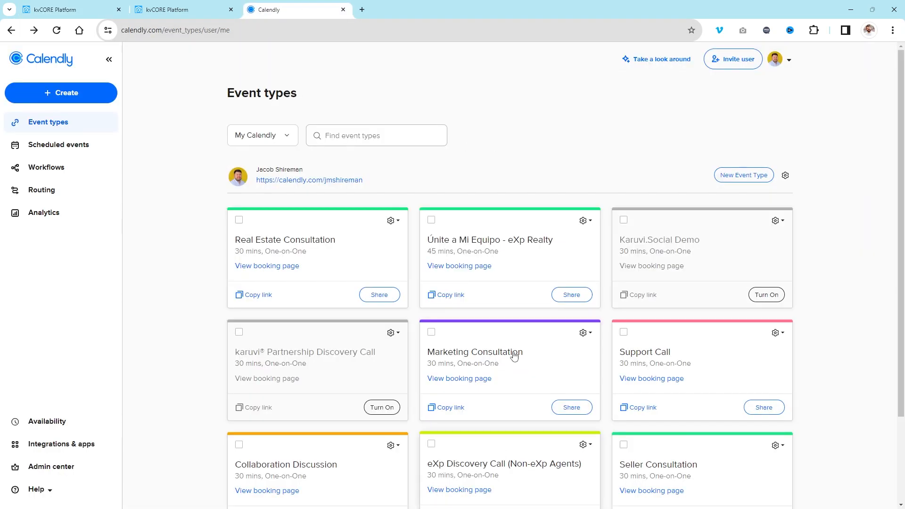
{"action": "mouse_move", "coordinate": [551, 164]}
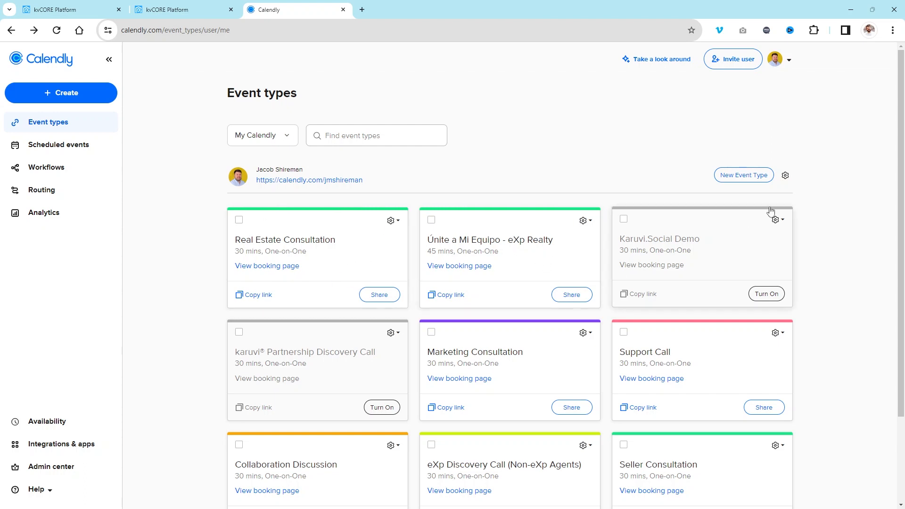
{"action": "mouse_move", "coordinate": [558, 149]}
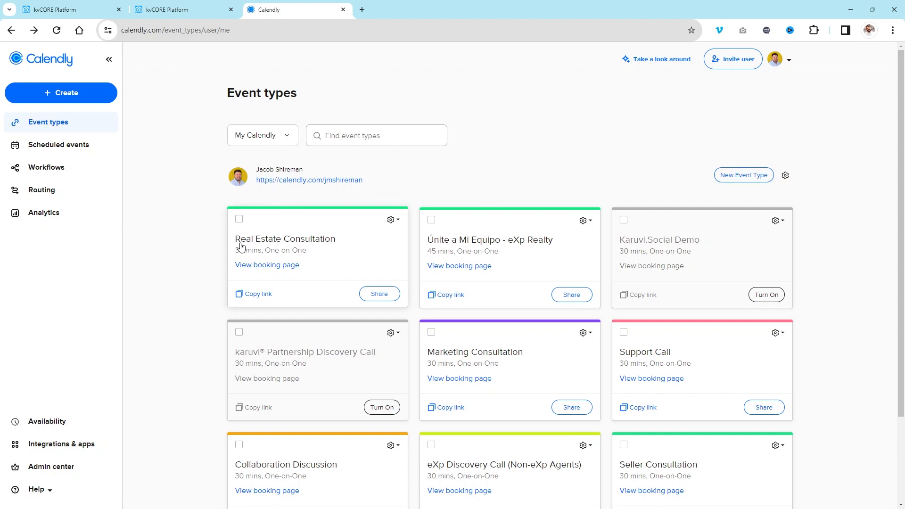
{"action": "mouse_move", "coordinate": [310, 241]}
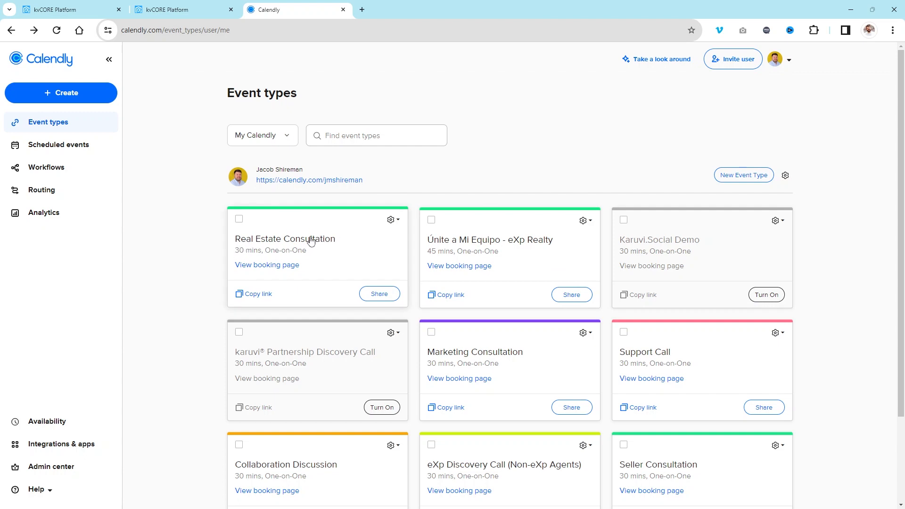
{"action": "mouse_move", "coordinate": [345, 228]}
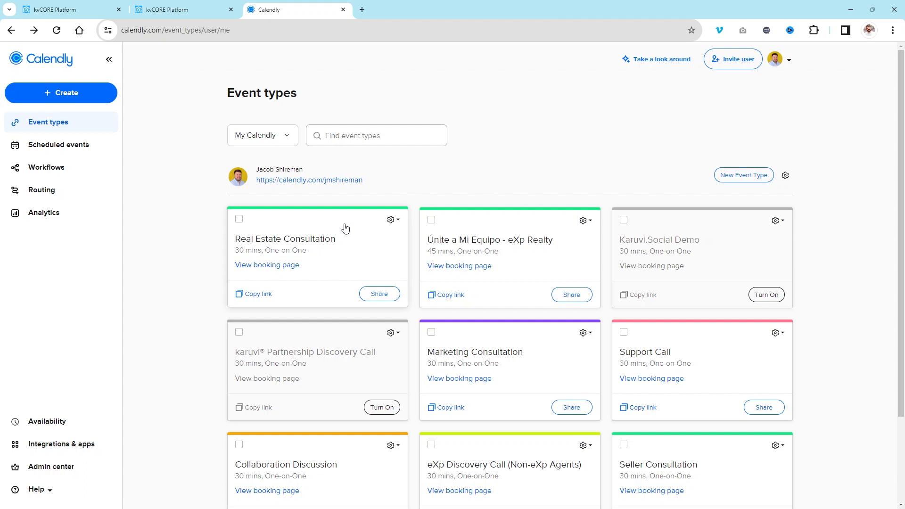
{"action": "mouse_move", "coordinate": [317, 244]}
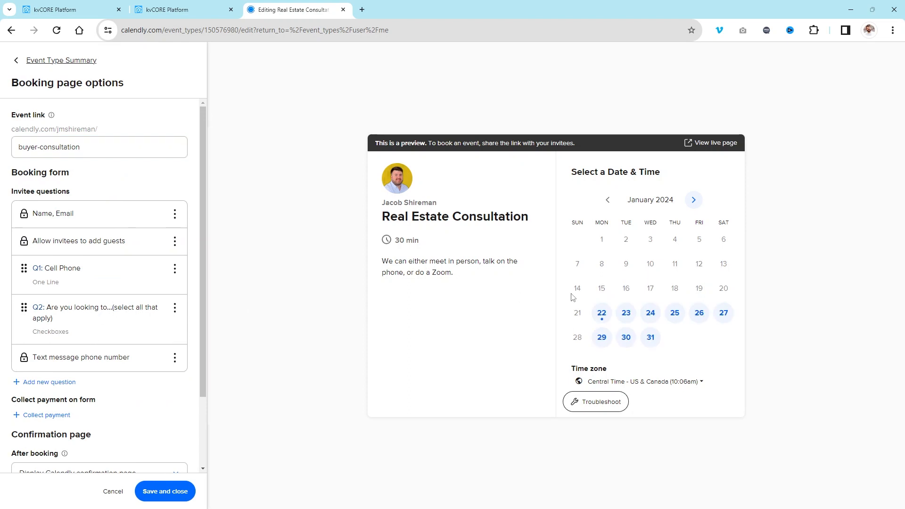
Edit the 'Are you looking to…' checkbox question listing Buy, Sell, Lease, Invest
{"action": "left_click", "coordinate": [175, 307]}
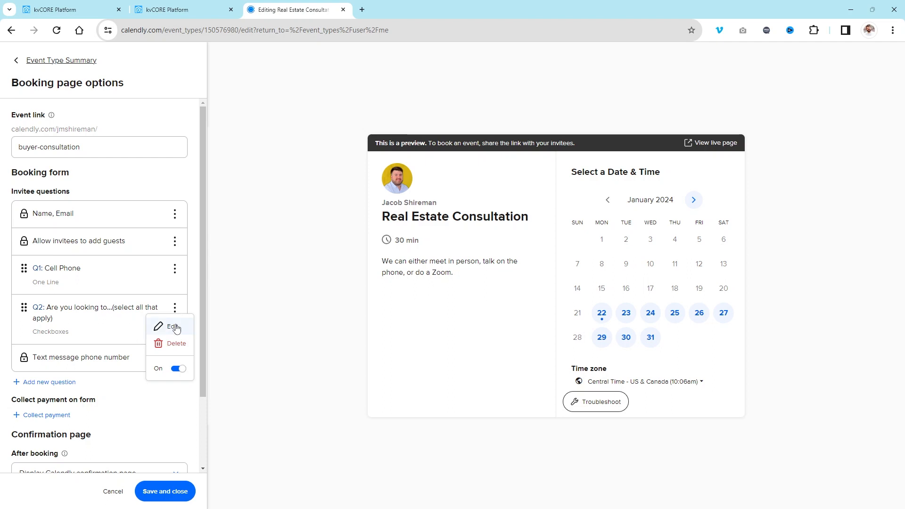
{"action": "left_click", "coordinate": [173, 327]}
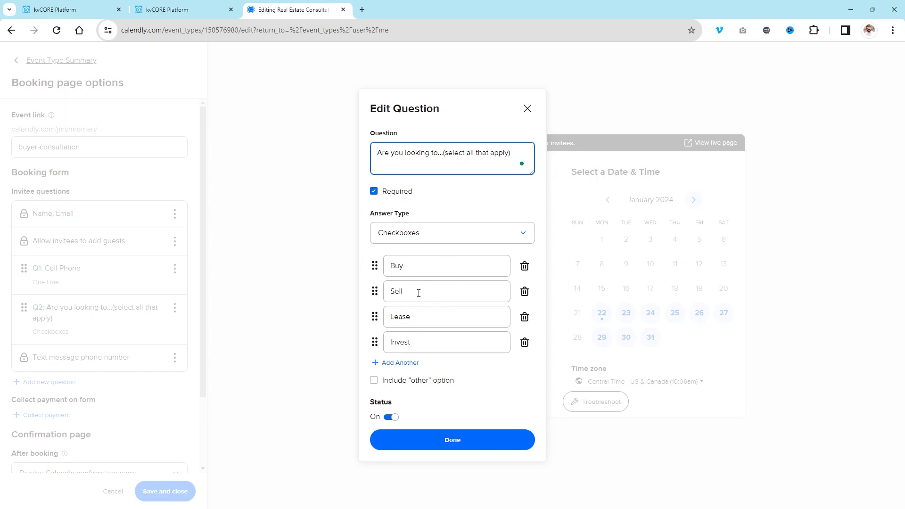
{"action": "mouse_move", "coordinate": [409, 290]}
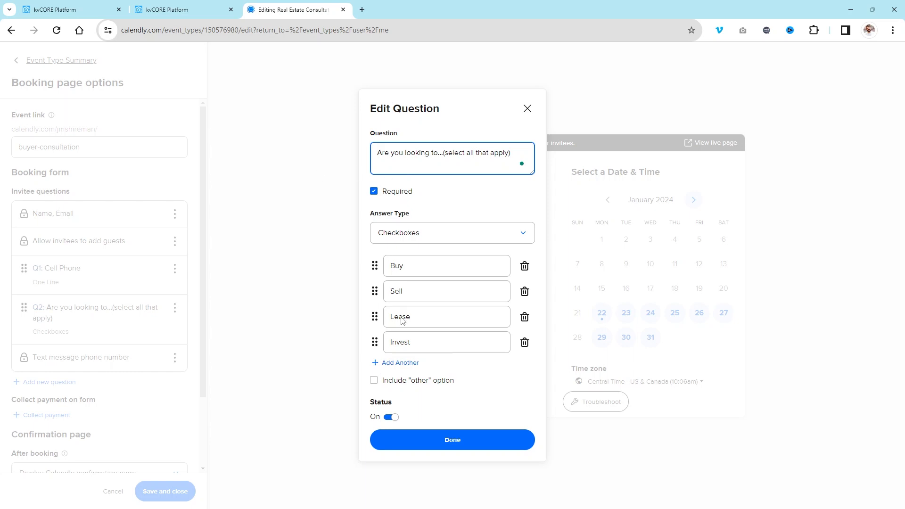
{"action": "mouse_move", "coordinate": [526, 109]}
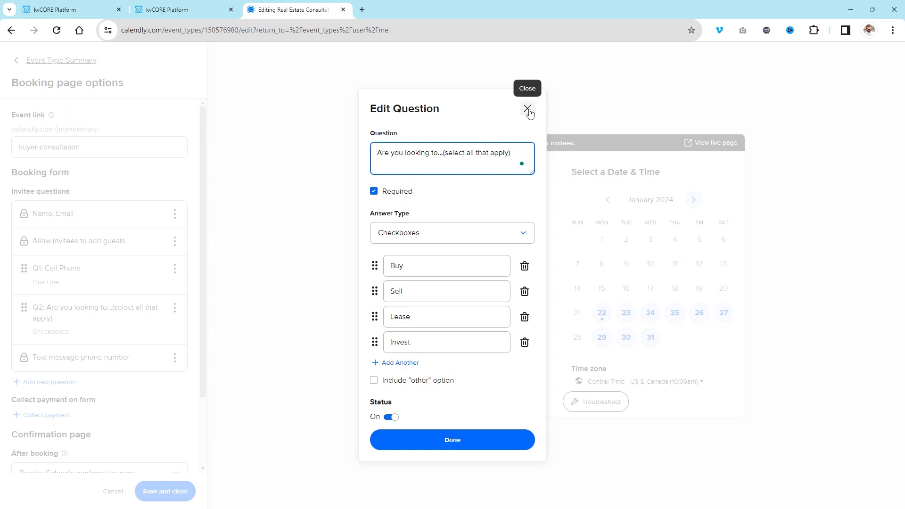
Add a Multiple Lines question 'Provide any additional notes that would help this meeting.'
{"action": "left_click", "coordinate": [526, 110]}
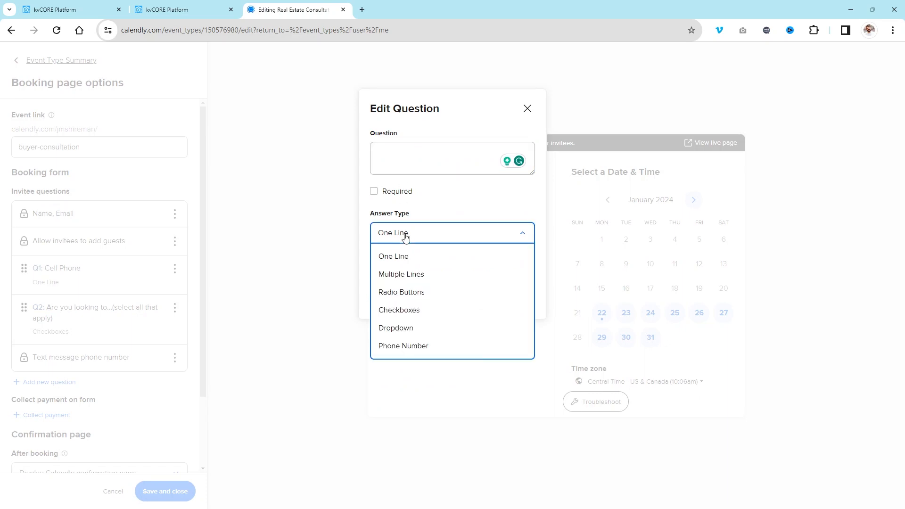
{"action": "left_click", "coordinate": [401, 274]}
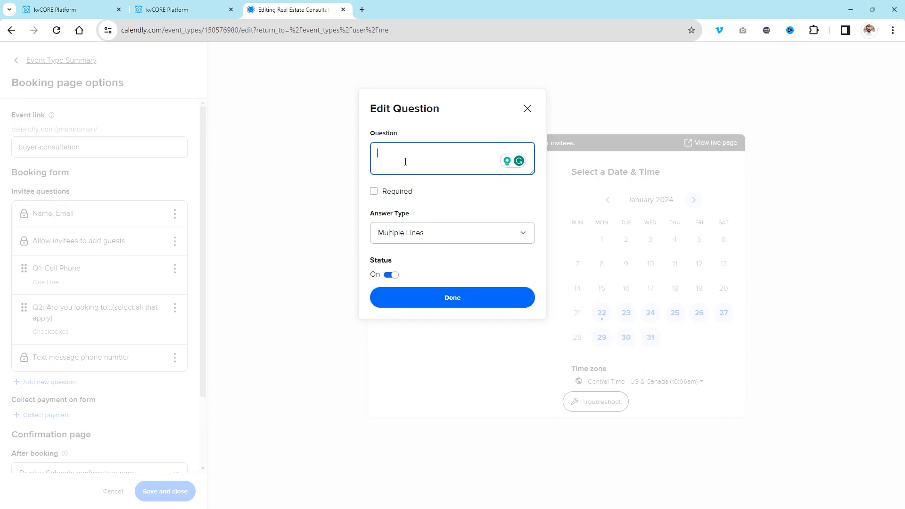
{"action": "type", "text": "Provide any addition"}
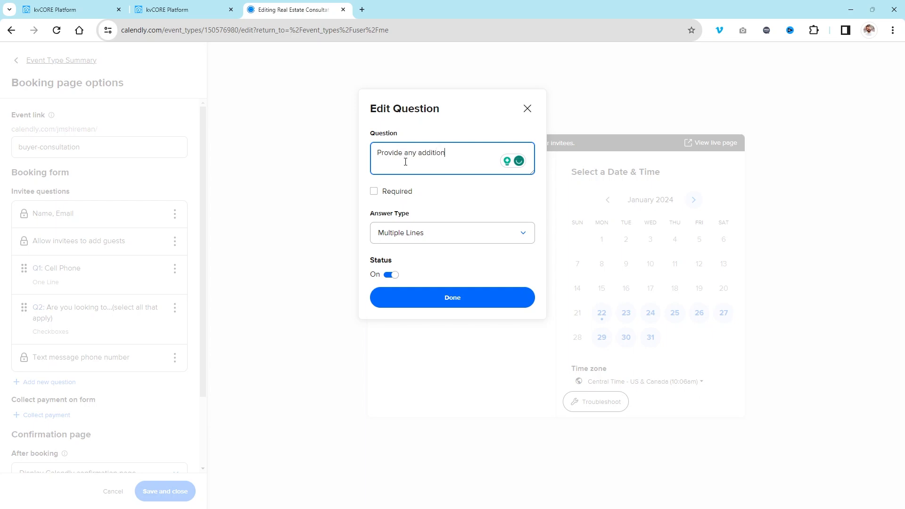
{"action": "type", "text": "al notes that"}
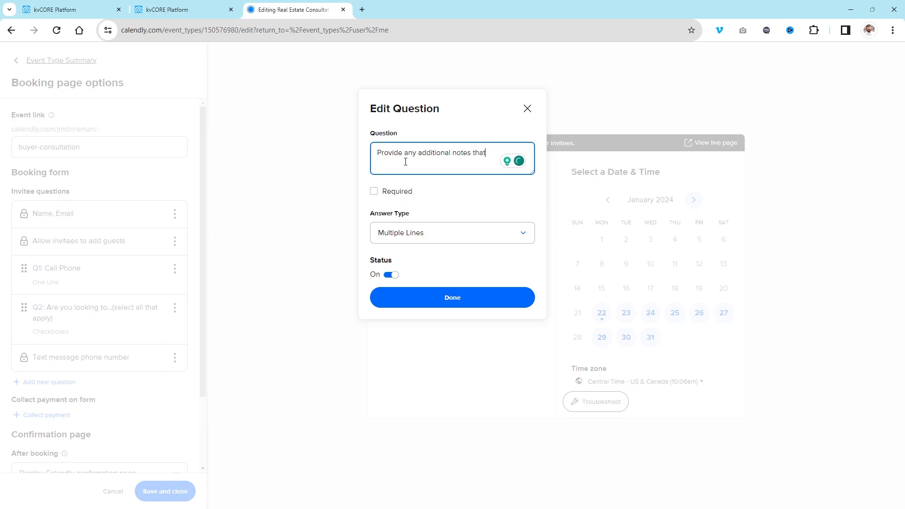
{"action": "type", "text": "would help"}
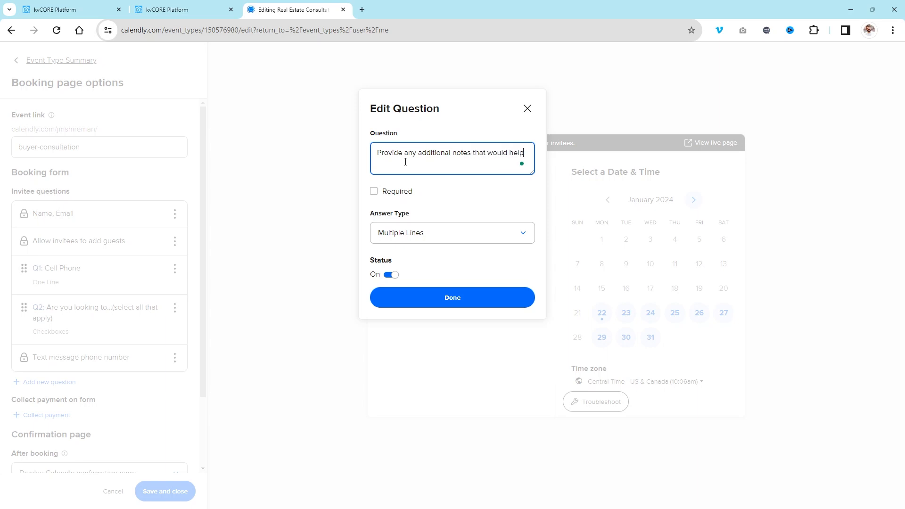
{"action": "type", "text": "this meet"}
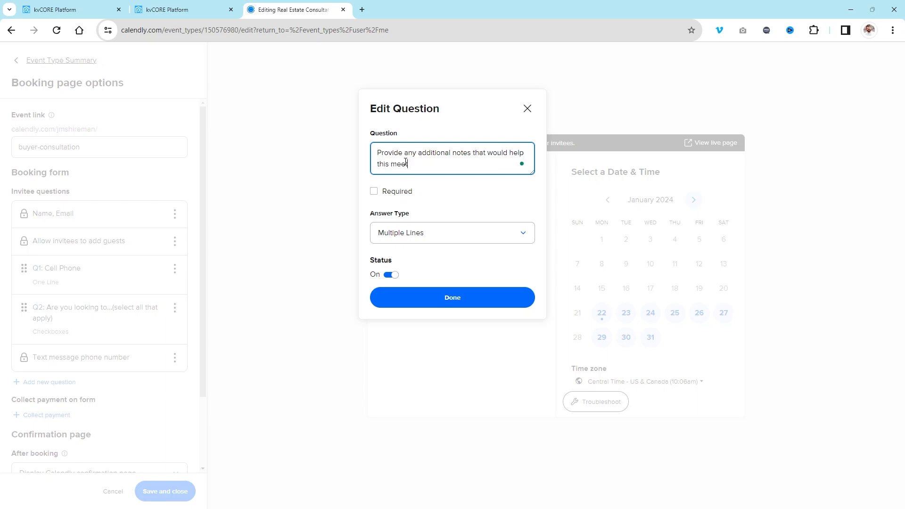
{"action": "type", "text": "ing"}
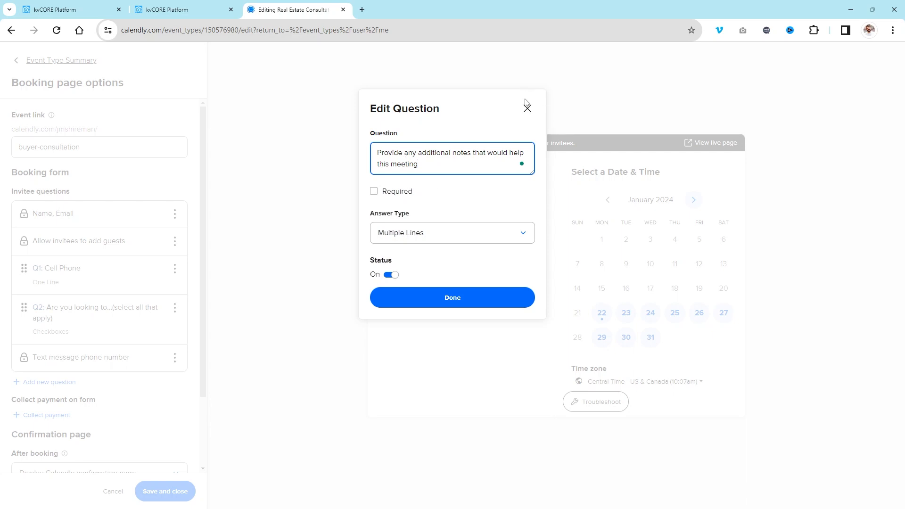
{"action": "left_click", "coordinate": [526, 104]}
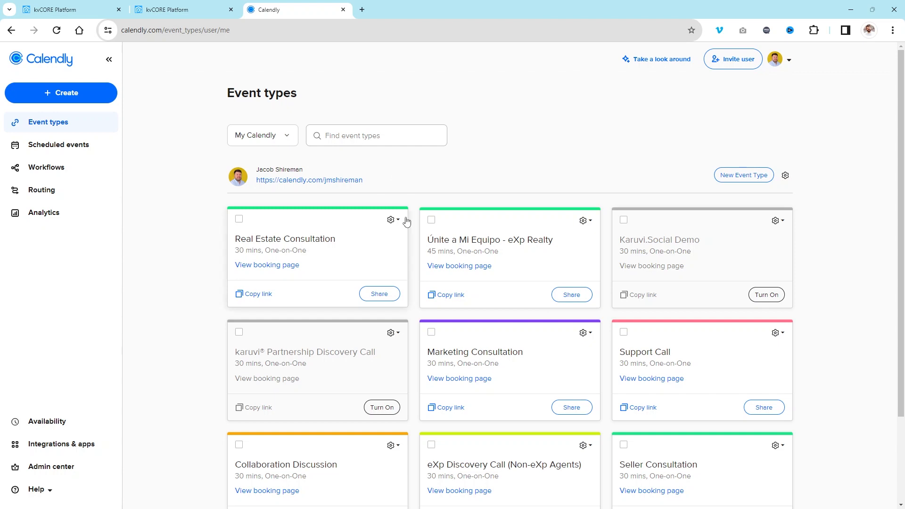
{"action": "mouse_move", "coordinate": [297, 263]}
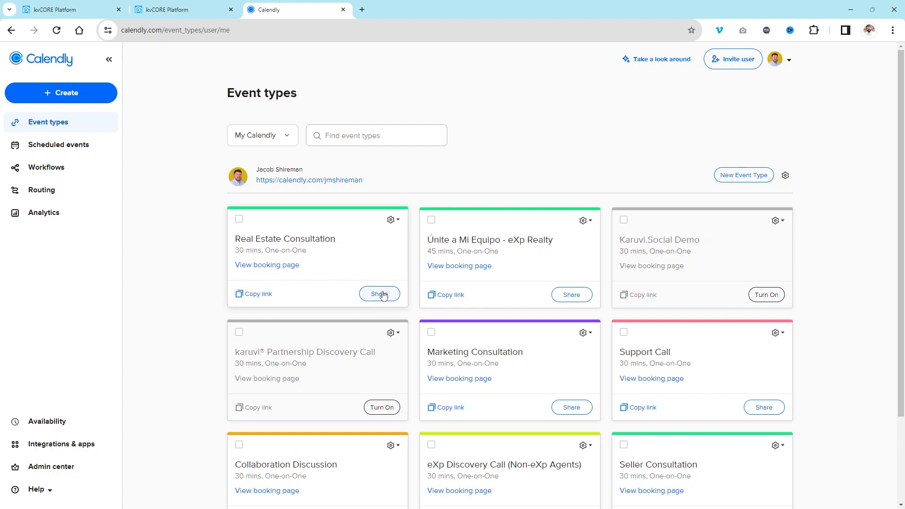
Share the Real Estate Consultation event and view the Add to website options
{"action": "left_click", "coordinate": [379, 295]}
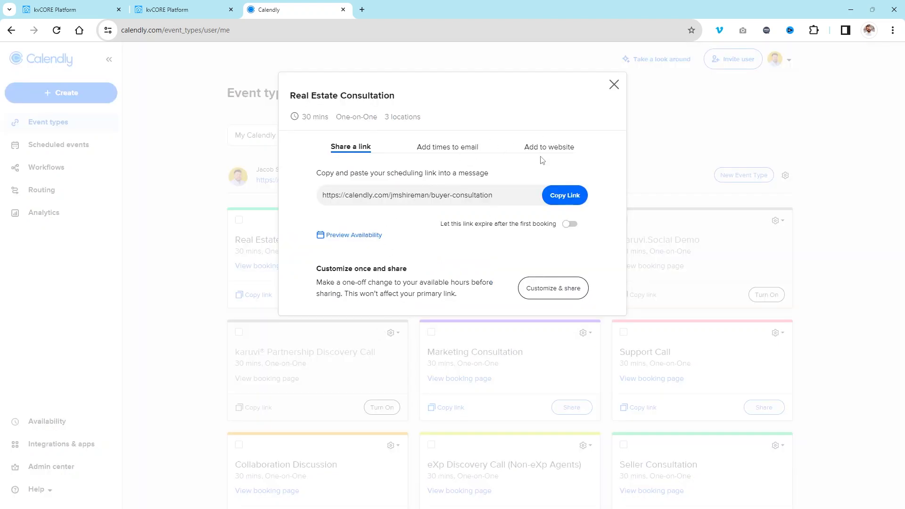
{"action": "left_click", "coordinate": [548, 147]}
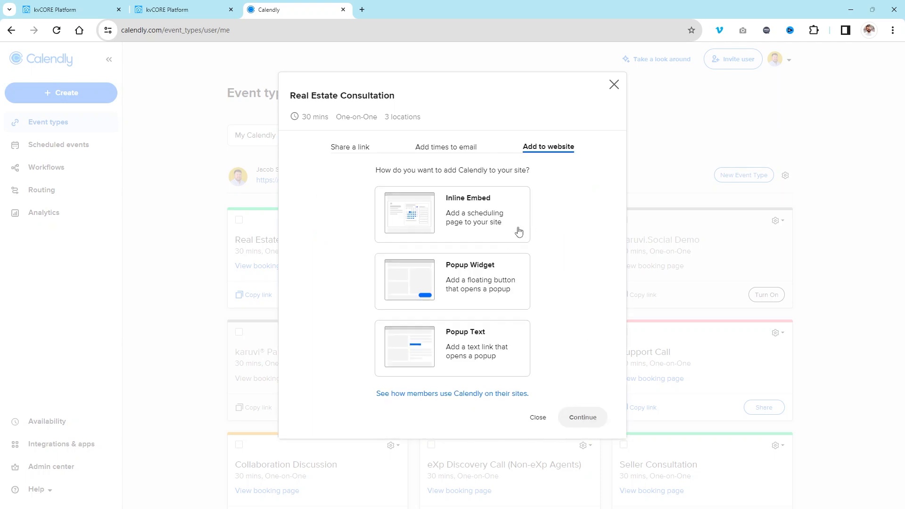
{"action": "mouse_move", "coordinate": [491, 211]}
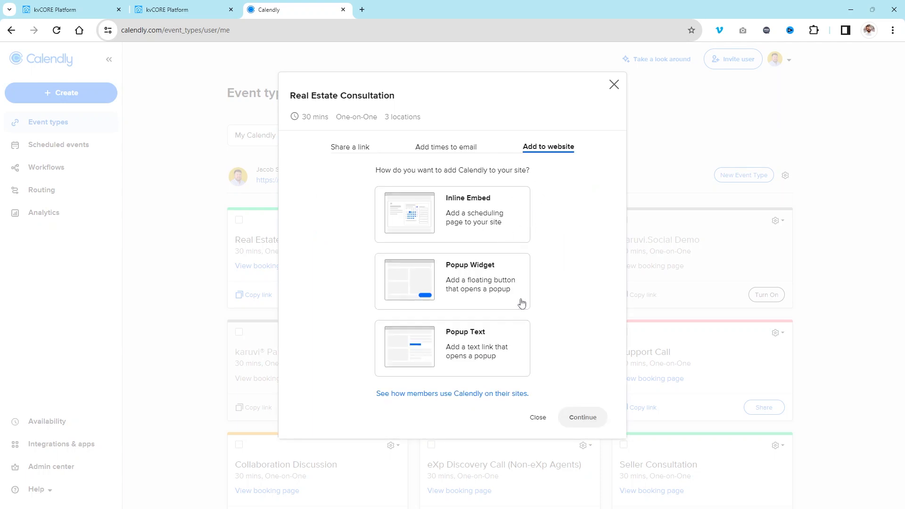
{"action": "mouse_move", "coordinate": [466, 263]}
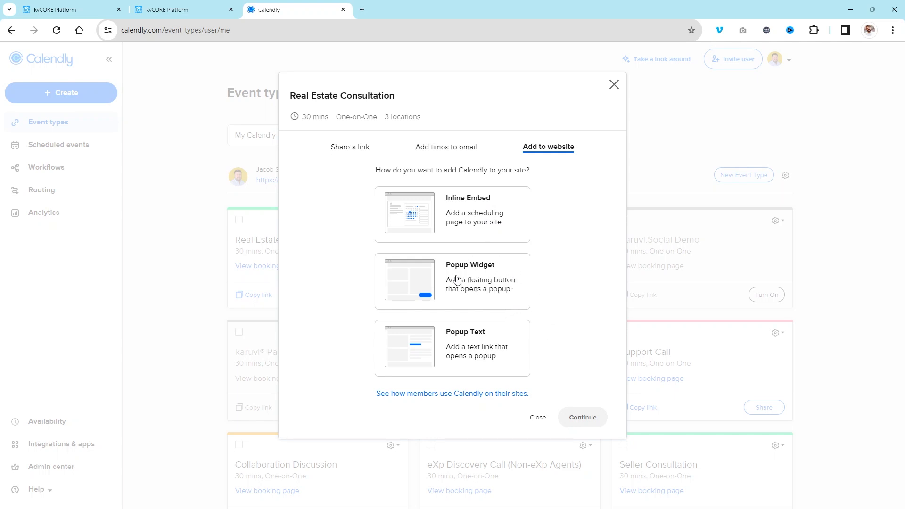
{"action": "mouse_move", "coordinate": [484, 289]}
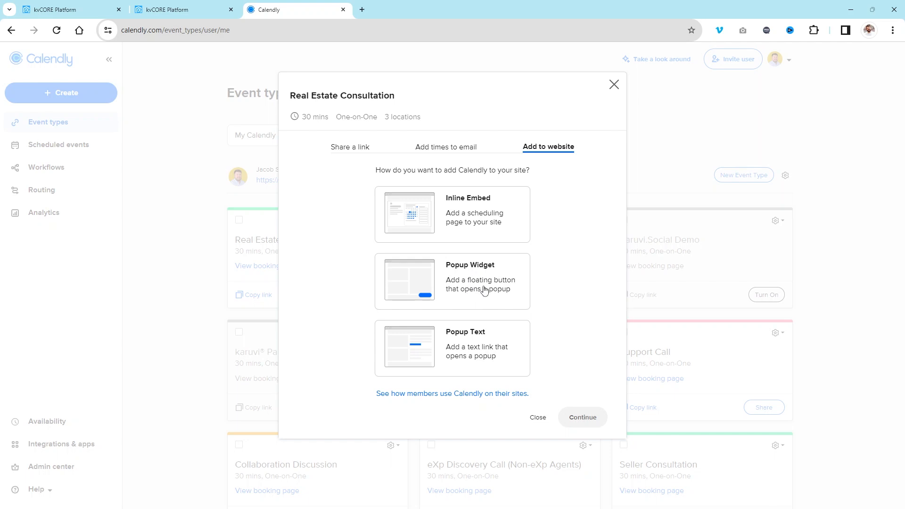
{"action": "mouse_move", "coordinate": [470, 289]}
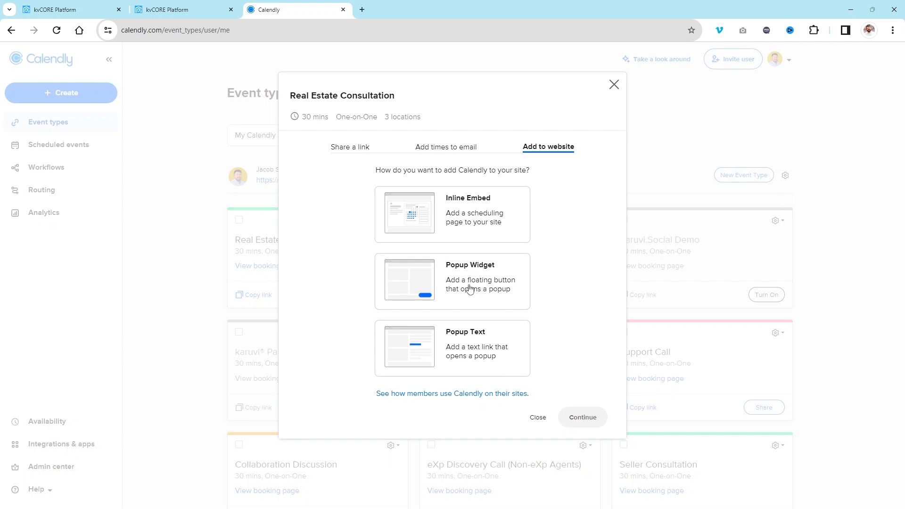
{"action": "mouse_move", "coordinate": [458, 351]}
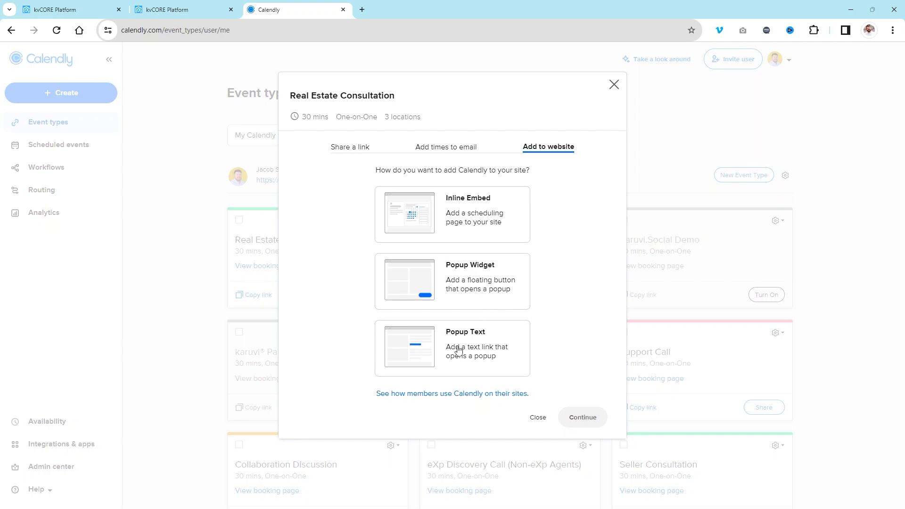
{"action": "mouse_move", "coordinate": [456, 339]}
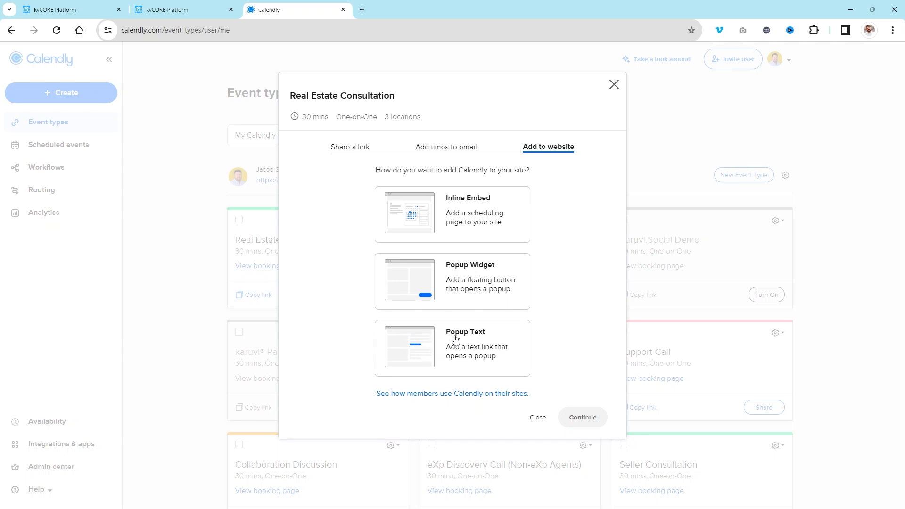
{"action": "mouse_move", "coordinate": [436, 349]}
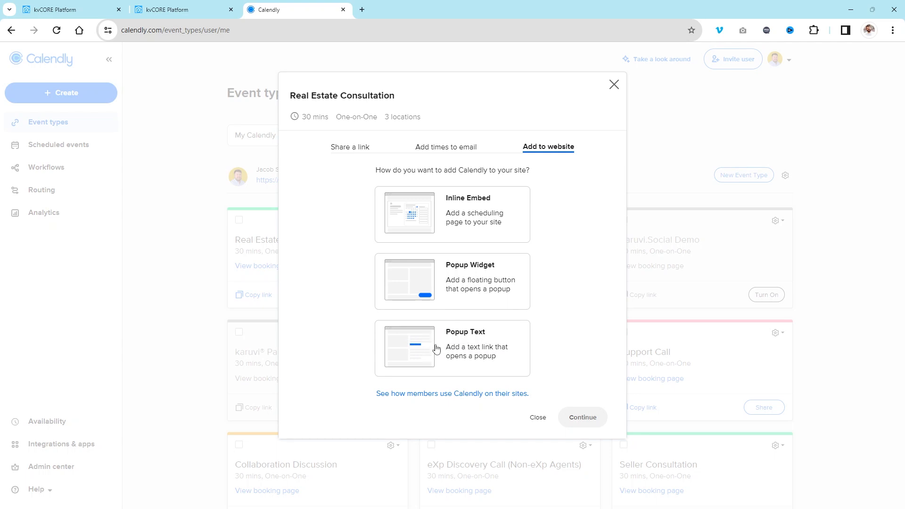
{"action": "mouse_move", "coordinate": [430, 209]}
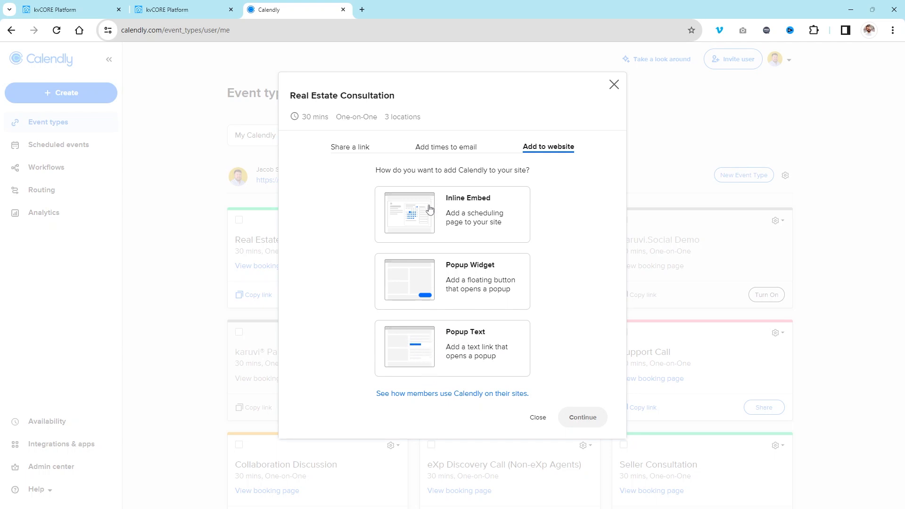
{"action": "mouse_move", "coordinate": [540, 180]}
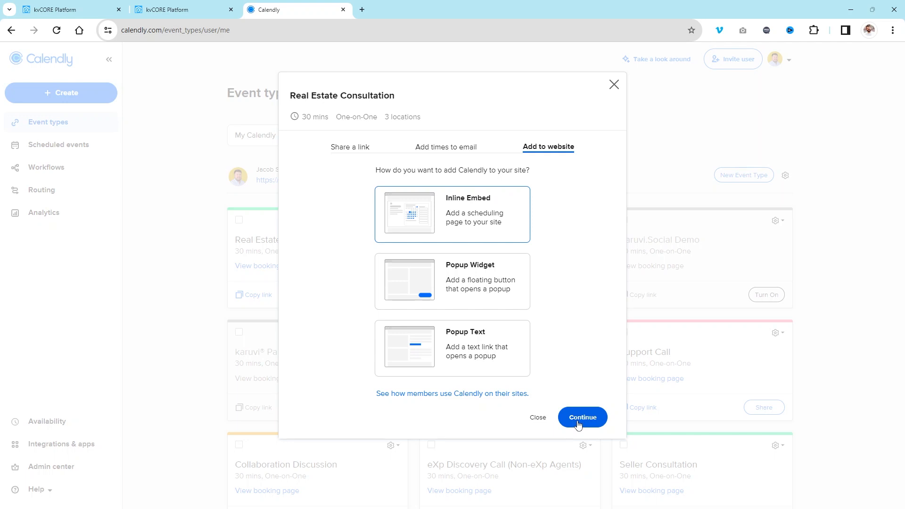
Review the inline embed's button and link colour and copy the widget embed code
{"action": "left_click", "coordinate": [581, 417]}
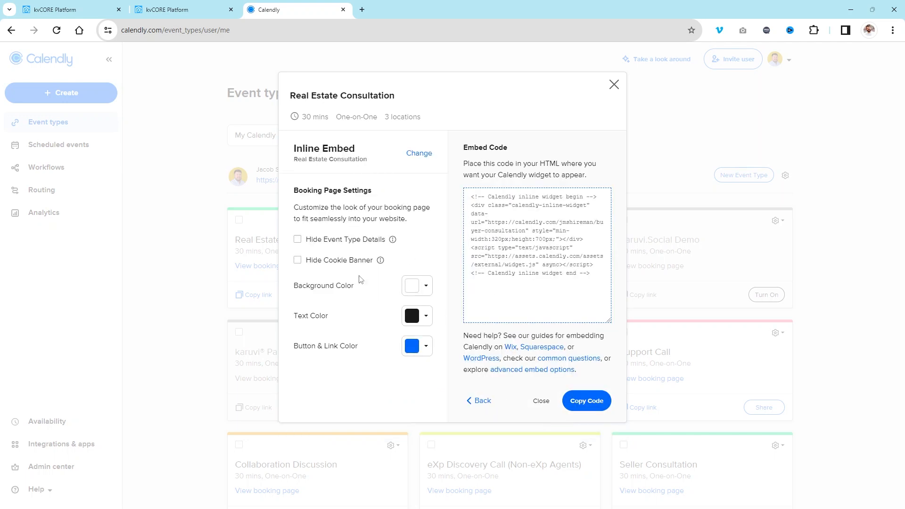
{"action": "mouse_move", "coordinate": [375, 242]}
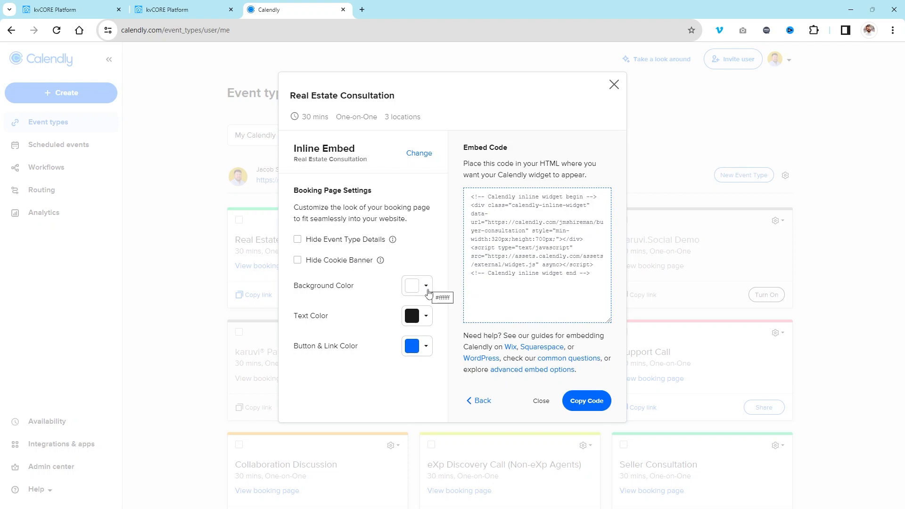
{"action": "mouse_move", "coordinate": [426, 349]}
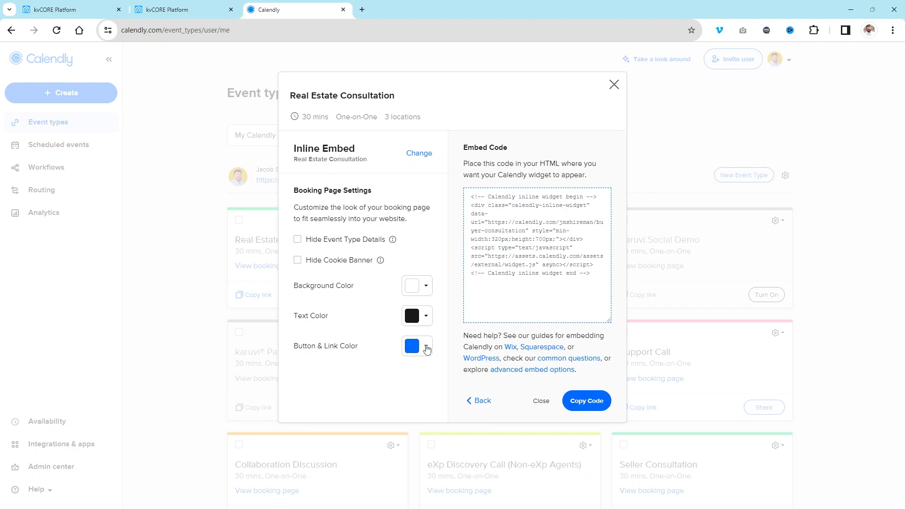
{"action": "left_click", "coordinate": [425, 346]}
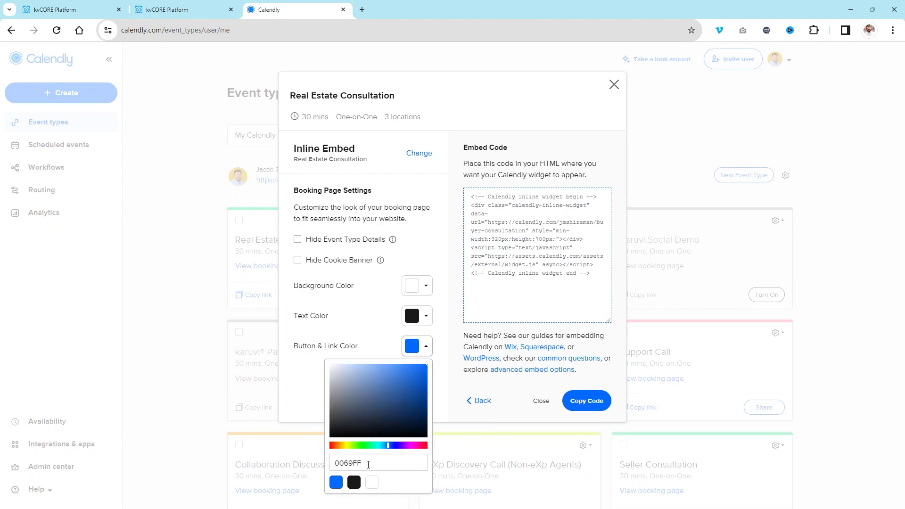
{"action": "left_click", "coordinate": [425, 346]}
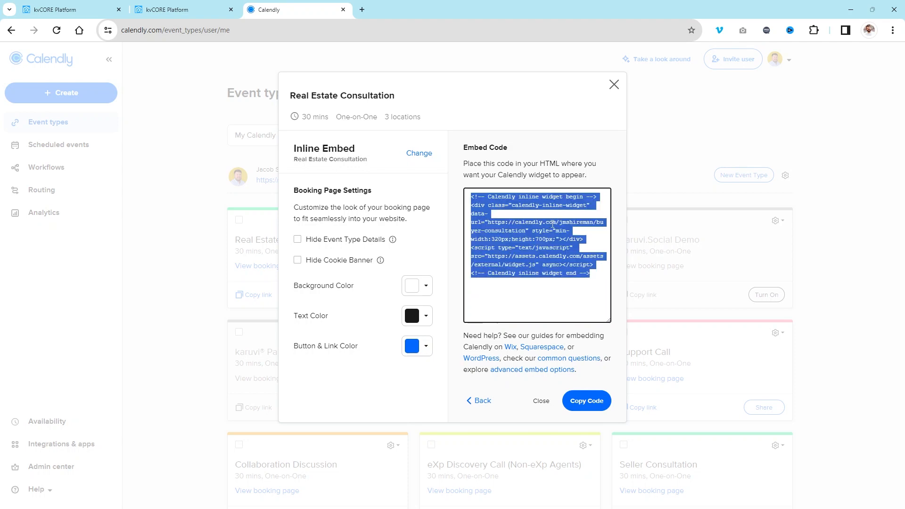
{"action": "left_click", "coordinate": [586, 400]}
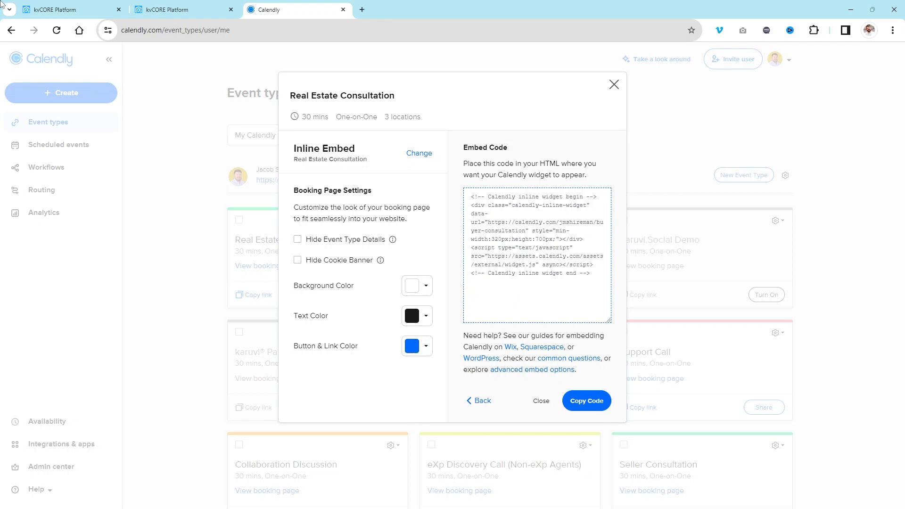
Paste the Calendly inline widget code into the Schedule page's source code
{"action": "left_click", "coordinate": [71, 9]}
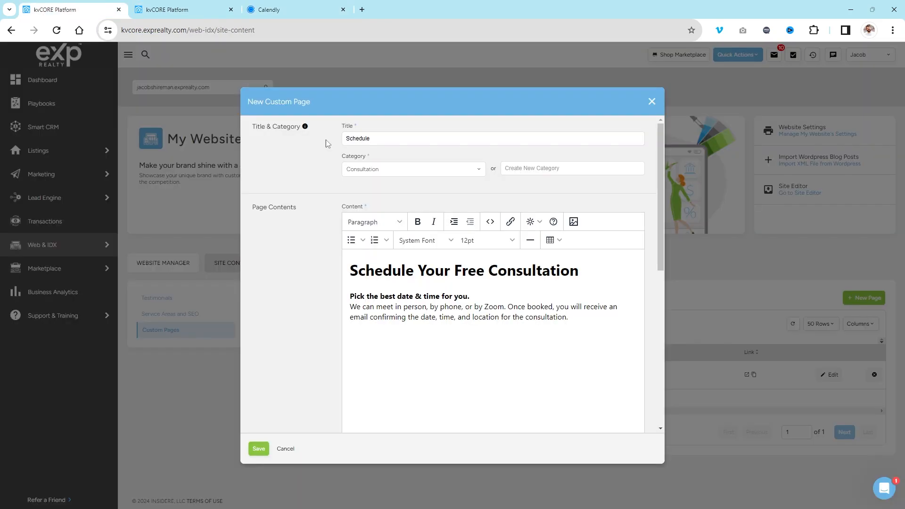
{"action": "mouse_move", "coordinate": [210, 190]}
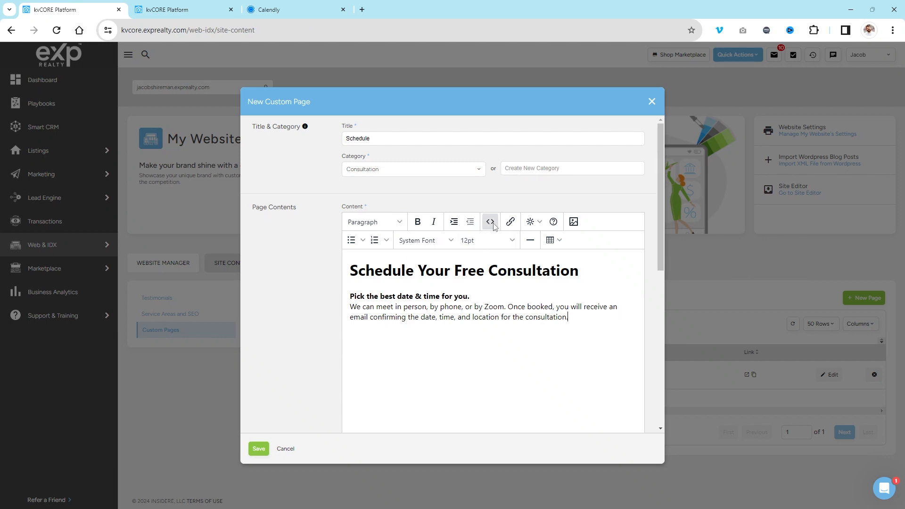
{"action": "mouse_move", "coordinate": [490, 221]}
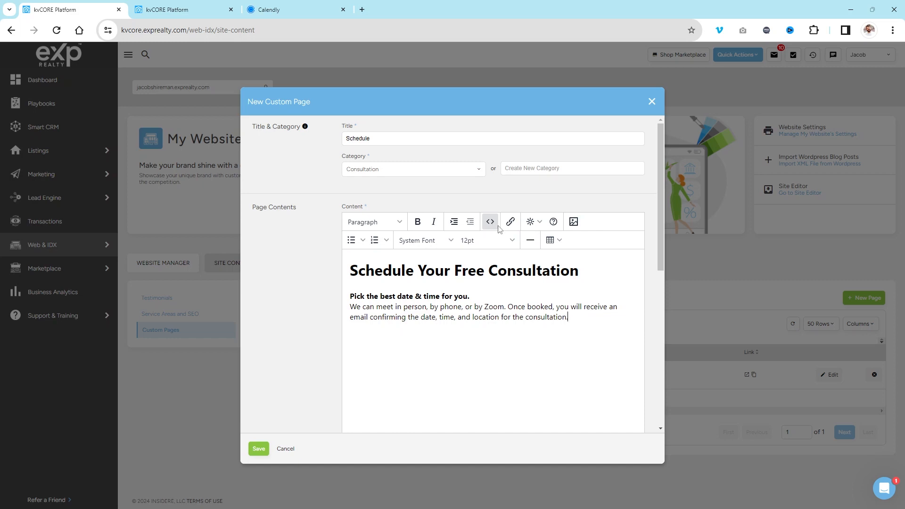
{"action": "left_click", "coordinate": [490, 221]}
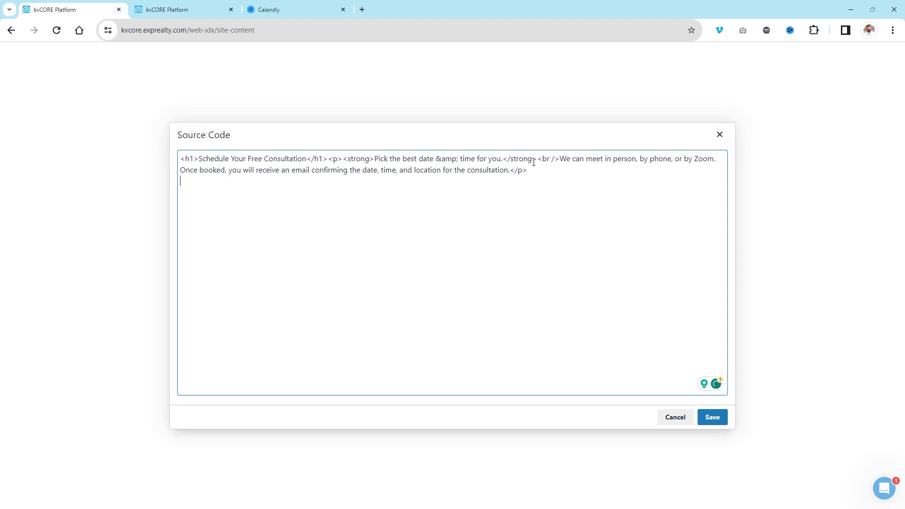
{"action": "type", "text": "<!-- Calendly inline widget begin -->"}
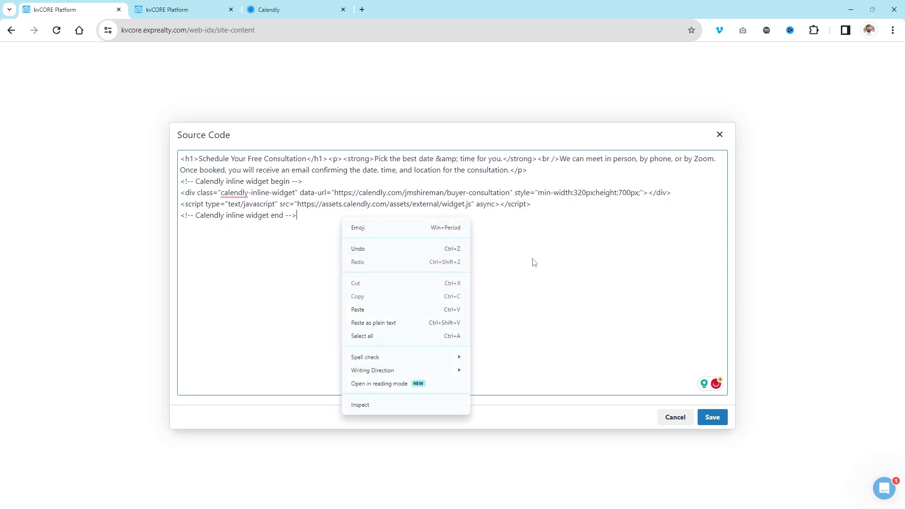
{"action": "left_click", "coordinate": [512, 256]}
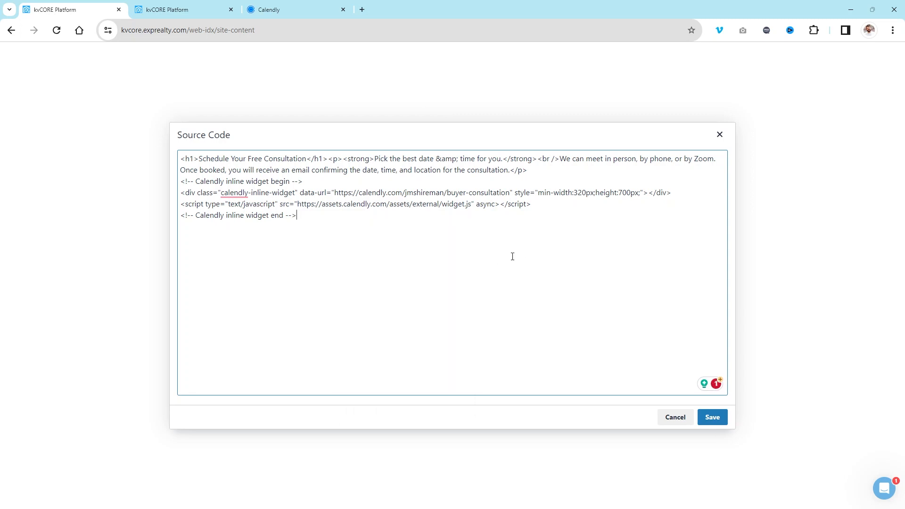
{"action": "mouse_move", "coordinate": [182, 205]}
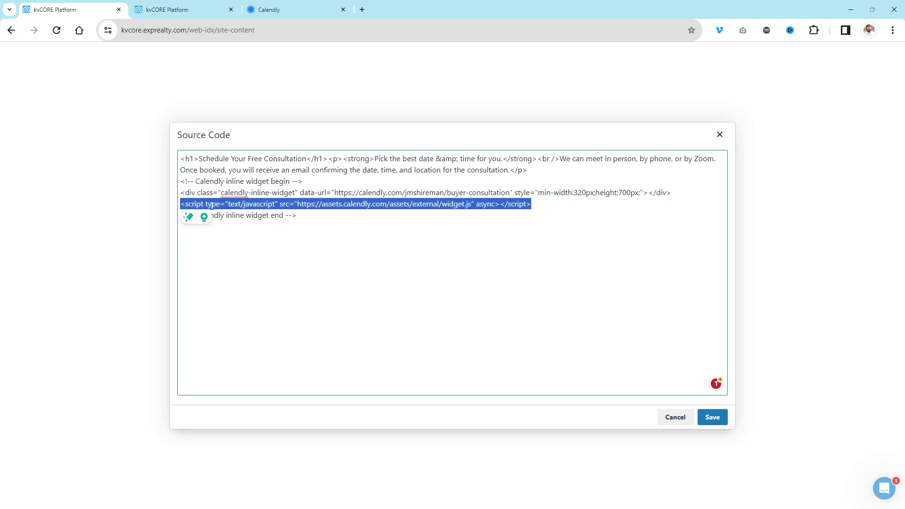
Delete the widget's <script> line and save the edited source code
{"action": "left_click", "coordinate": [536, 204]}
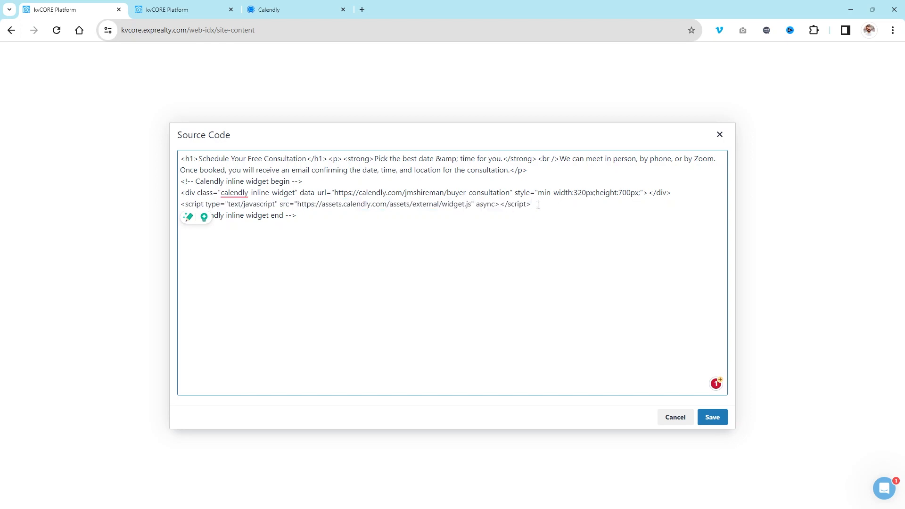
{"action": "triple_click", "coordinate": [355, 204]}
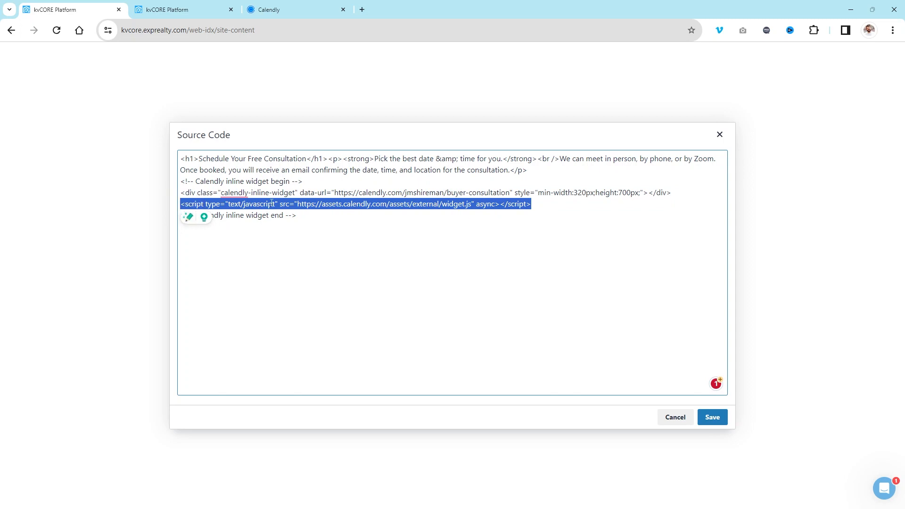
{"action": "key", "text": "Delete"}
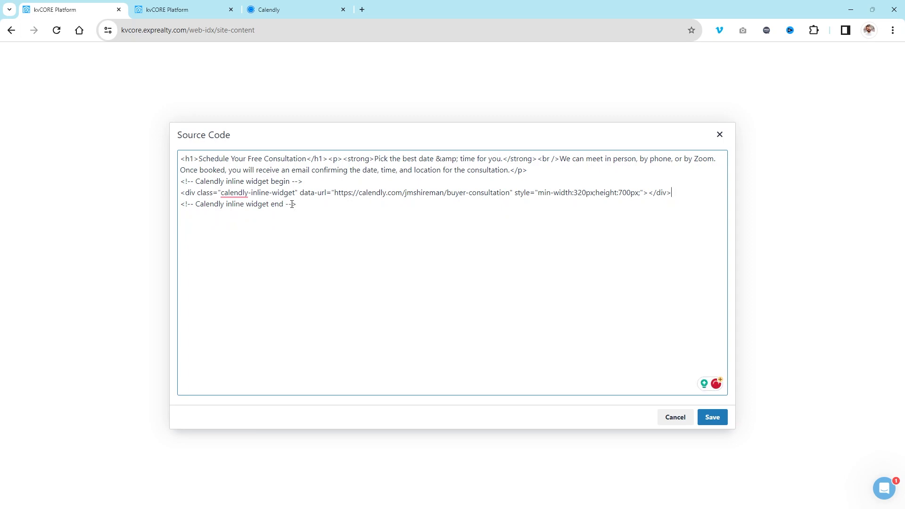
{"action": "left_click", "coordinate": [711, 417]}
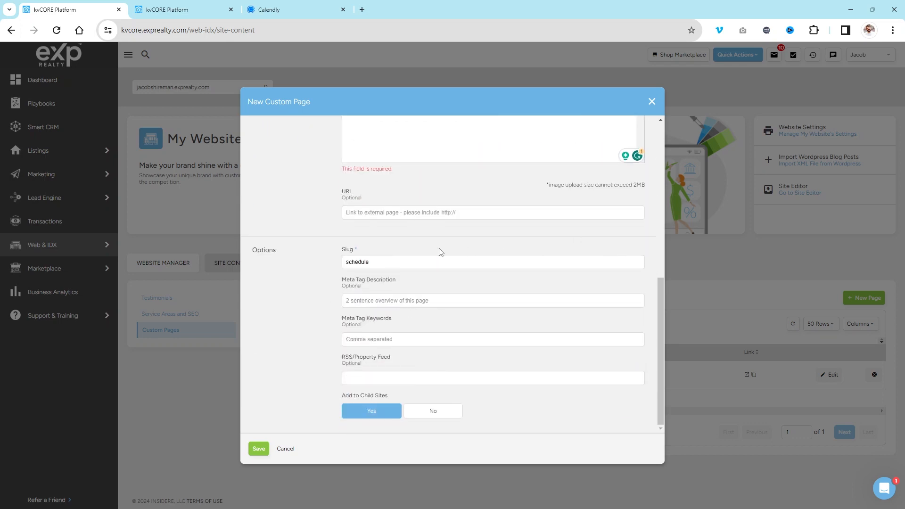
Write a meta description about Houston-area free consultations, keep Add to Child Sites on Yes, and save
{"action": "left_click", "coordinate": [492, 300]}
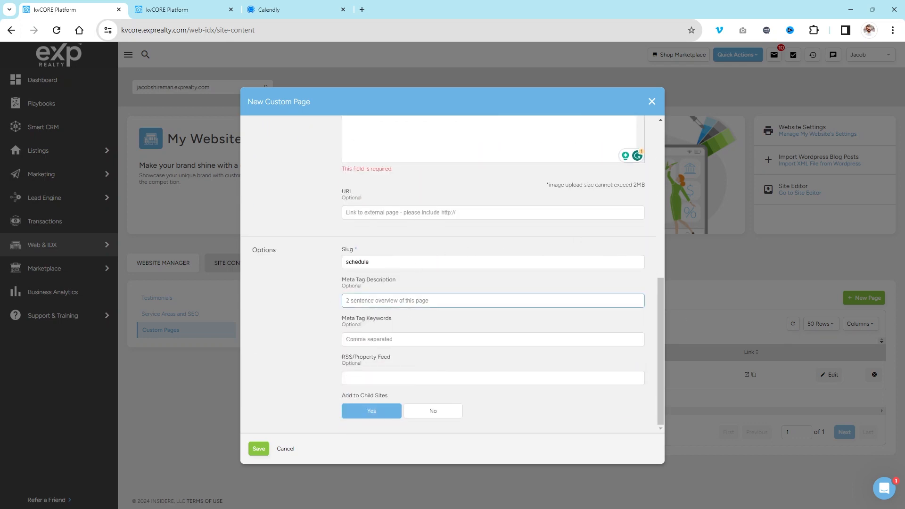
{"action": "left_click", "coordinate": [492, 300]}
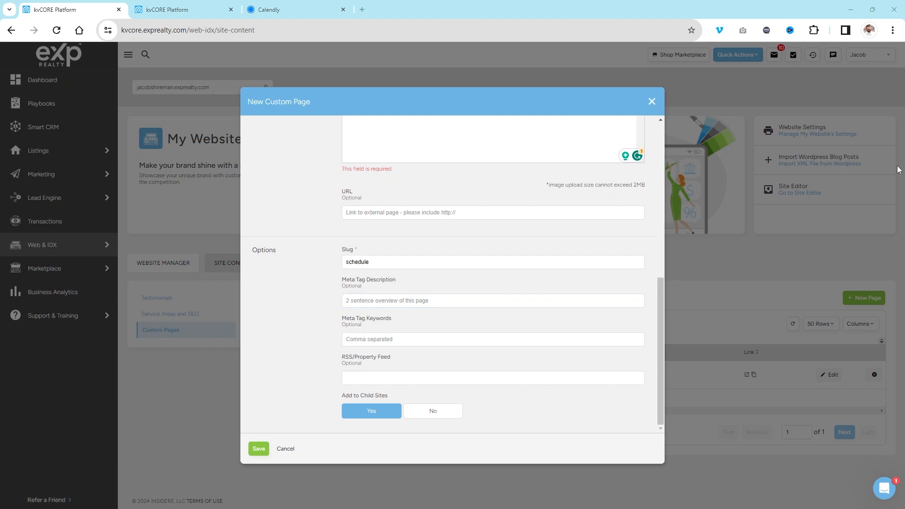
{"action": "type", "text": "sell a property in the Houston area? Schedule your free real estate consultation with Houston realtor Jacob Shireman."}
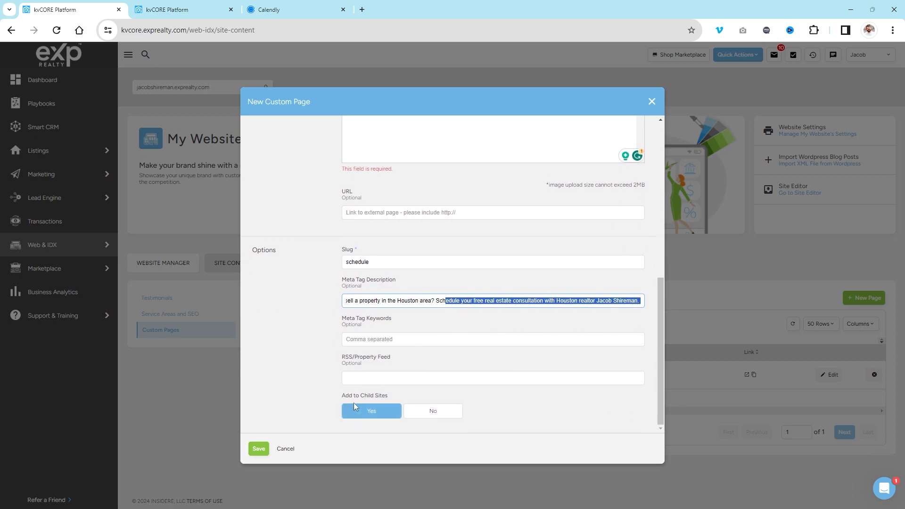
{"action": "left_click", "coordinate": [433, 410]}
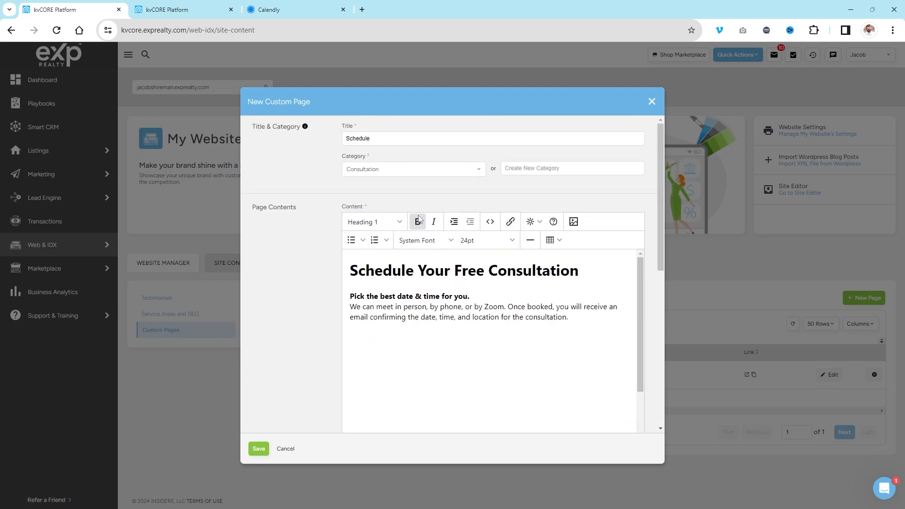
{"action": "left_click", "coordinate": [259, 449]}
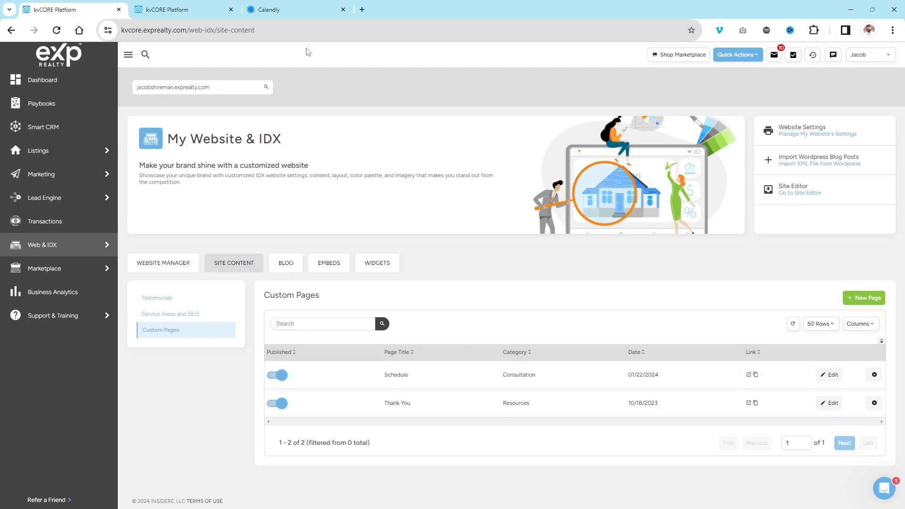
{"action": "mouse_move", "coordinate": [69, 245]}
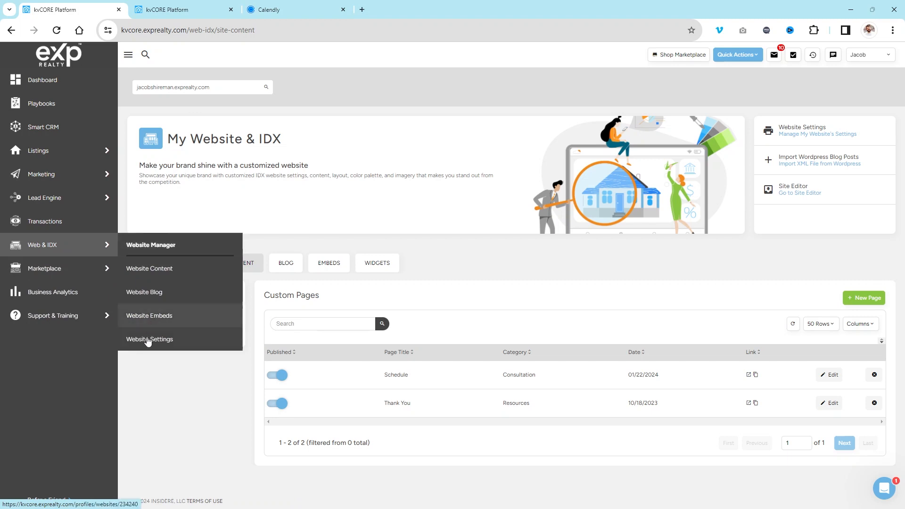
Open Website Settings on the General tab and scroll through its options
{"action": "left_click", "coordinate": [149, 339]}
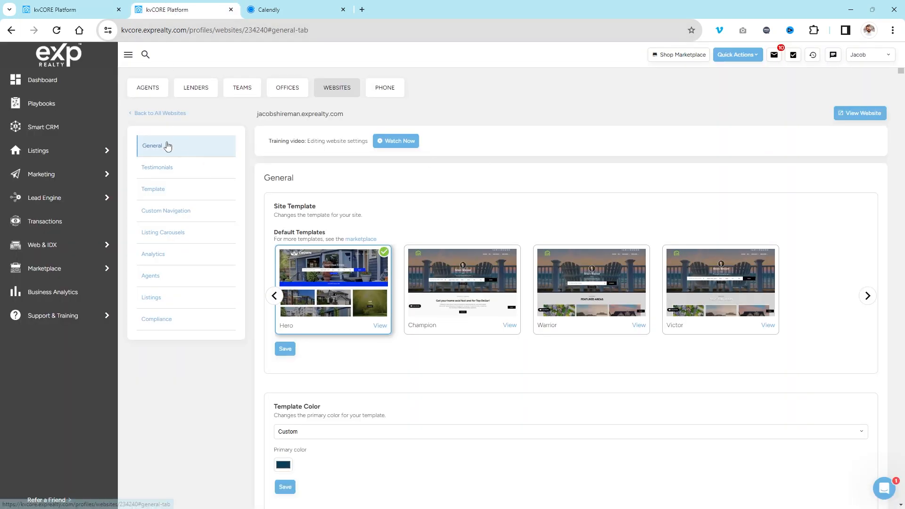
{"action": "scroll", "scroll_direction": "down", "scroll_amount": 3}
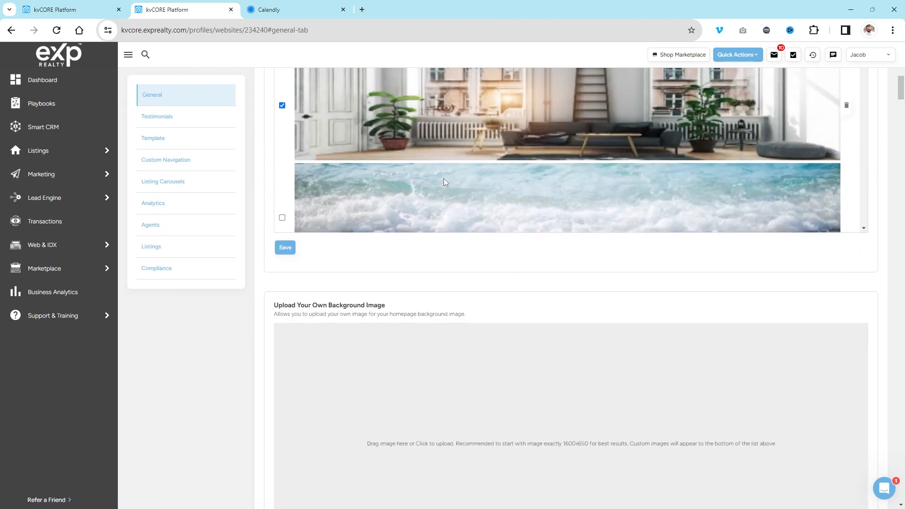
{"action": "scroll", "scroll_direction": "down", "scroll_amount": 3}
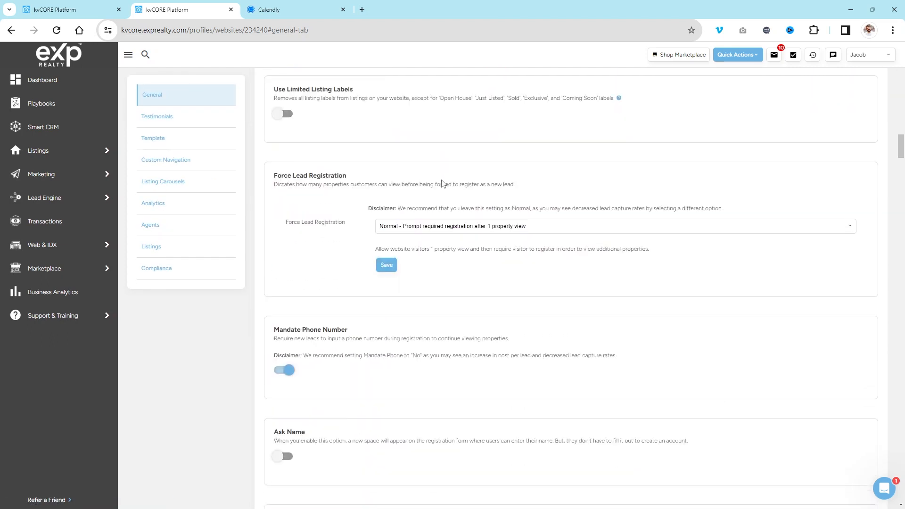
{"action": "scroll", "scroll_direction": "down", "scroll_amount": 3}
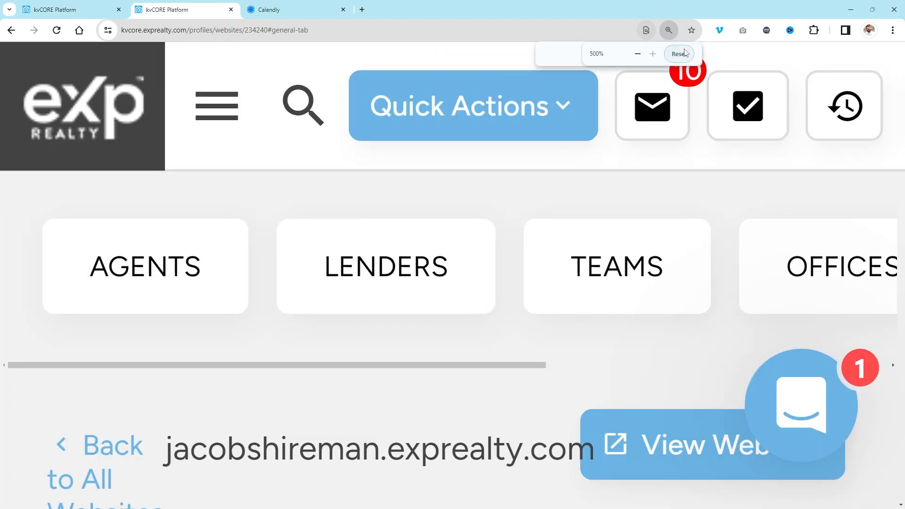
Reset the browser zoom and locate the Custom Header Code field on the settings page
{"action": "left_click", "coordinate": [680, 52]}
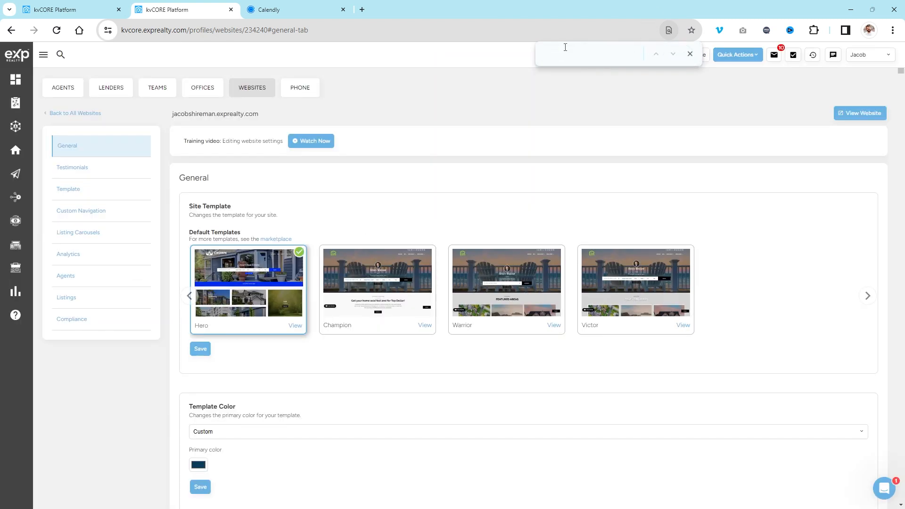
{"action": "type", "text": "custom header"}
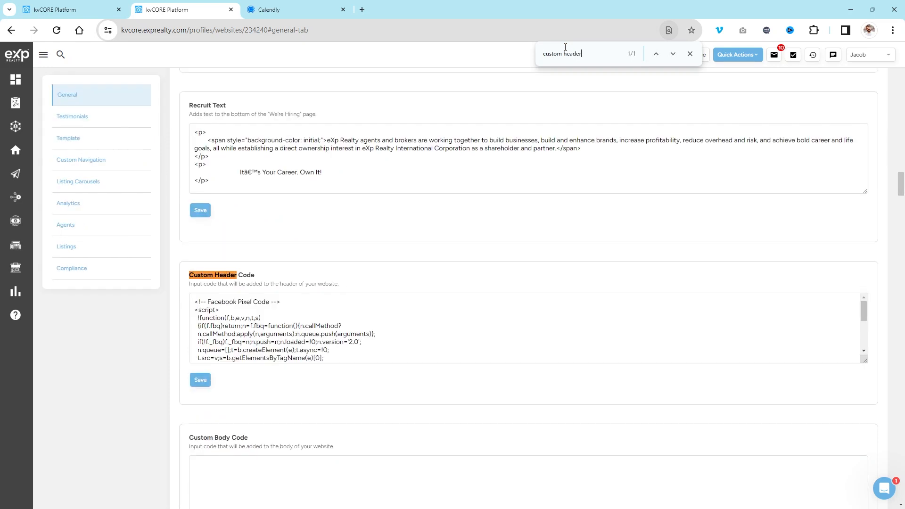
{"action": "scroll", "scroll_direction": "down", "scroll_amount": 3}
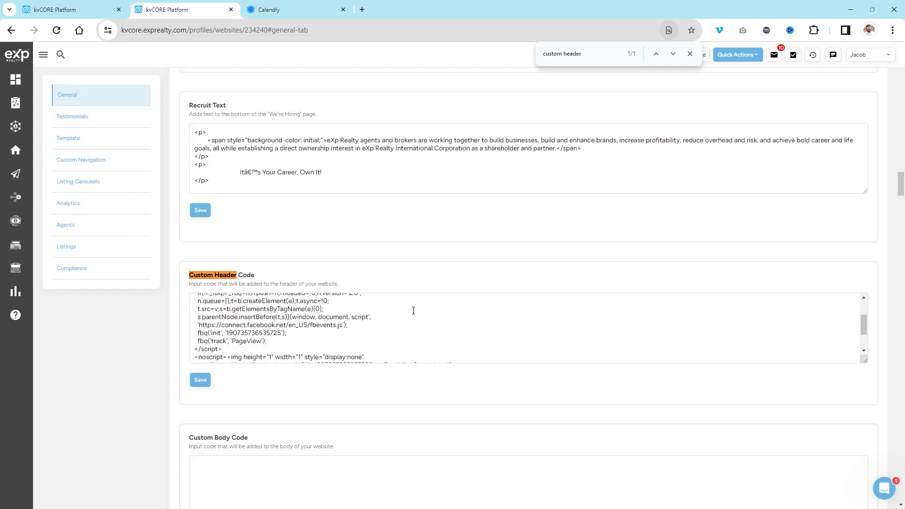
{"action": "scroll", "scroll_direction": "down", "scroll_amount": 3}
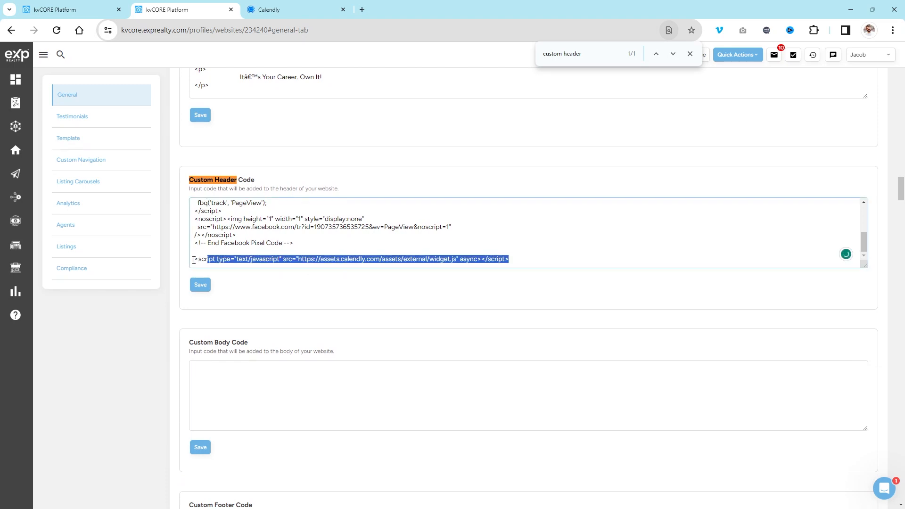
Replace the old header line with the Calendly widget script and save the Custom Header Code
{"action": "key", "text": "Delete"}
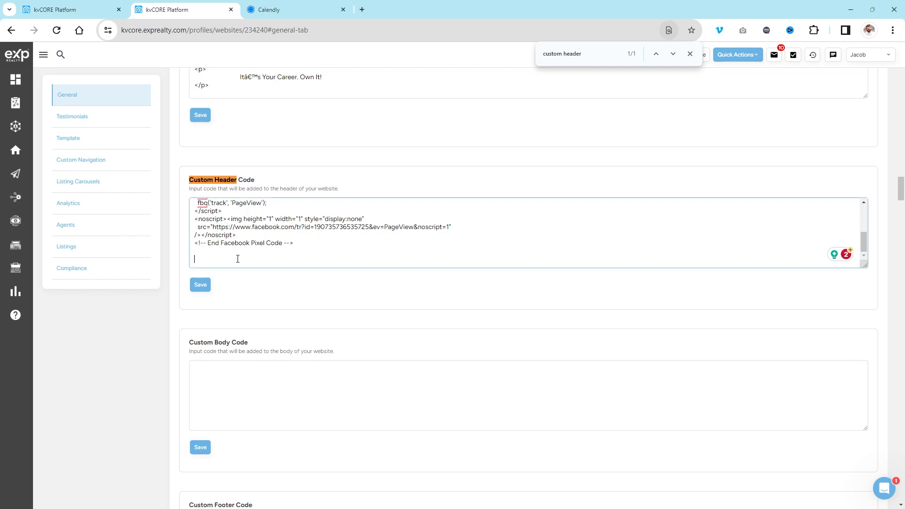
{"action": "type", "text": "<script type=\"text/javascript\" src=\"https://assets.calendly.com/assets/external/widget.js\" async></script>"}
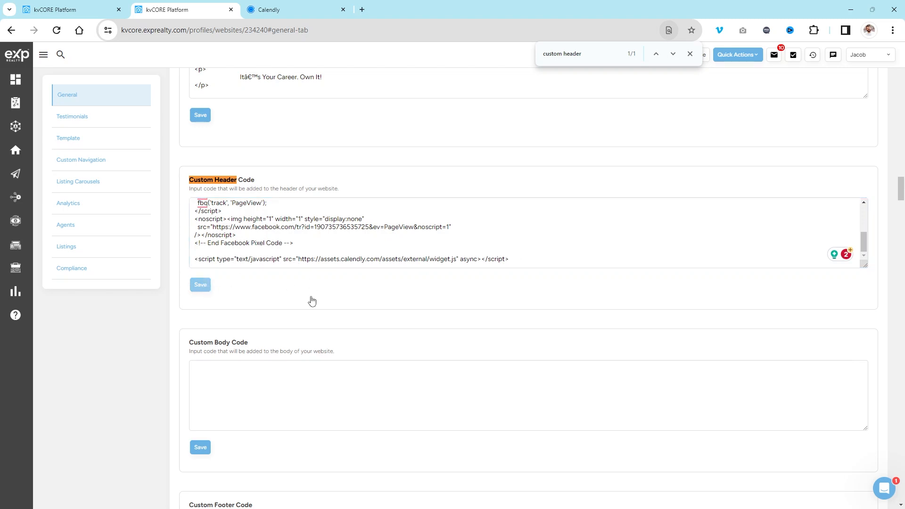
{"action": "left_click", "coordinate": [200, 285]}
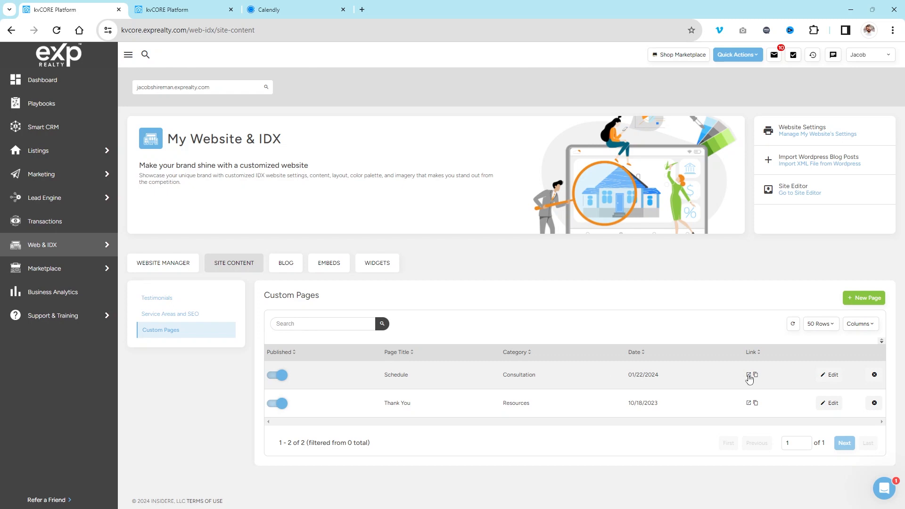
View the live Schedule page and book January 24 at 3:00pm in the Calendly widget
{"action": "left_click", "coordinate": [748, 375]}
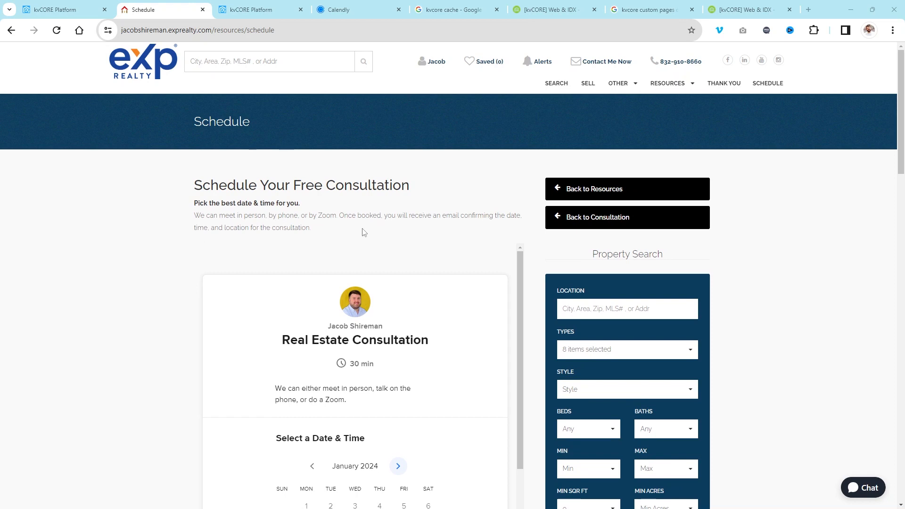
{"action": "scroll", "scroll_direction": "down", "scroll_amount": 3}
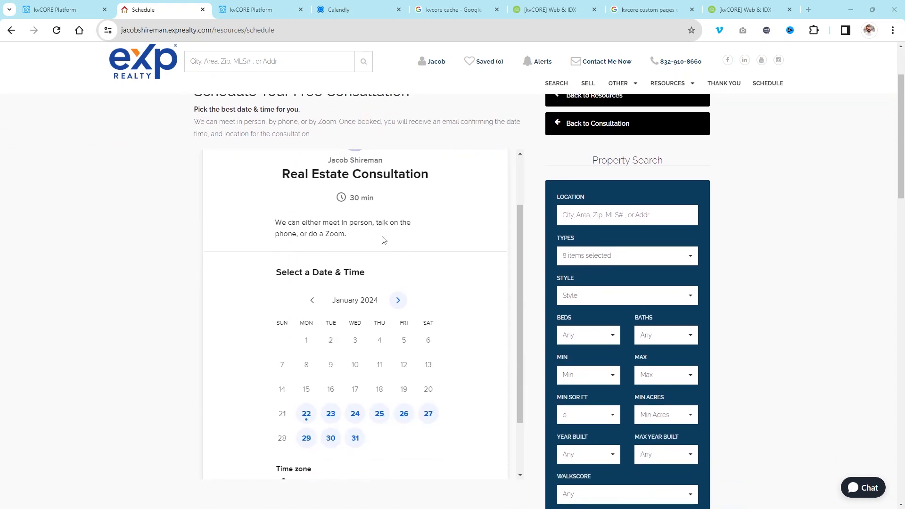
{"action": "left_click", "coordinate": [355, 413]}
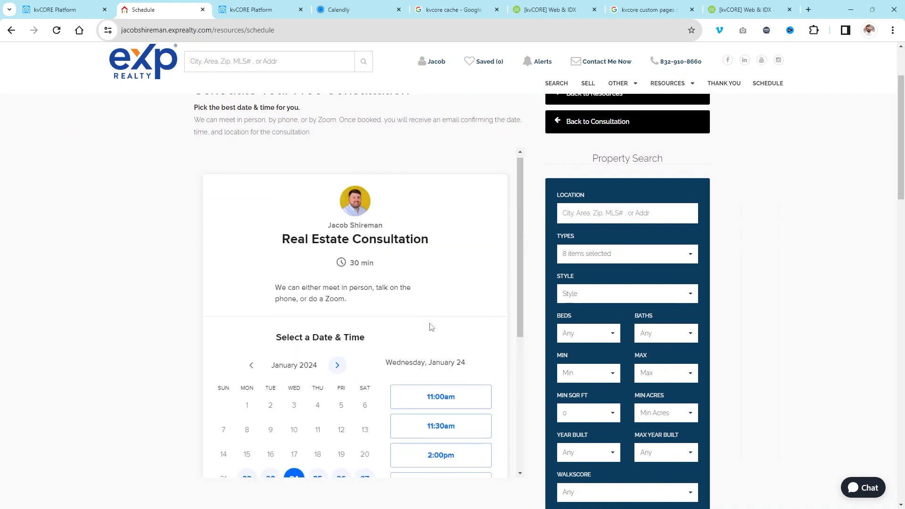
{"action": "scroll", "scroll_direction": "down", "scroll_amount": 3}
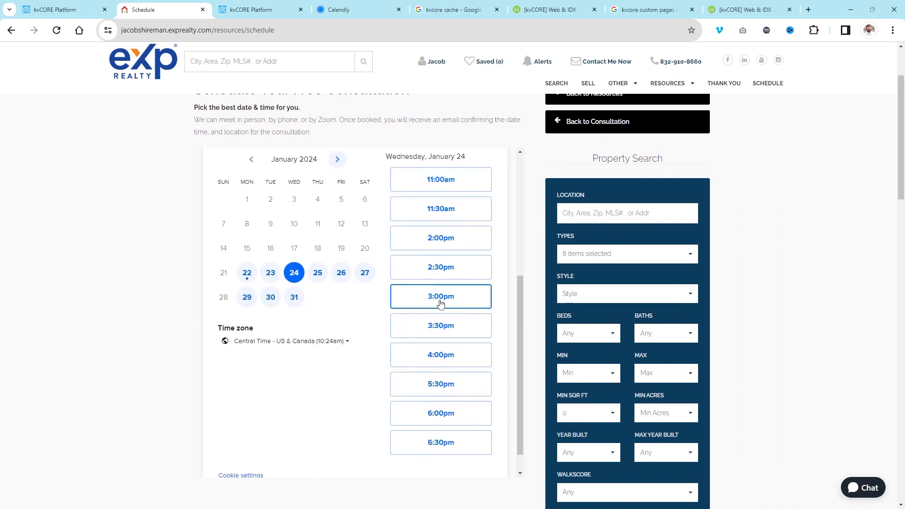
{"action": "left_click", "coordinate": [441, 296]}
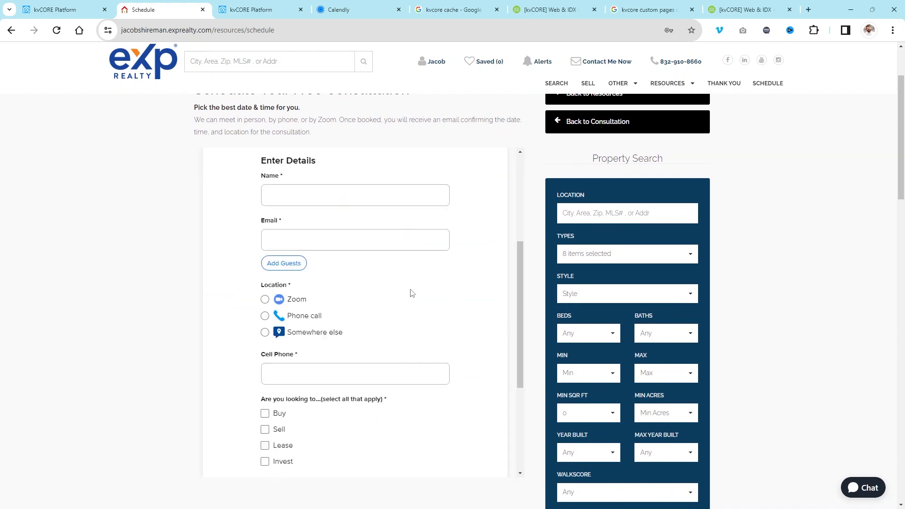
Review the details form and select the Schedule Your Free Consultation heading
{"action": "scroll", "scroll_direction": "down", "scroll_amount": 3}
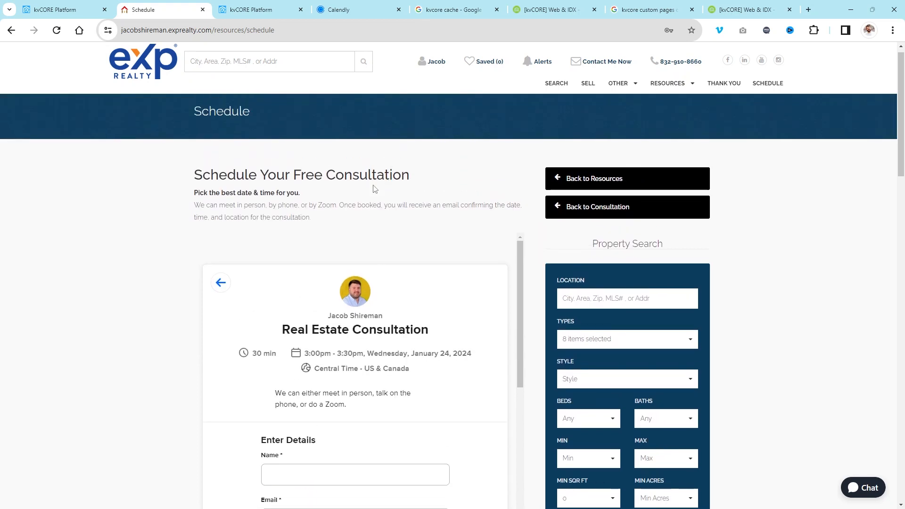
{"action": "mouse_move", "coordinate": [312, 180]}
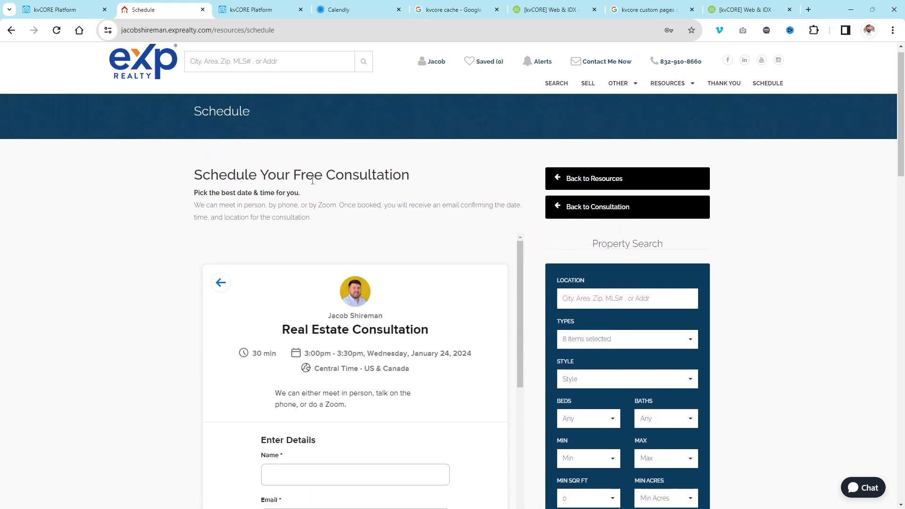
{"action": "scroll", "scroll_direction": "down", "scroll_amount": 3}
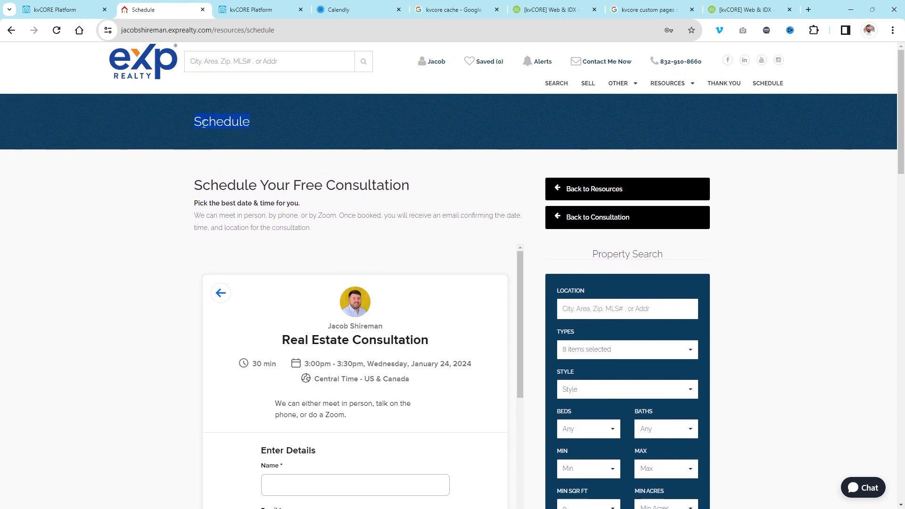
{"action": "mouse_move", "coordinate": [415, 185]}
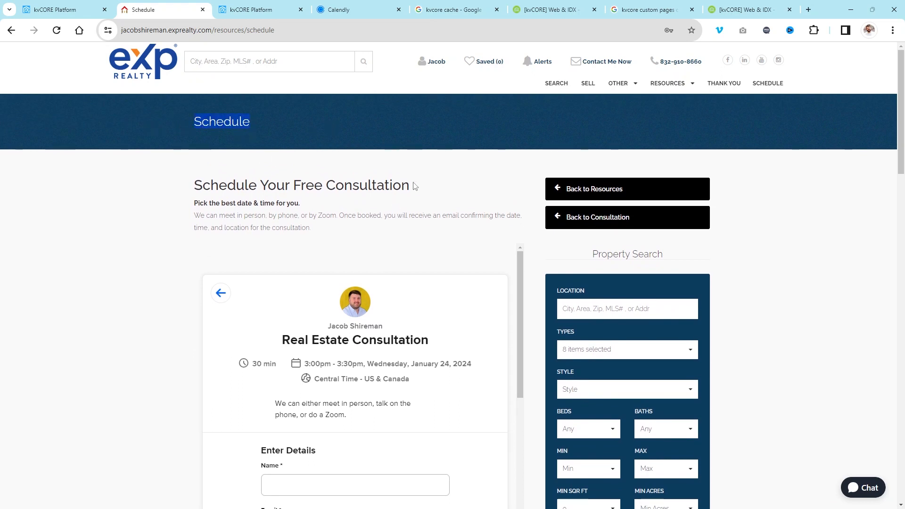
{"action": "triple_click", "coordinate": [301, 185]}
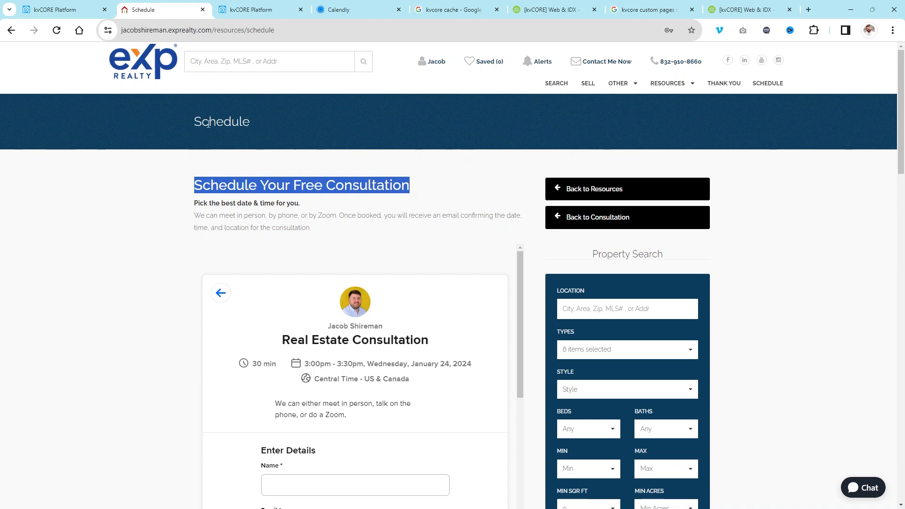
{"action": "mouse_move", "coordinate": [425, 182]}
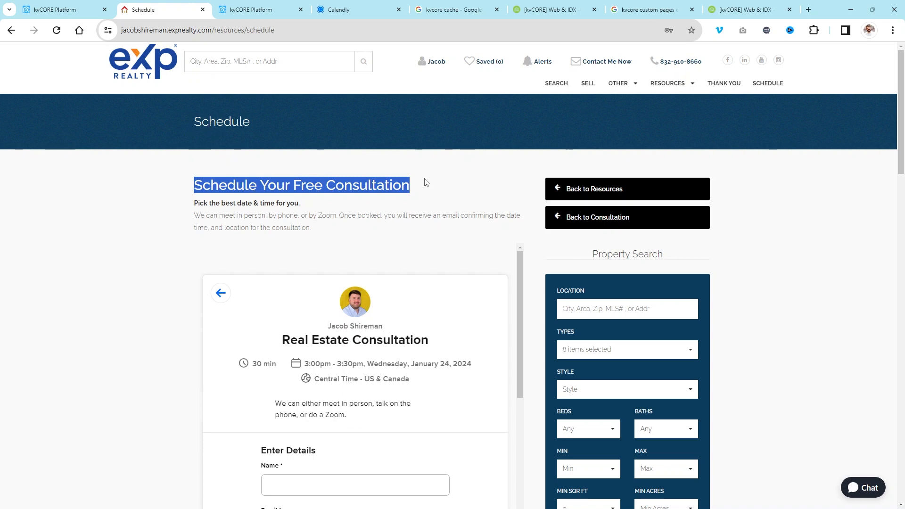
Edit the Schedule custom page and set its title to 'Schedule Your Free Consultation'
{"action": "left_click", "coordinate": [64, 9]}
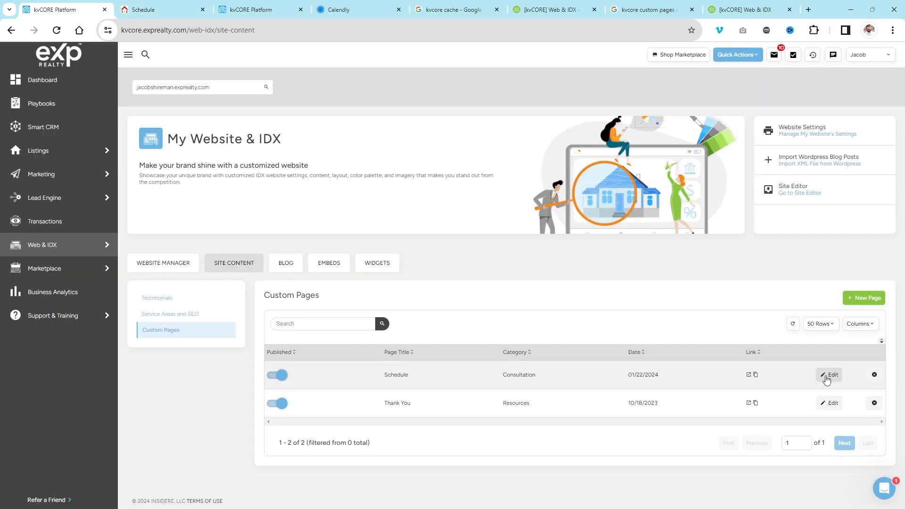
{"action": "left_click", "coordinate": [831, 375]}
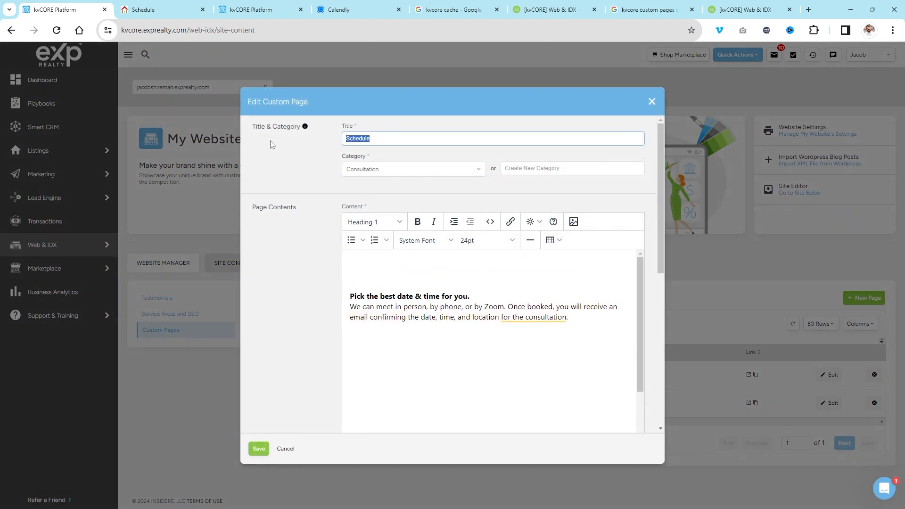
{"action": "type", "text": "Schedule Your Free Consultation"}
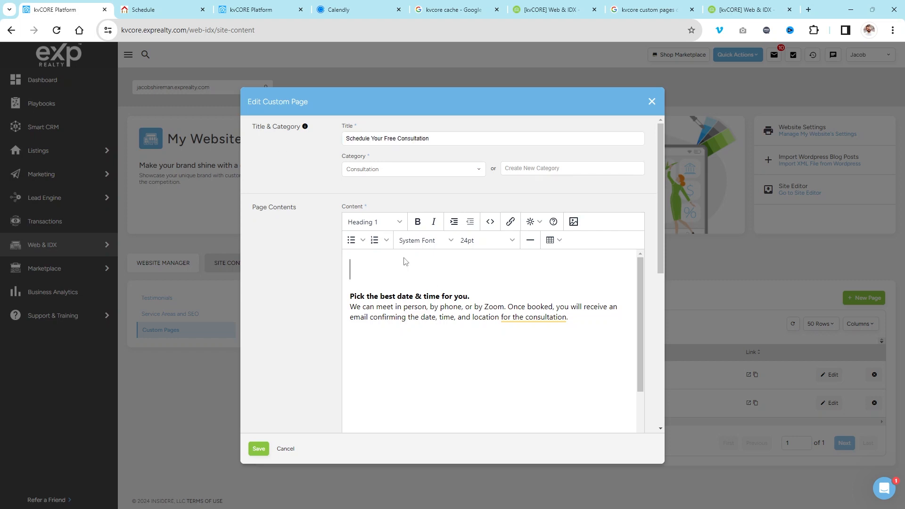
Turn the empty heading line into a paragraph and select the slug to replace it with 'schedule'
{"action": "left_click", "coordinate": [373, 222]}
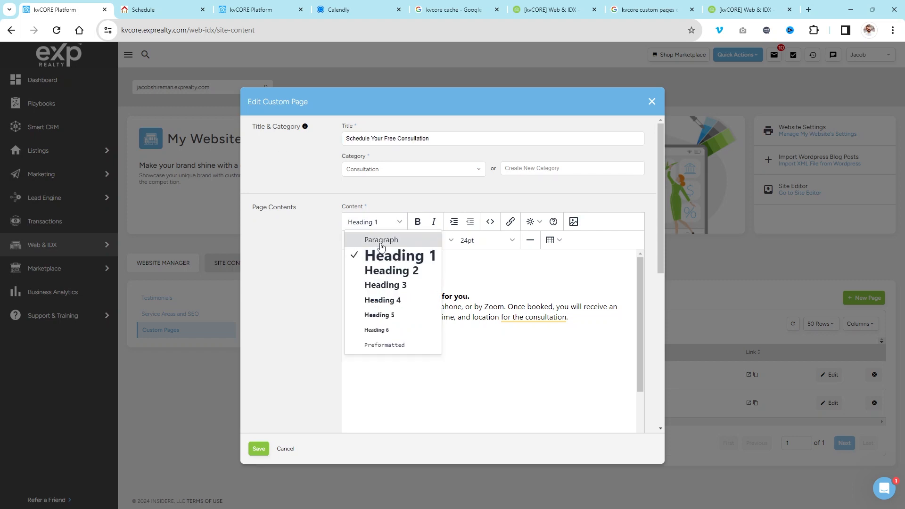
{"action": "left_click", "coordinate": [380, 239]}
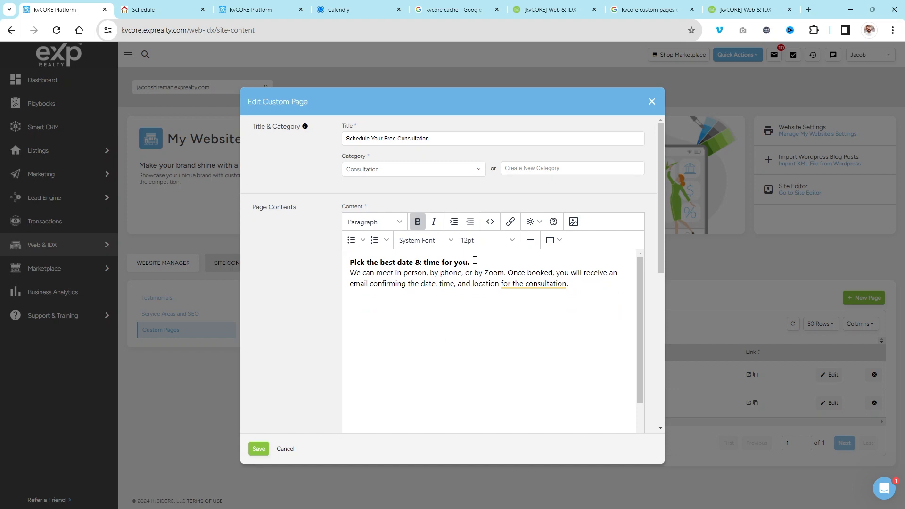
{"action": "scroll", "scroll_direction": "down", "scroll_amount": 3}
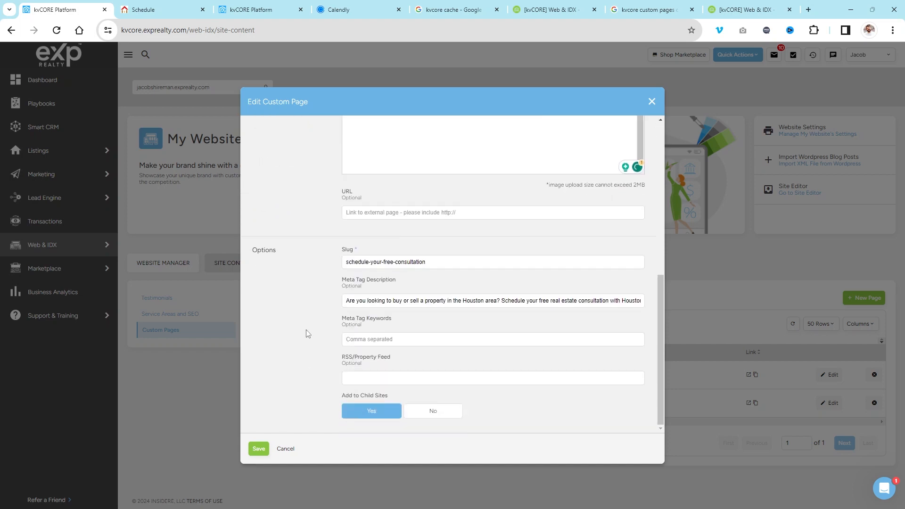
{"action": "double_click", "coordinate": [413, 261]}
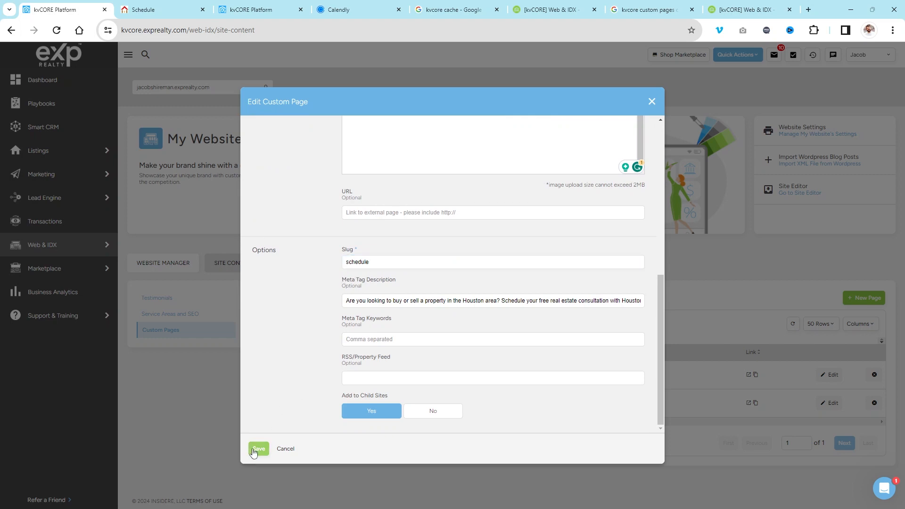
Save the custom page edits and select the live Schedule page address for a reload
{"action": "left_click", "coordinate": [258, 449]}
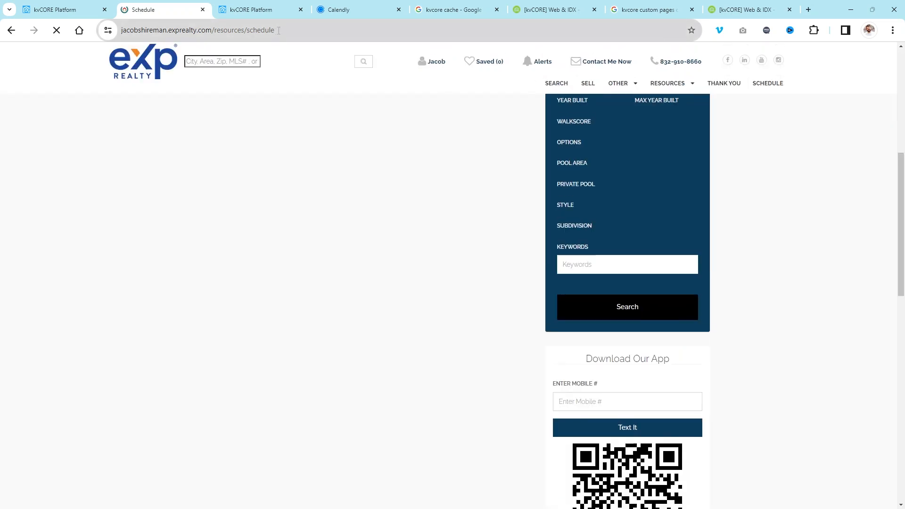
{"action": "scroll", "scroll_direction": "down", "scroll_amount": 3}
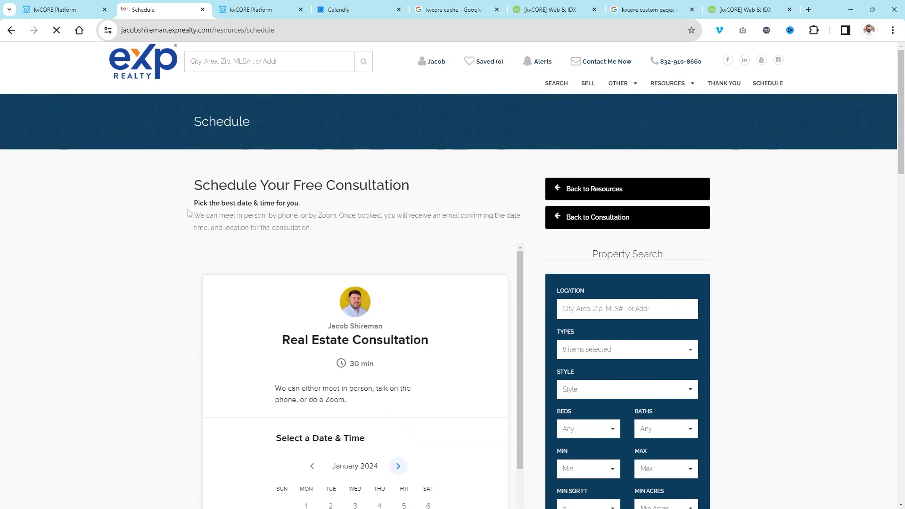
{"action": "left_click", "coordinate": [303, 30]}
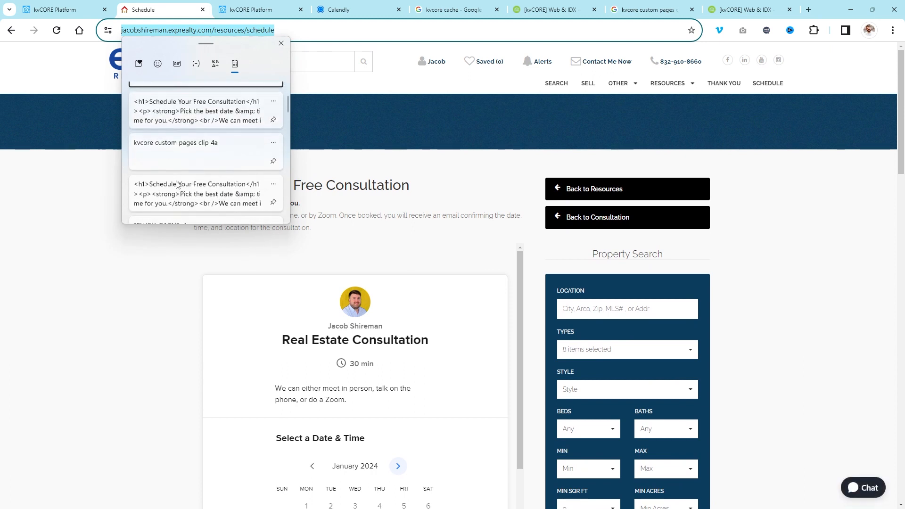
Reload the live Schedule page with ?FLUSH_CACHE=1 appended to its URL
{"action": "type", "text": "?FLUSH_CACHE=1"}
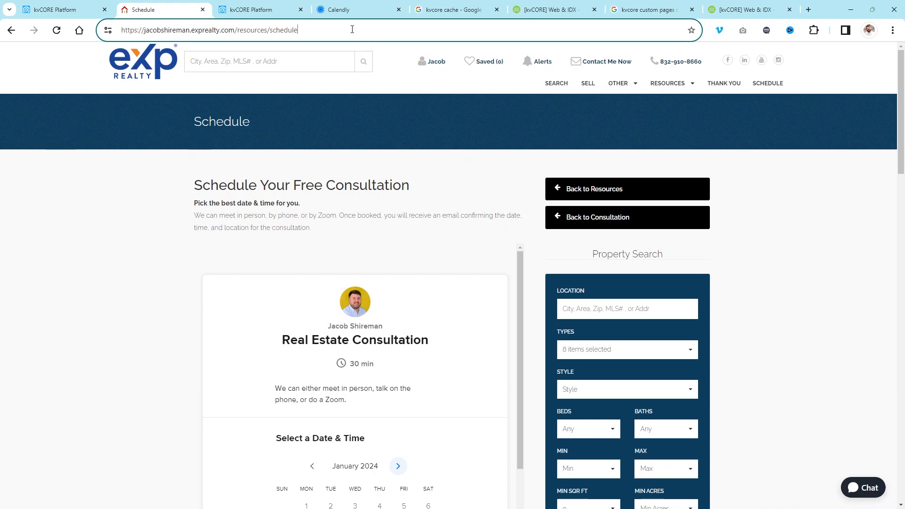
{"action": "type", "text": "?FLUSH_CACHE=1"}
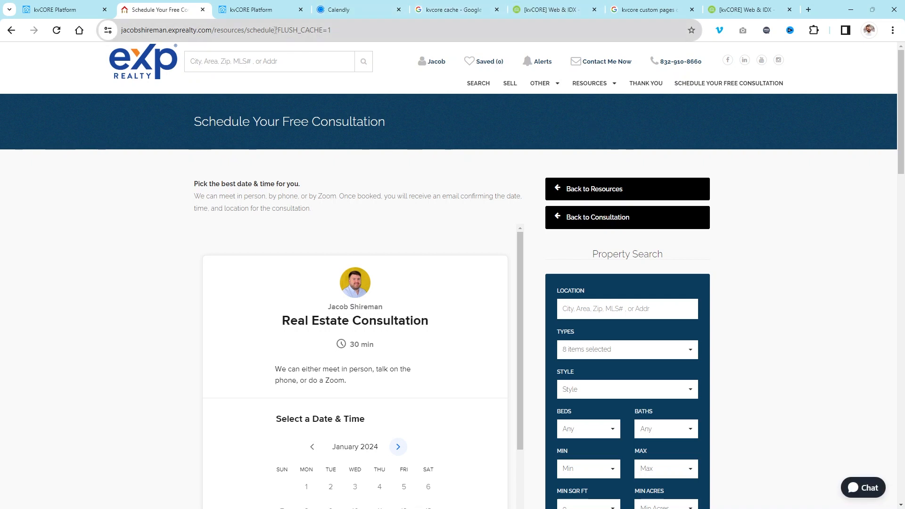
{"action": "left_click", "coordinate": [289, 30]}
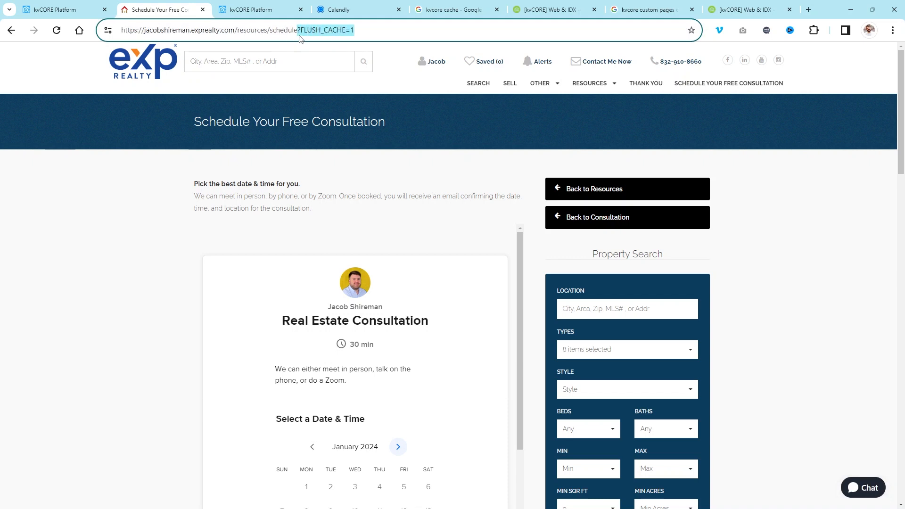
{"action": "mouse_move", "coordinate": [326, 36]}
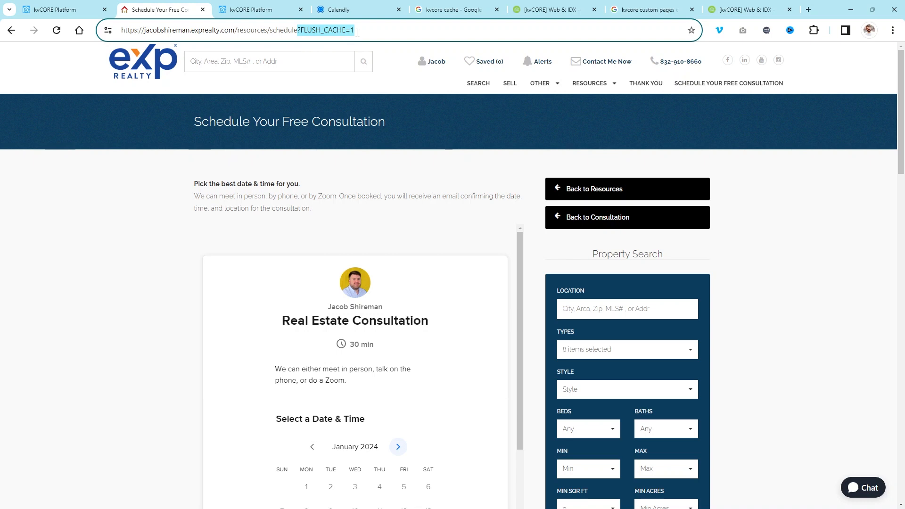
{"action": "mouse_move", "coordinate": [564, 22]}
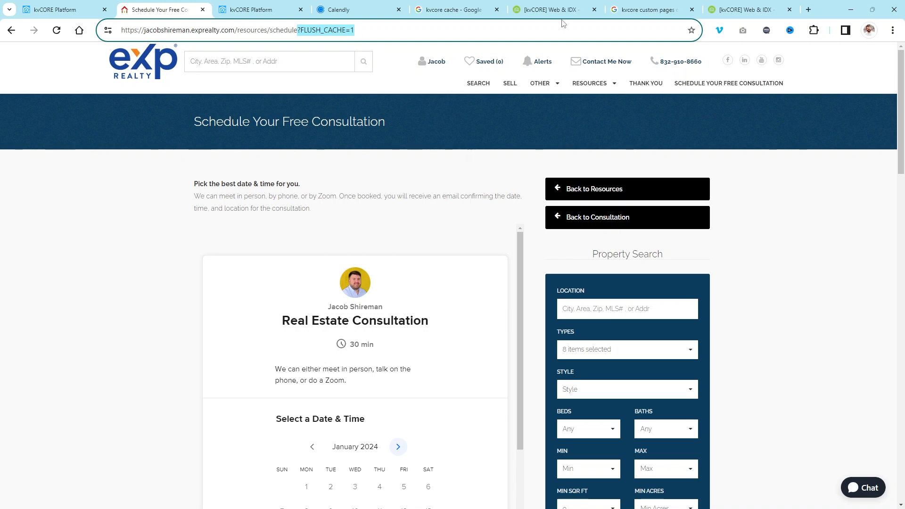
{"action": "mouse_move", "coordinate": [369, 208]}
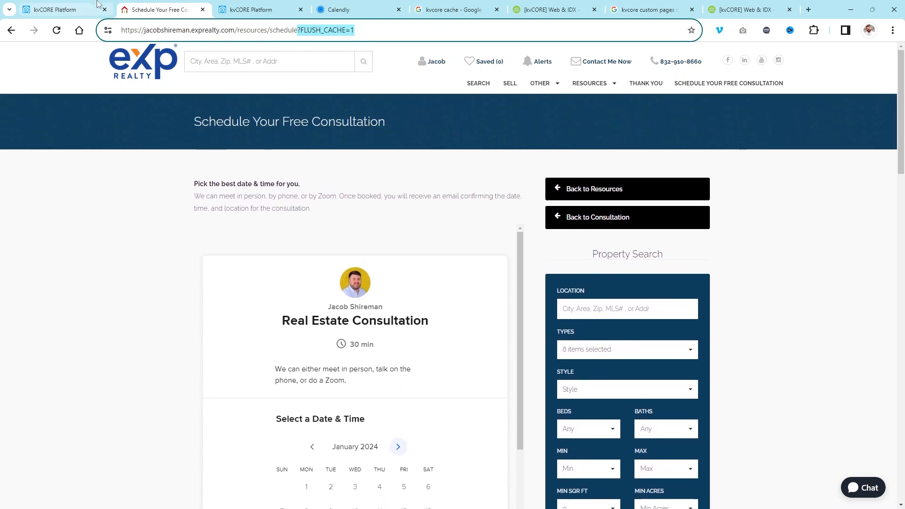
Add the bold intro line 'Pick the best date & time for you.' to the consultation page content
{"action": "left_click", "coordinate": [57, 9]}
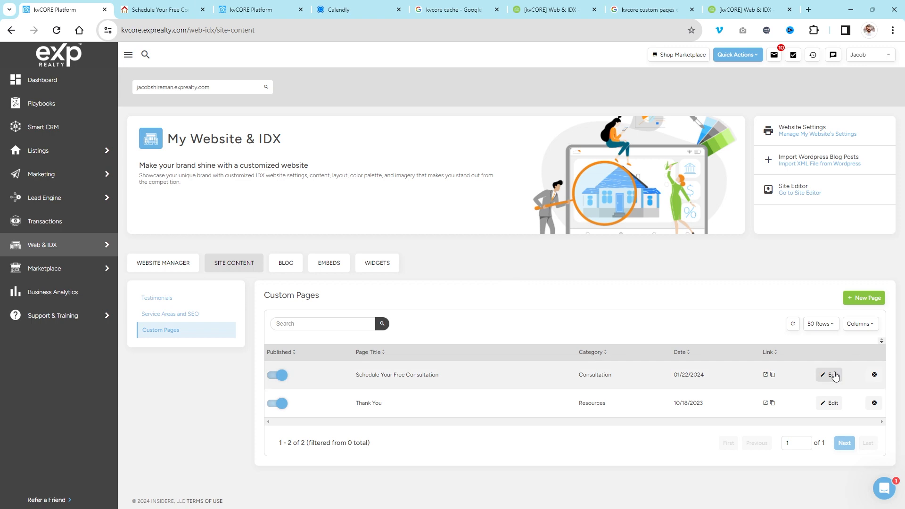
{"action": "left_click", "coordinate": [832, 374]}
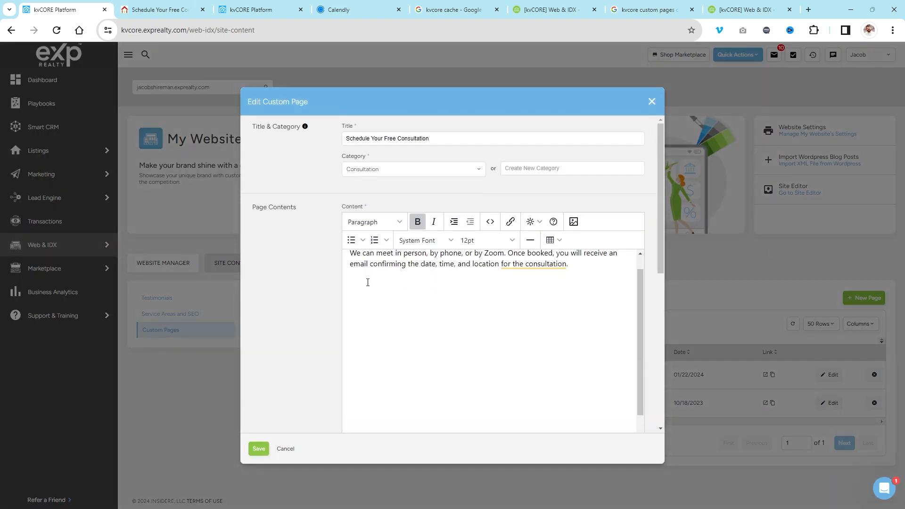
{"action": "type", "text": "Pick the best date & time for you."}
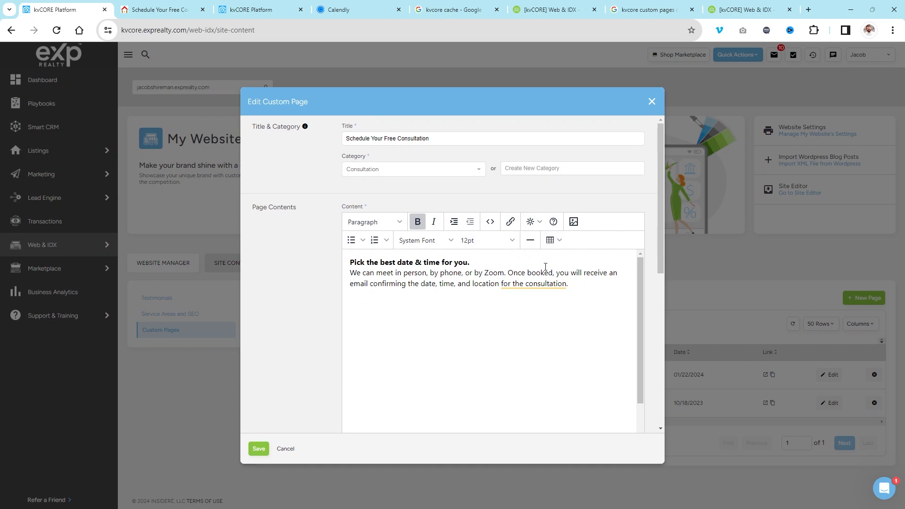
{"action": "mouse_move", "coordinate": [320, 472]}
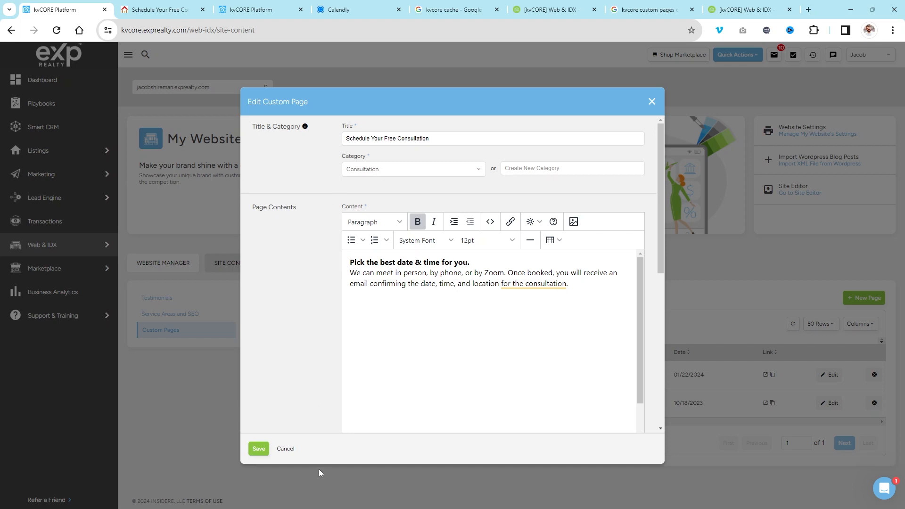
{"action": "mouse_move", "coordinate": [508, 262]}
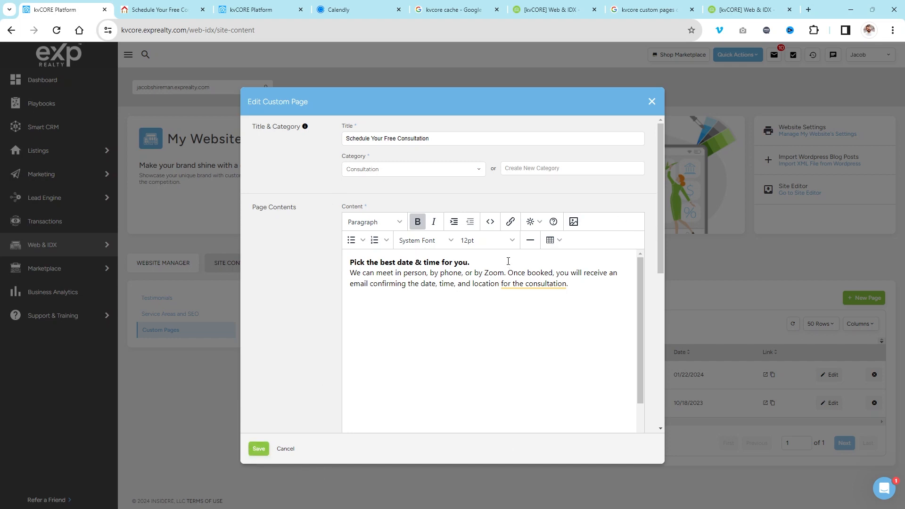
Review the page's raw source code, then return to the live consultation page
{"action": "left_click", "coordinate": [489, 222]}
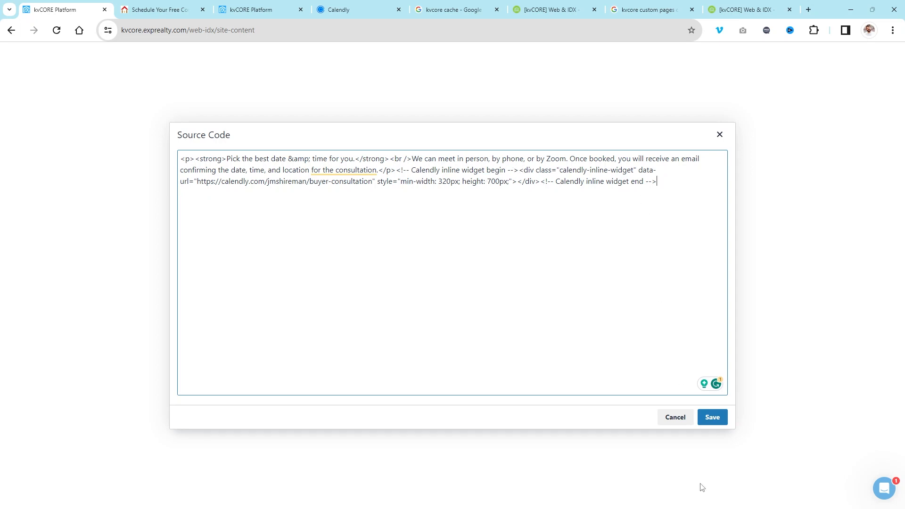
{"action": "mouse_move", "coordinate": [461, 282]}
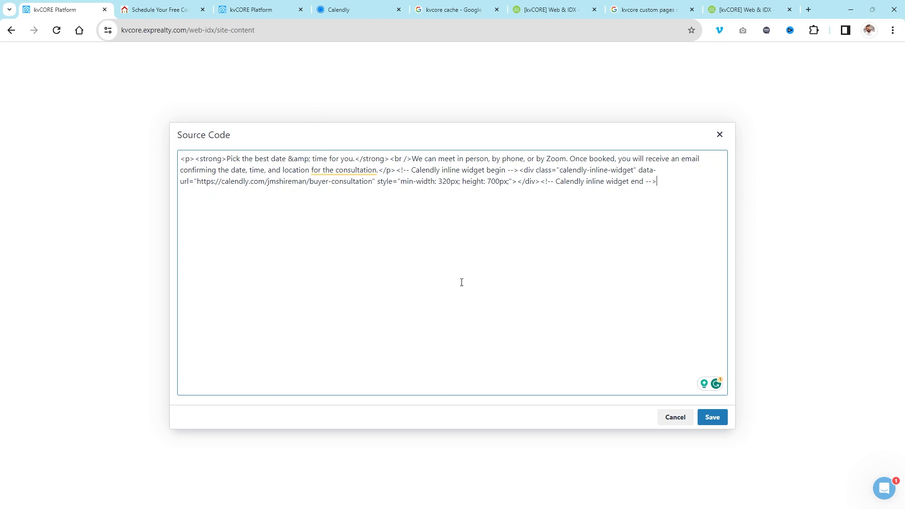
{"action": "mouse_move", "coordinate": [2, 255]}
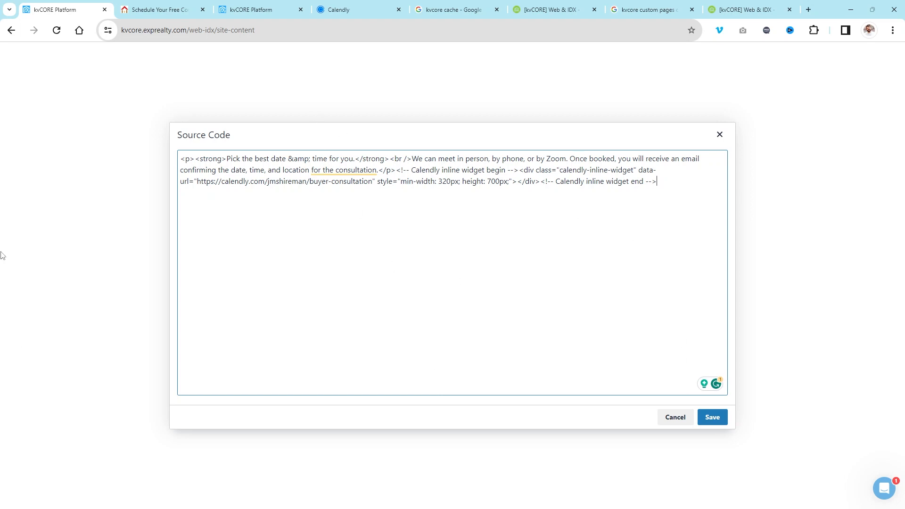
{"action": "left_click", "coordinate": [163, 9]}
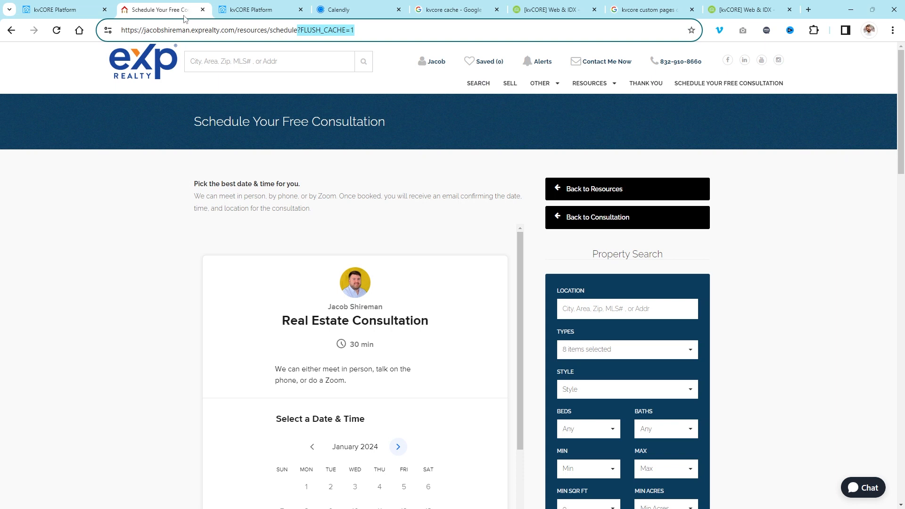
{"action": "mouse_move", "coordinate": [357, 221]}
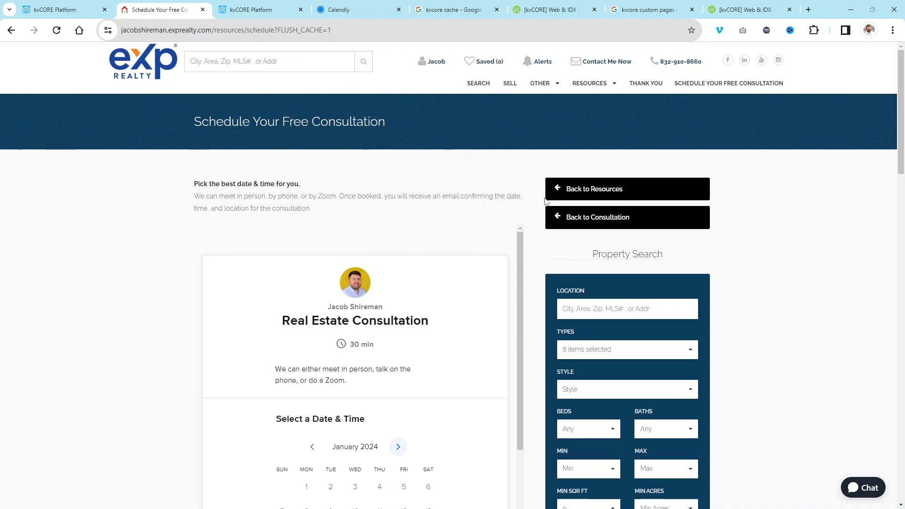
{"action": "mouse_move", "coordinate": [522, 195]}
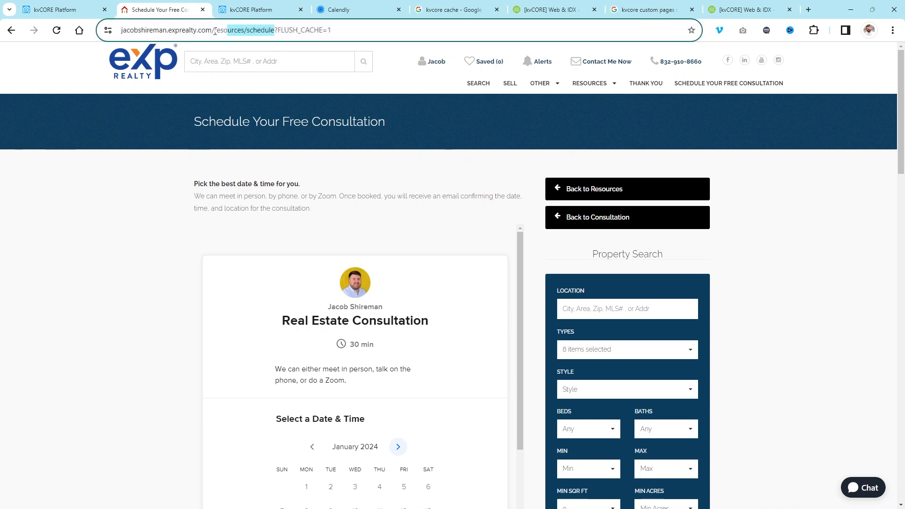
{"action": "left_click", "coordinate": [231, 31]}
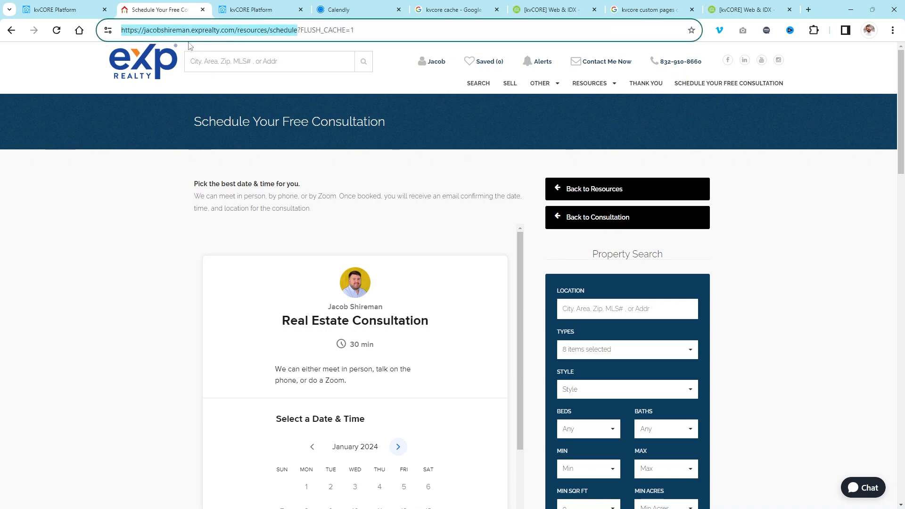
{"action": "mouse_move", "coordinate": [260, 32]}
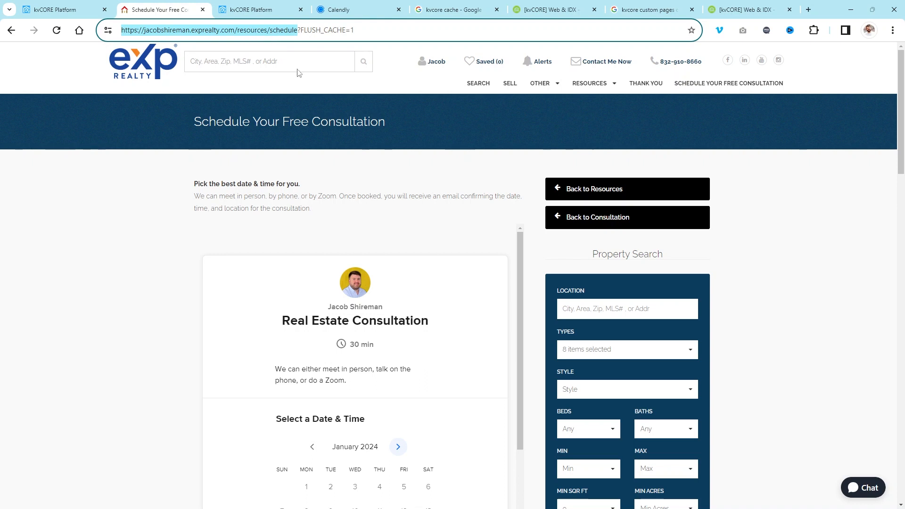
{"action": "mouse_move", "coordinate": [695, 126]}
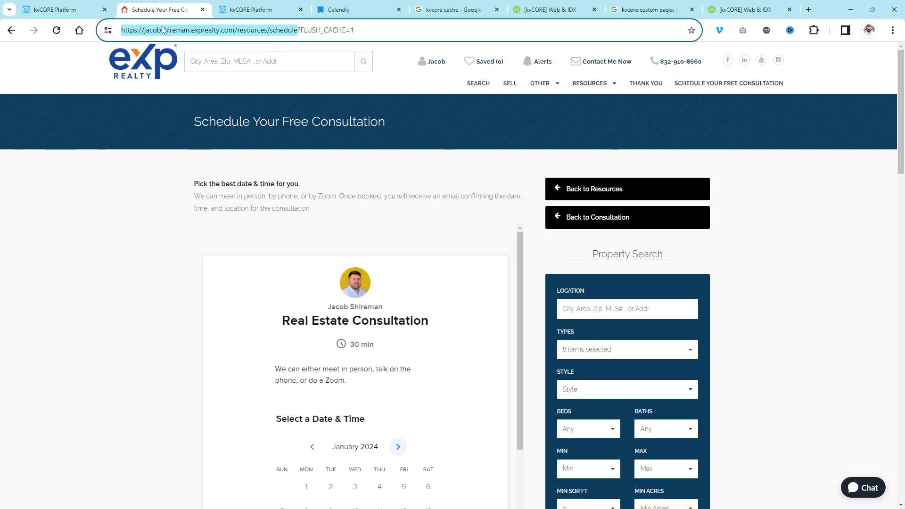
{"action": "mouse_move", "coordinate": [206, 105]}
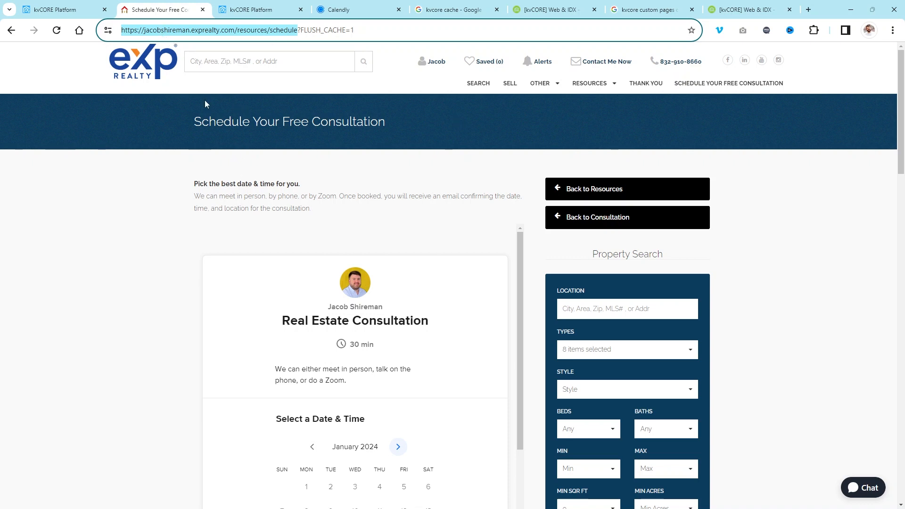
{"action": "mouse_move", "coordinate": [719, 86]}
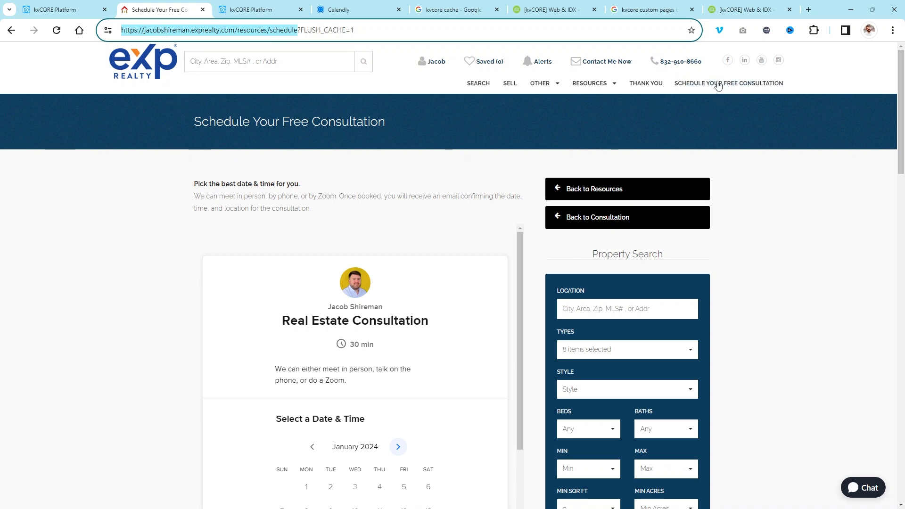
{"action": "mouse_move", "coordinate": [704, 87]}
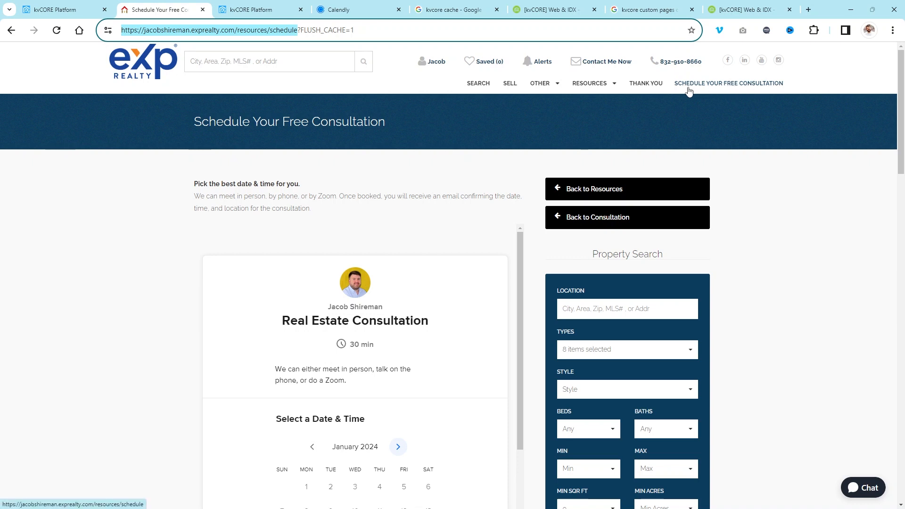
{"action": "mouse_move", "coordinate": [735, 85]}
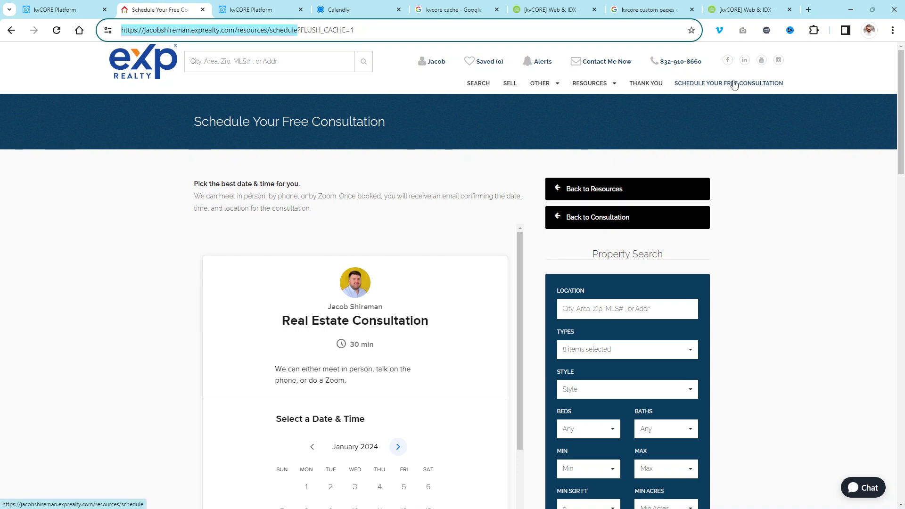
{"action": "left_click", "coordinate": [589, 83]}
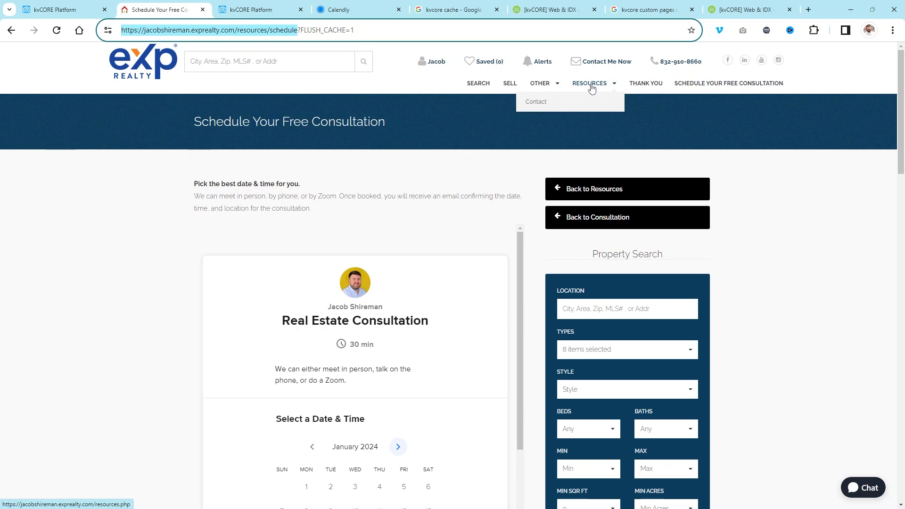
{"action": "mouse_move", "coordinate": [480, 99]}
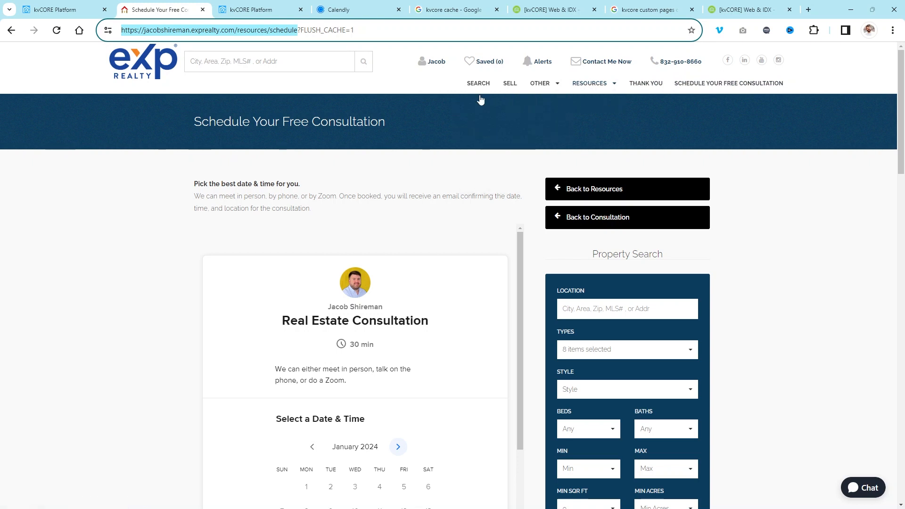
{"action": "mouse_move", "coordinate": [432, 82]}
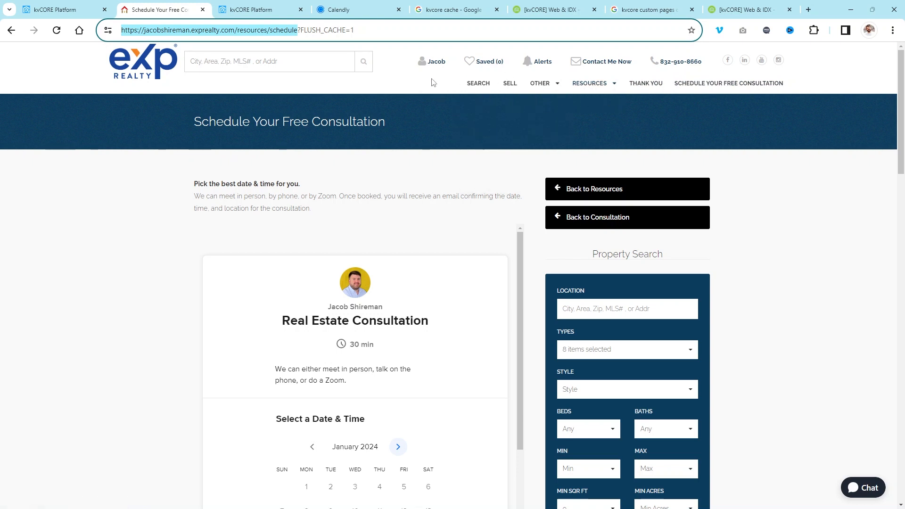